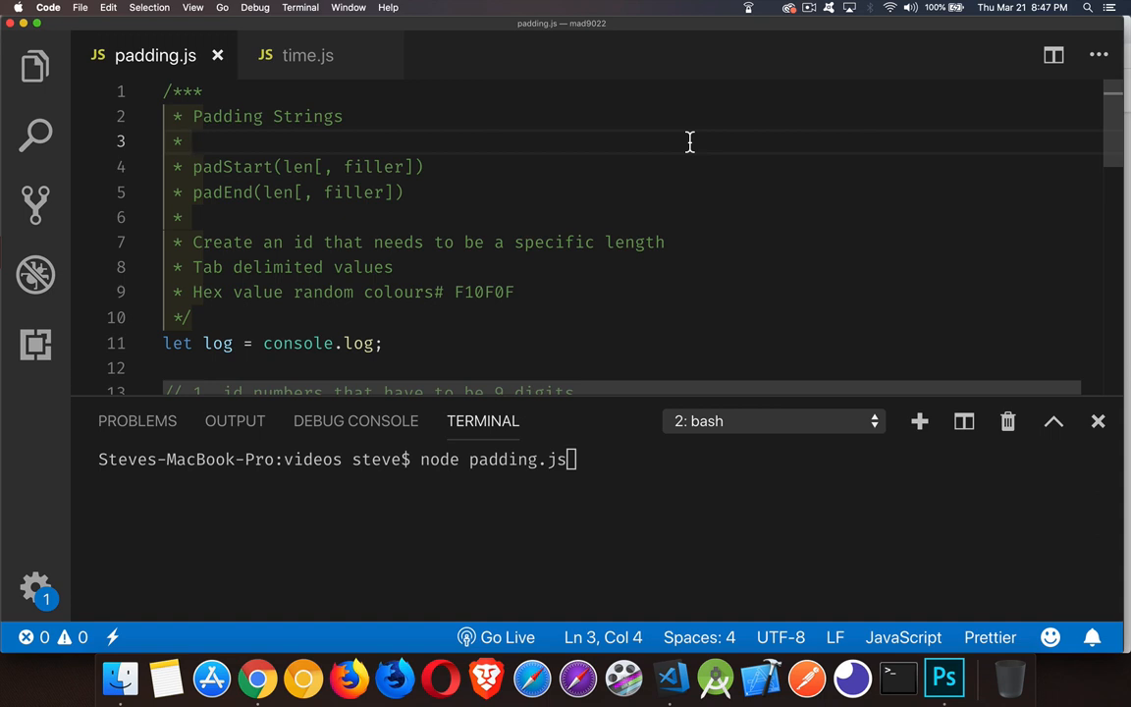
mouse_move(235, 216)
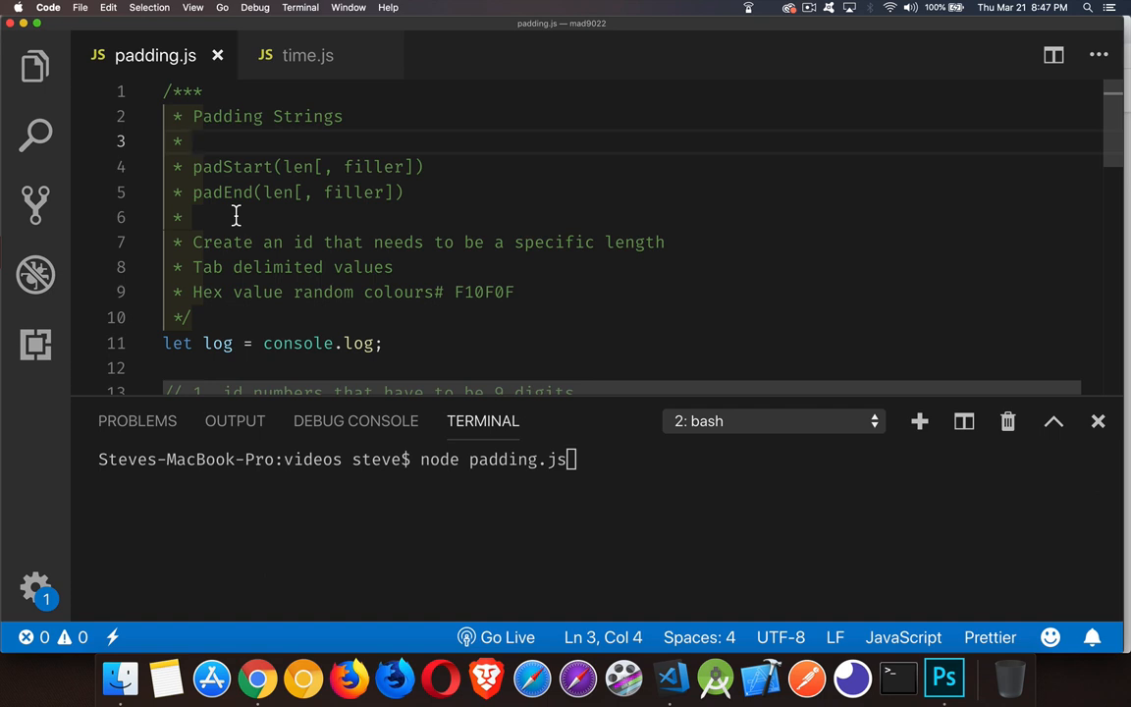
mouse_move(286, 231)
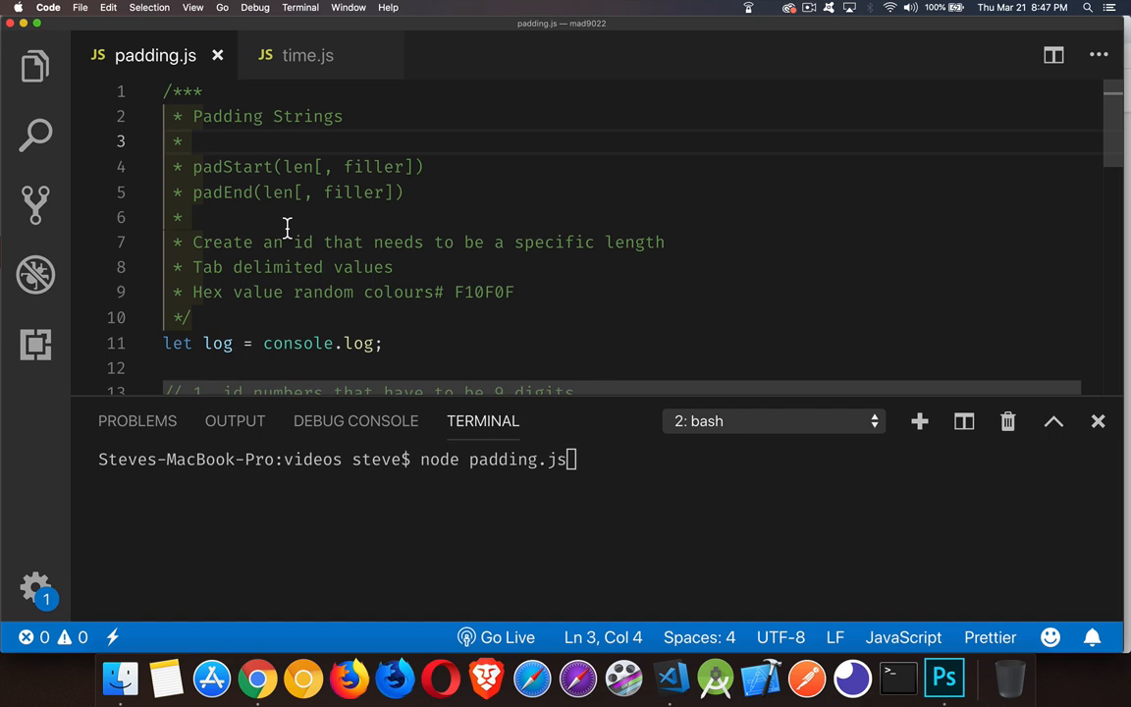
mouse_move(444, 181)
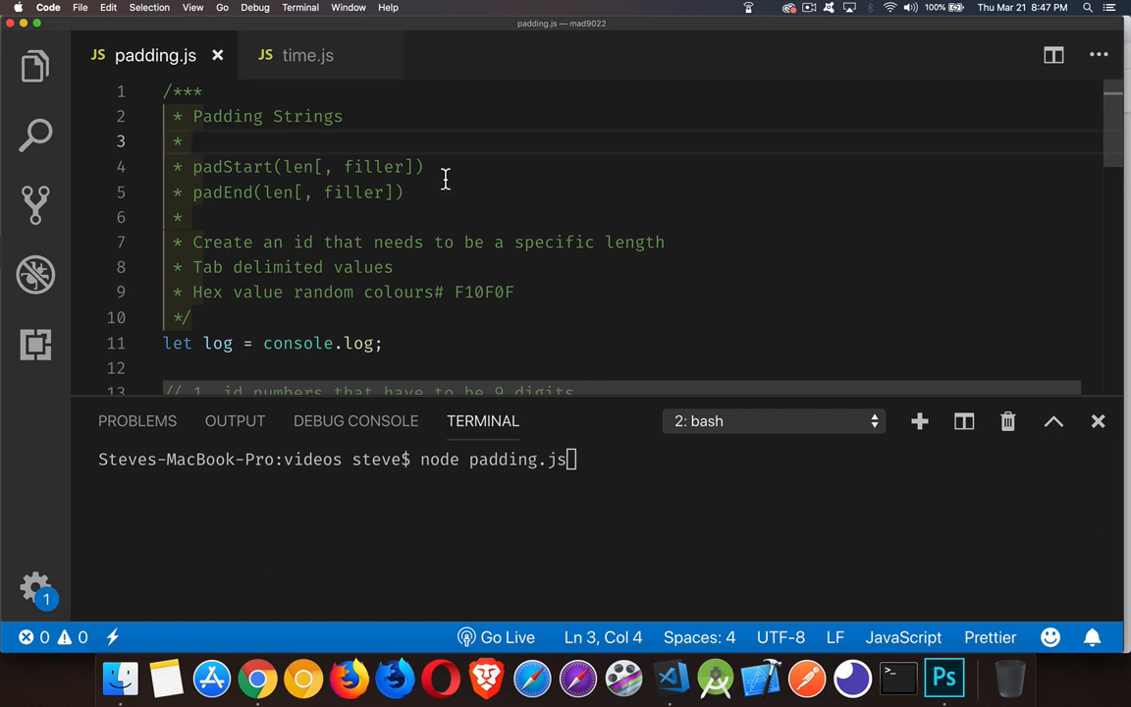
mouse_move(310, 153)
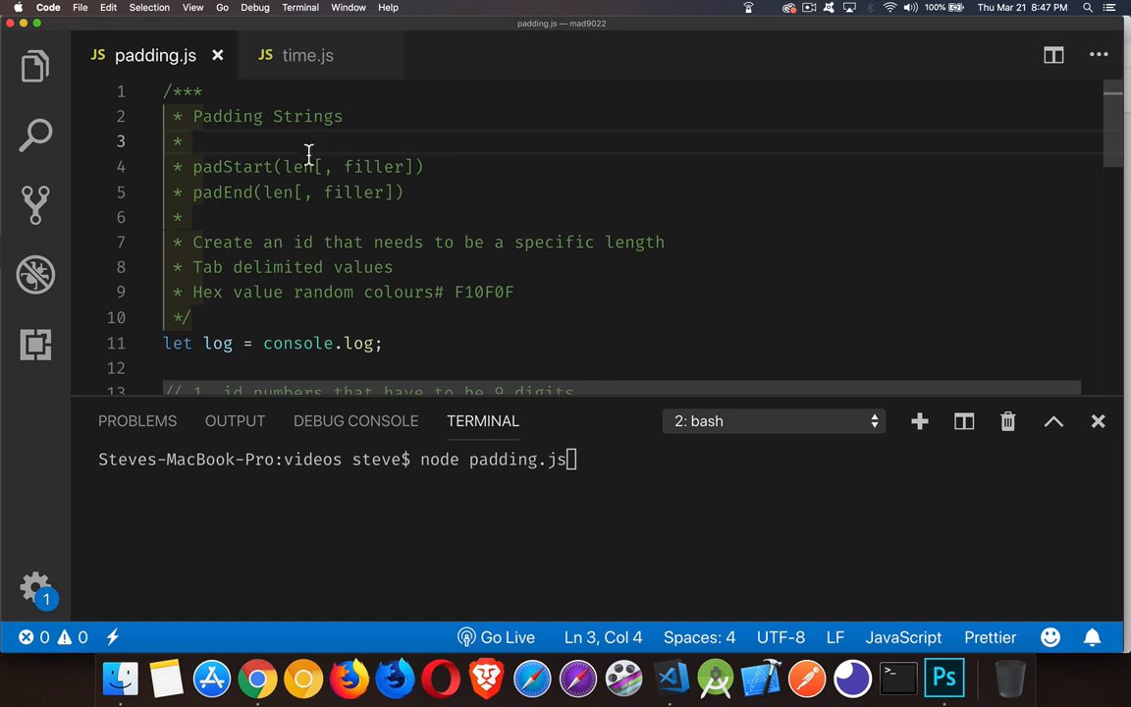
mouse_move(377, 148)
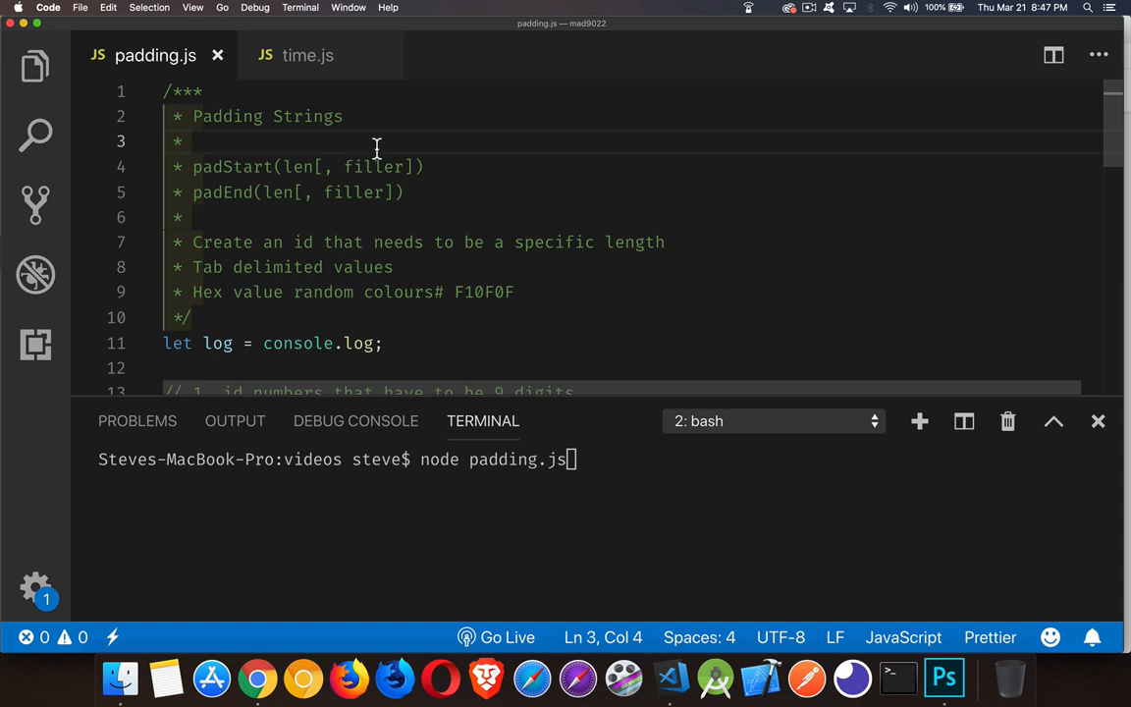
mouse_move(307, 159)
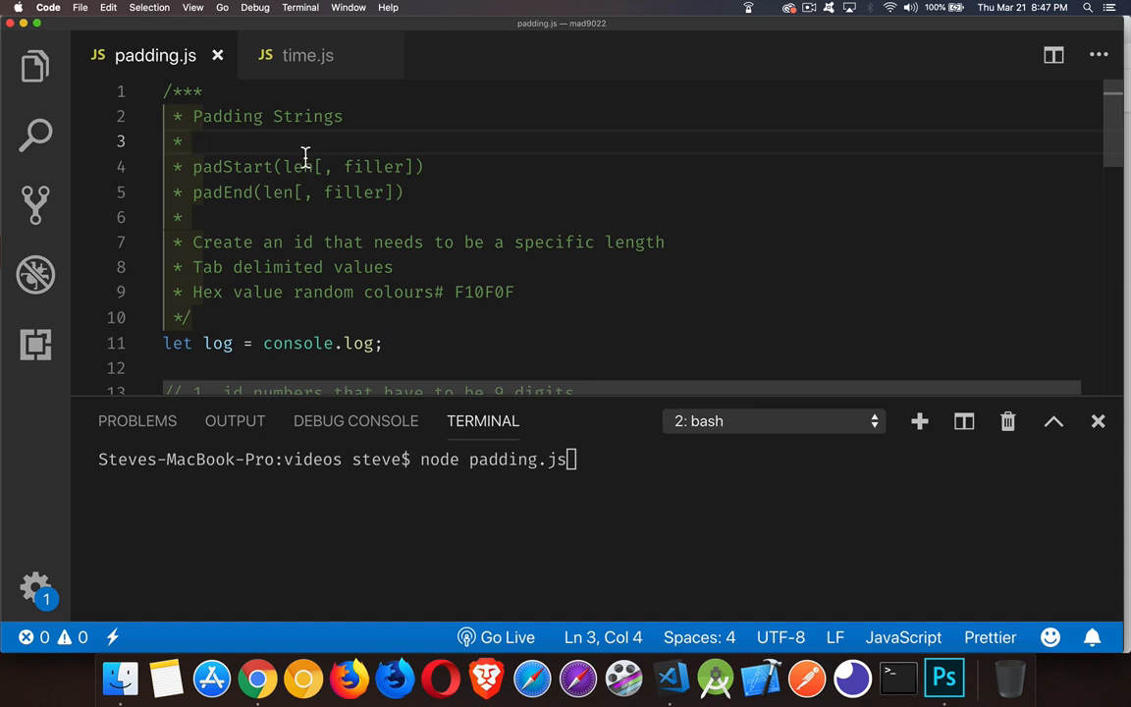
- Put a space before '# F10F0F' in the hex colour comment and a blank line after the id declaration
double_click(299, 165)
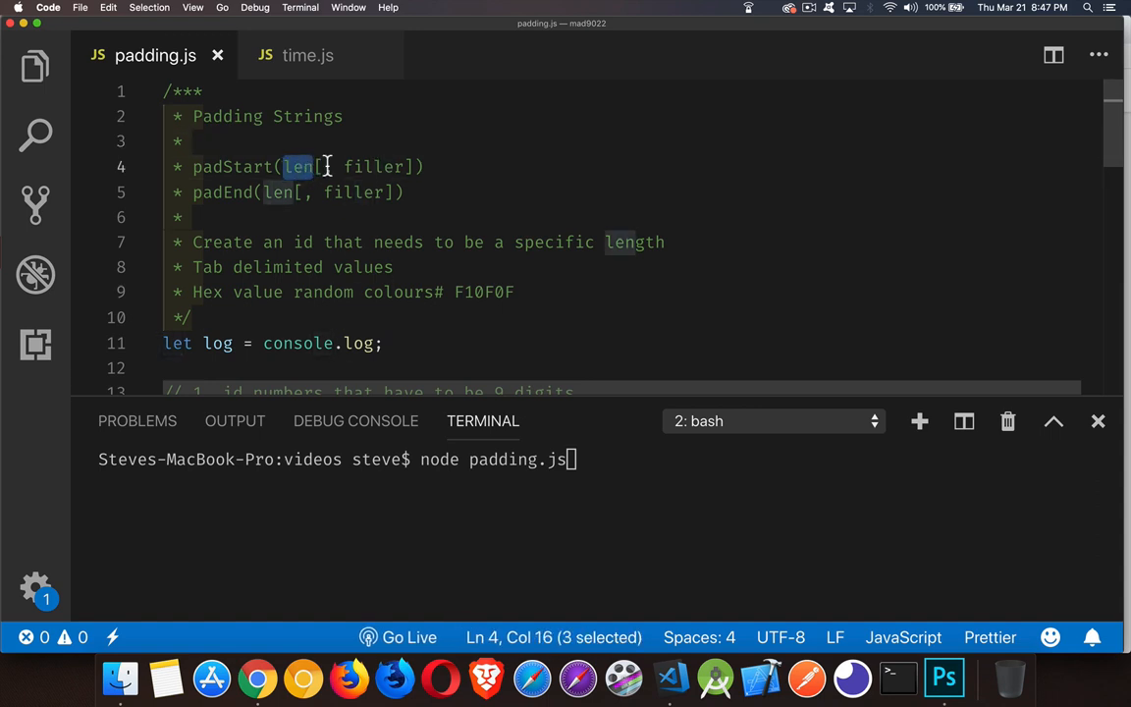
mouse_move(465, 149)
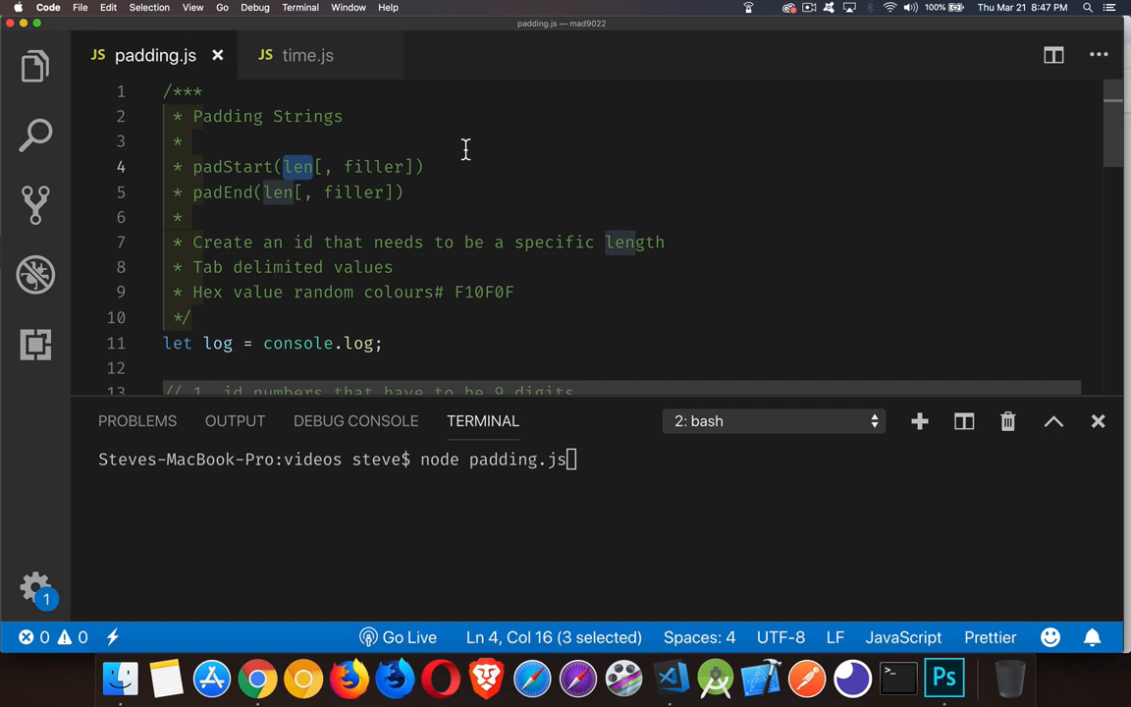
mouse_move(451, 166)
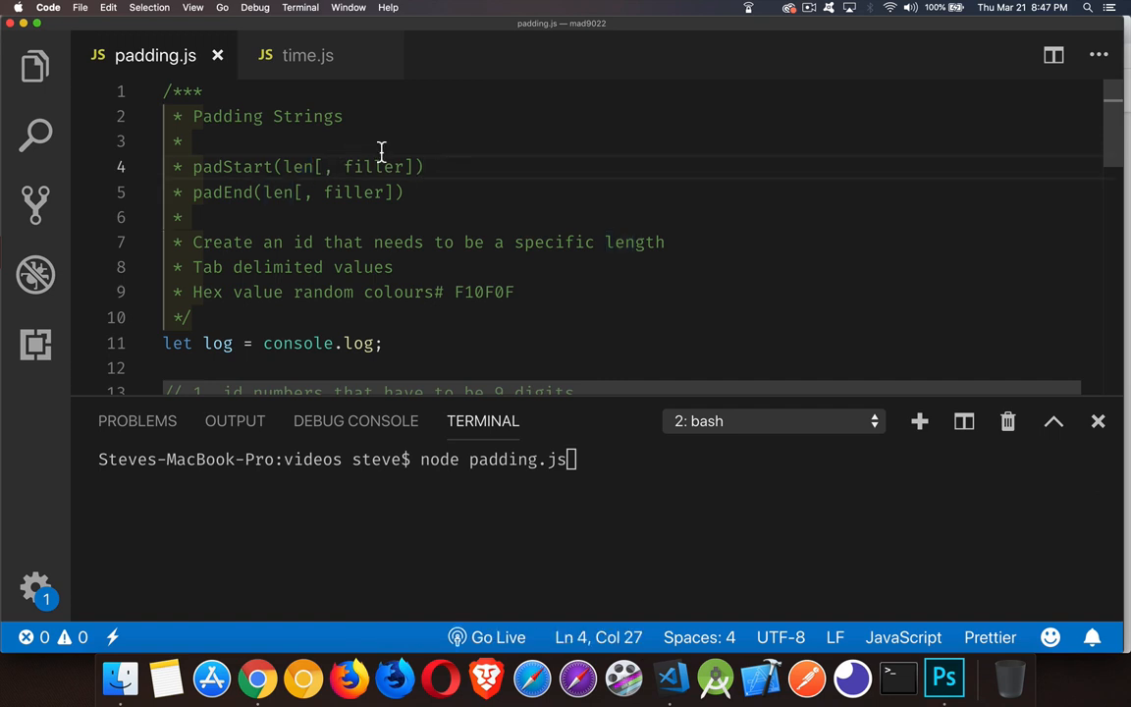
mouse_move(409, 137)
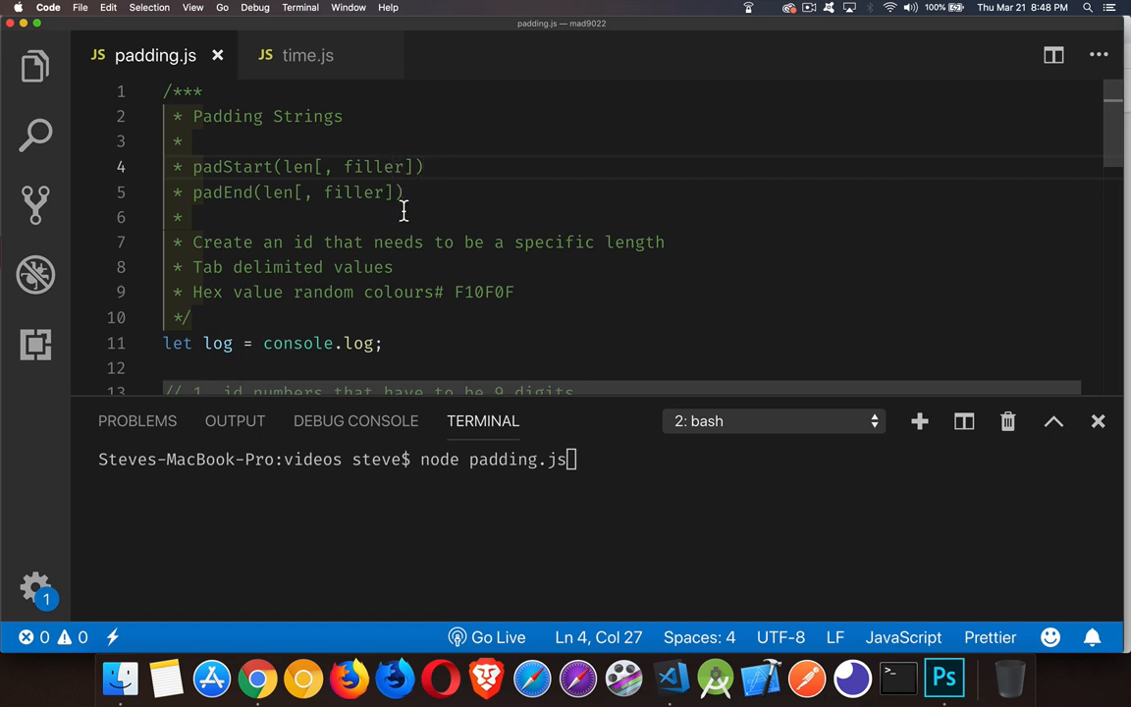
scroll("down", 3)
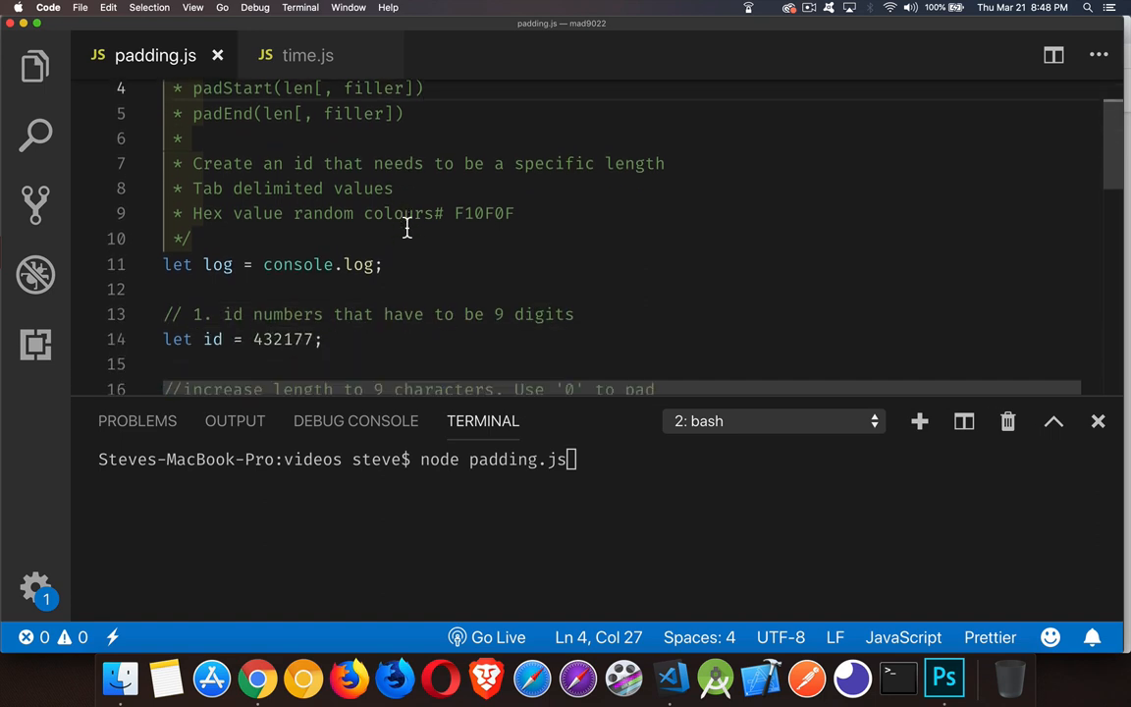
mouse_move(581, 200)
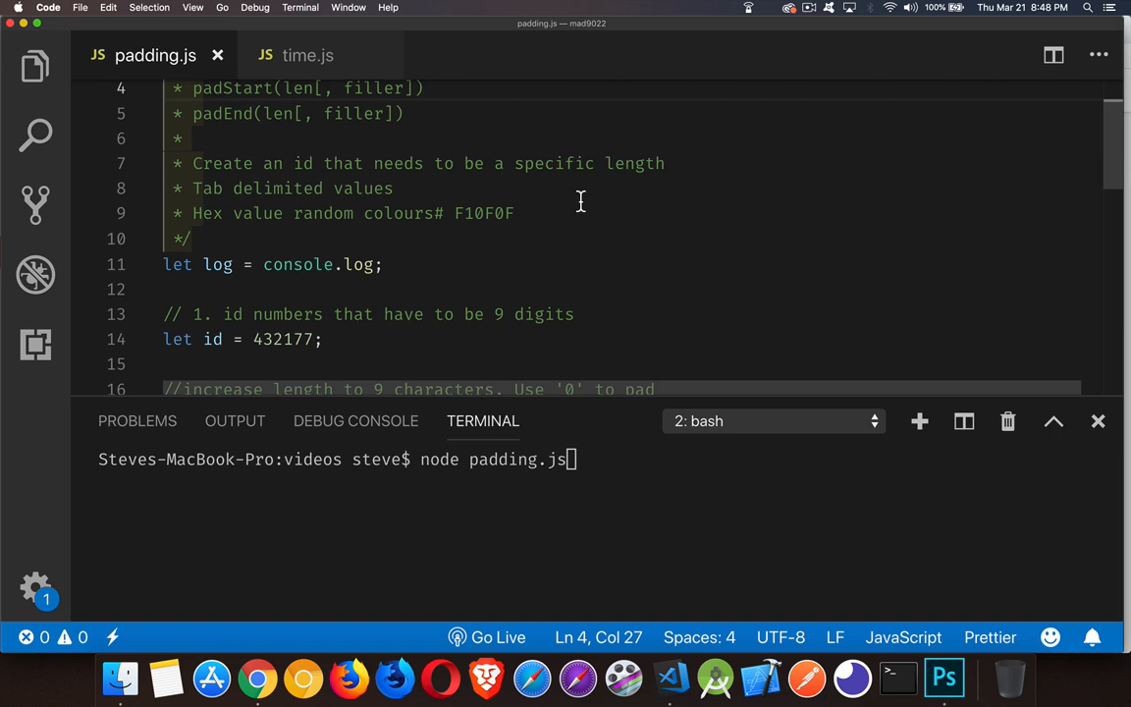
left_click(579, 212)
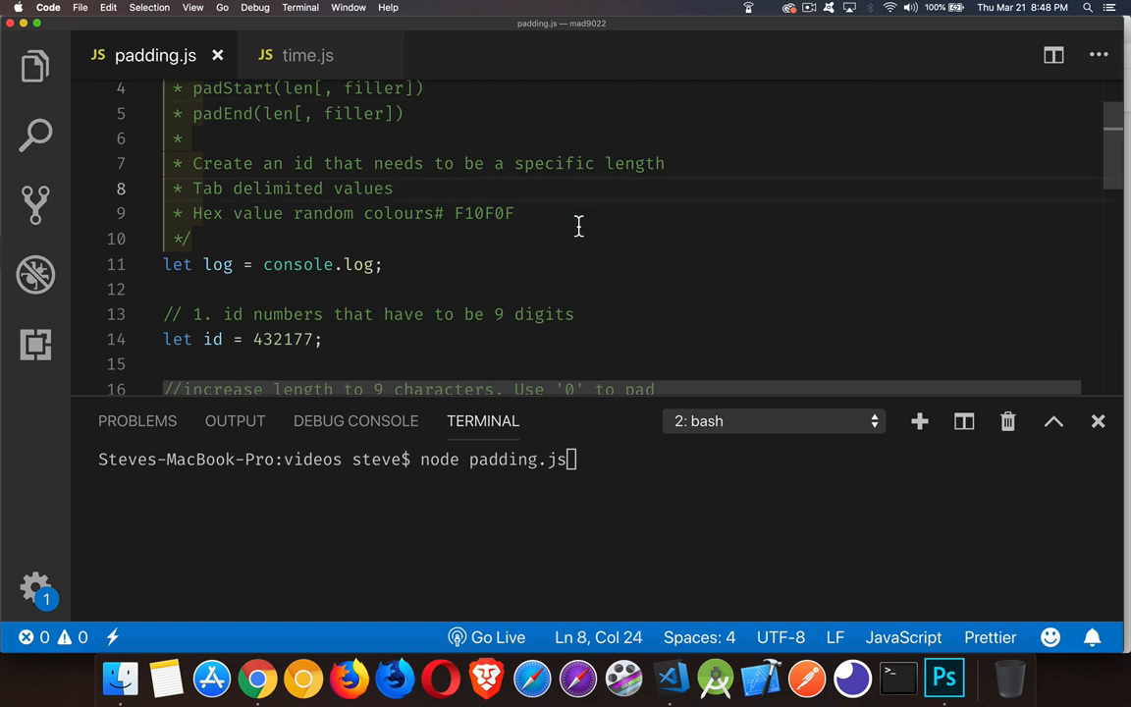
mouse_move(579, 220)
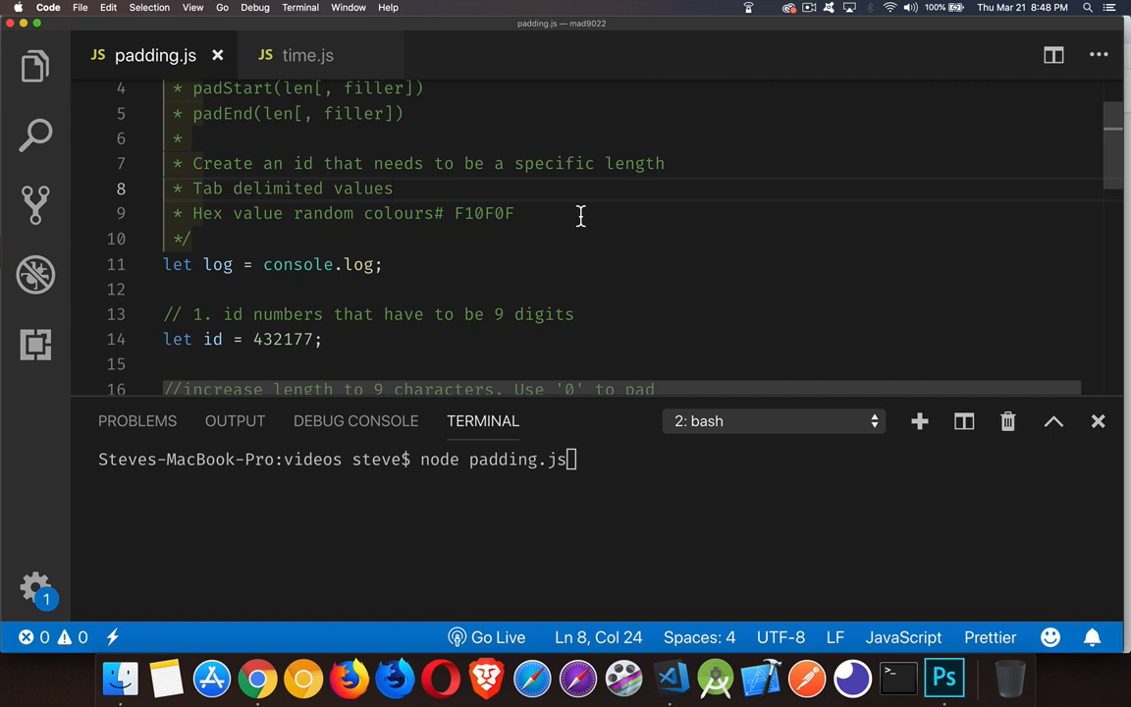
mouse_move(544, 191)
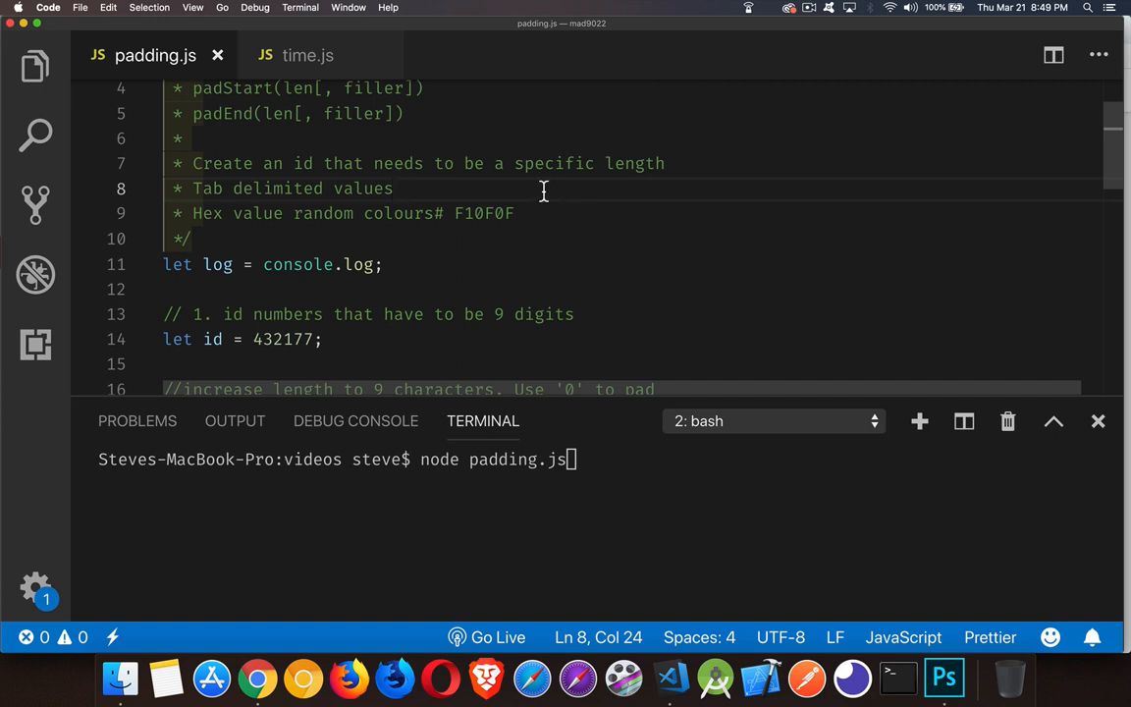
mouse_move(551, 220)
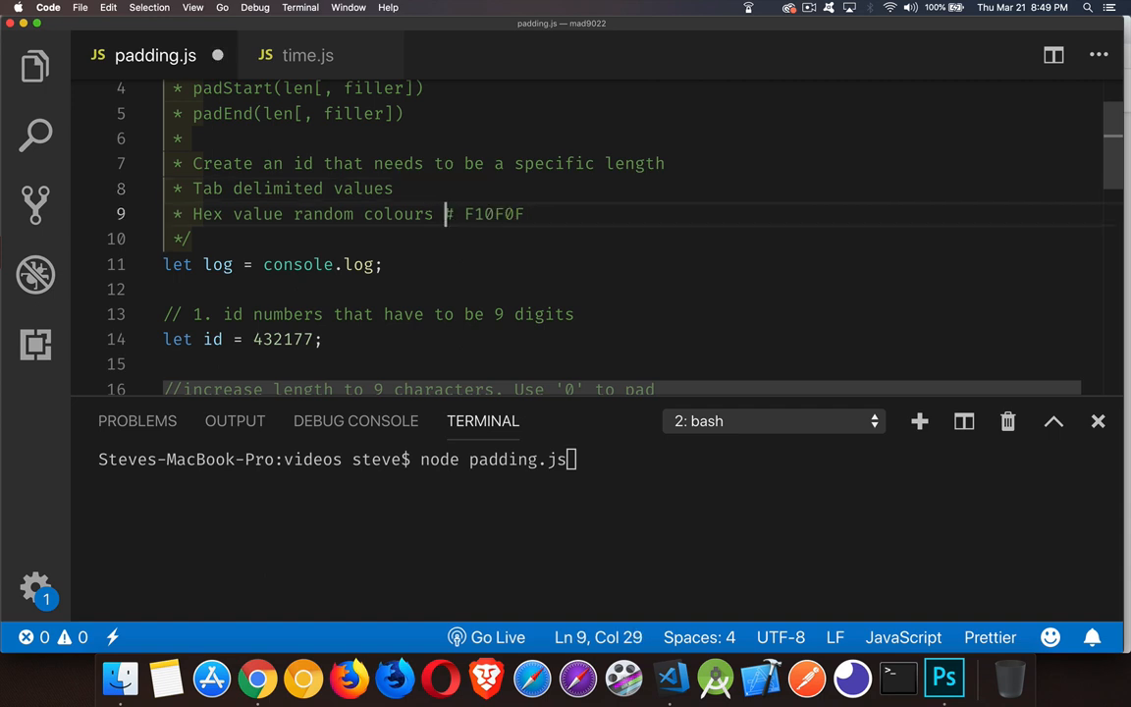
left_click_drag(467, 214, 526, 214)
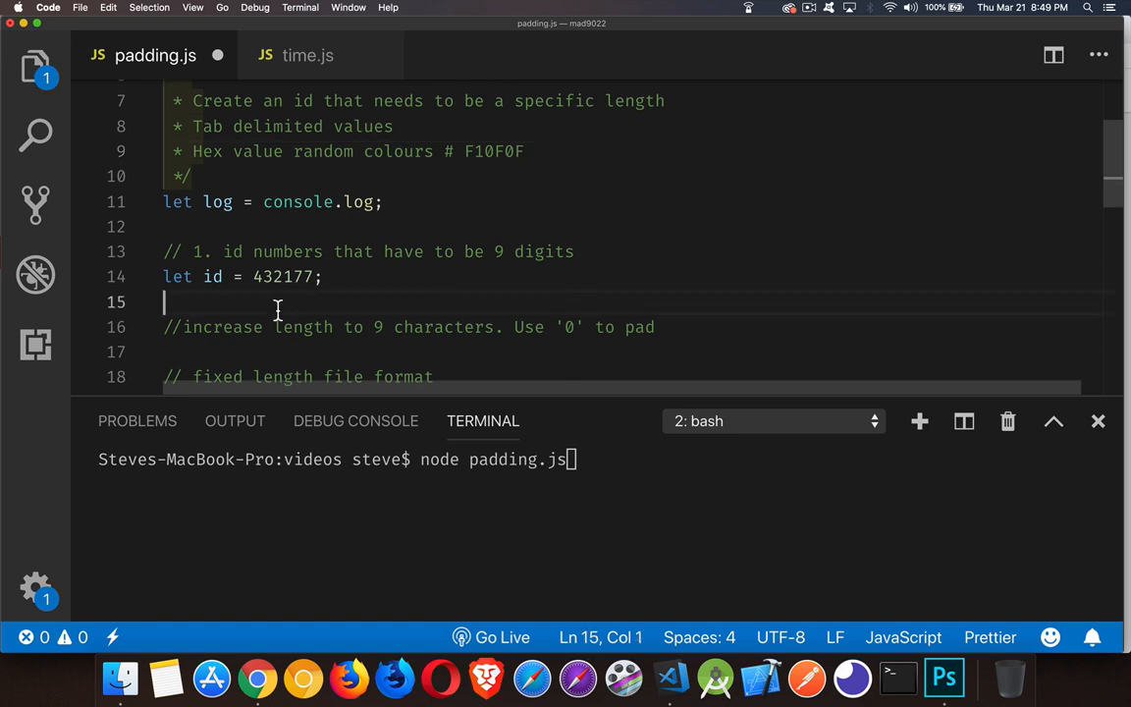
- Write log(id.toString().padStart(9, '0')) so running it prints 000432177
type("log)")
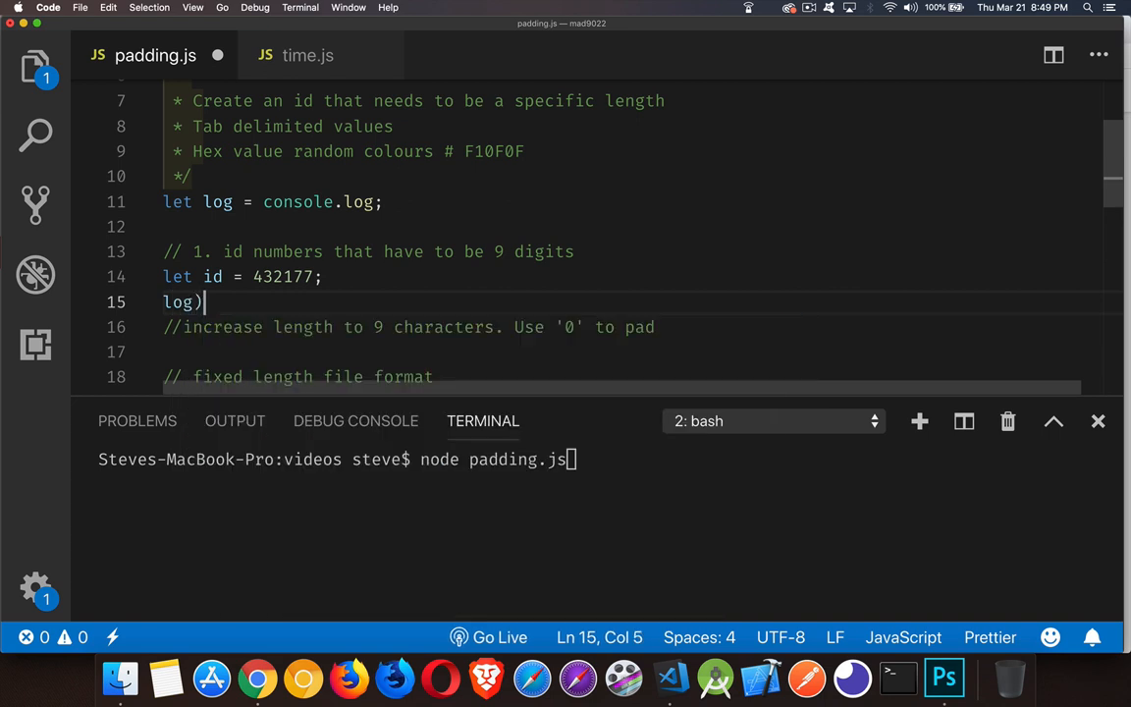
type("(")
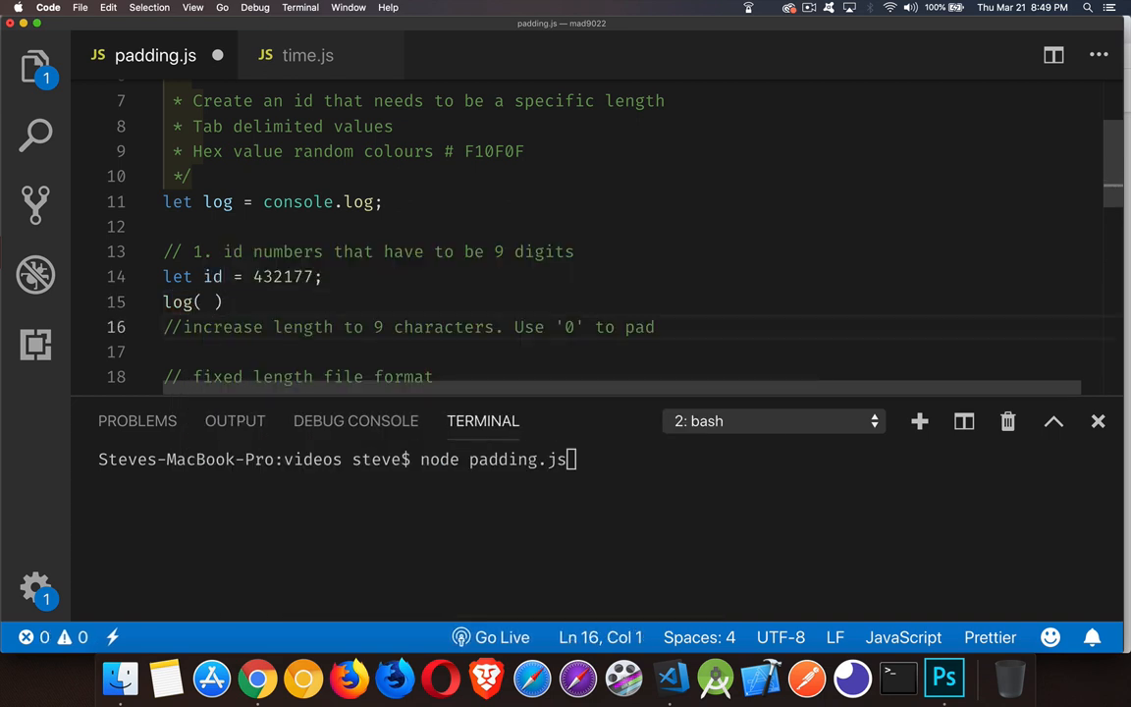
double_click(212, 275)
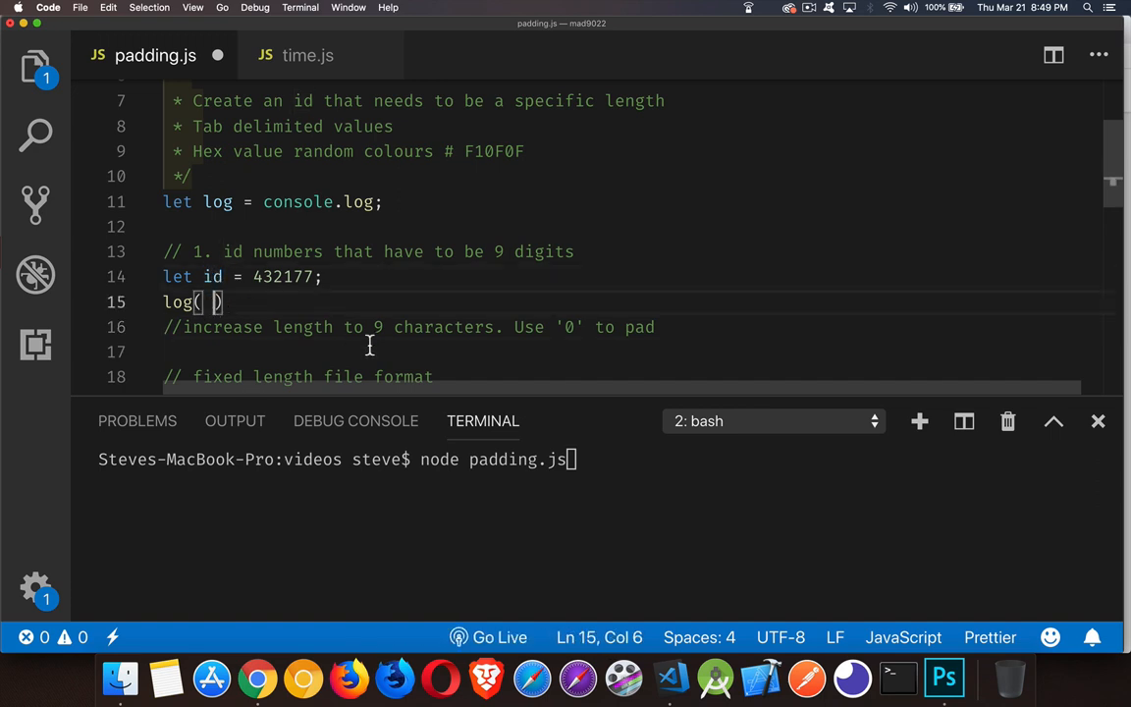
type("id.toString(")
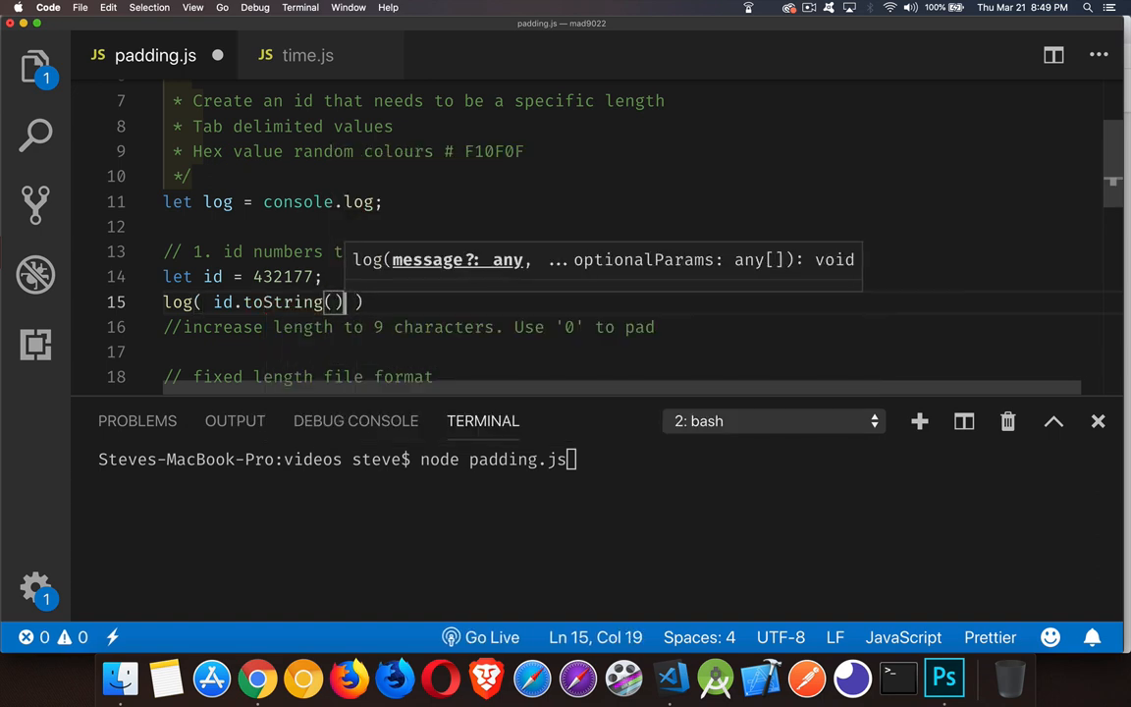
mouse_move(279, 287)
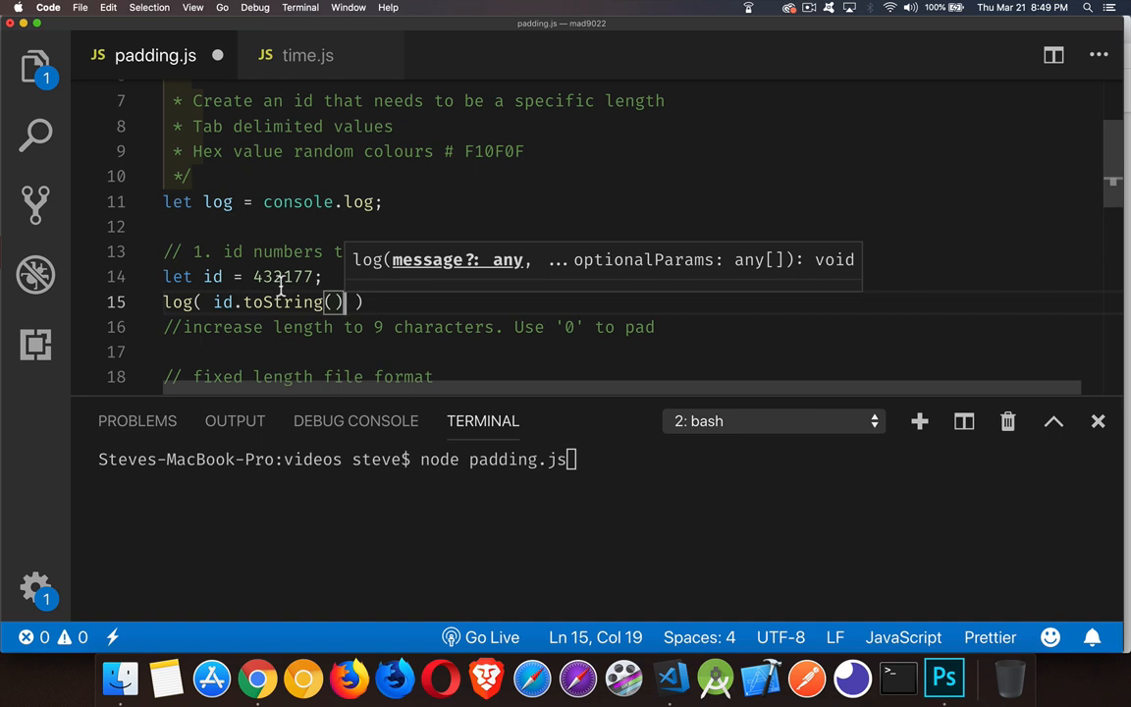
mouse_move(428, 318)
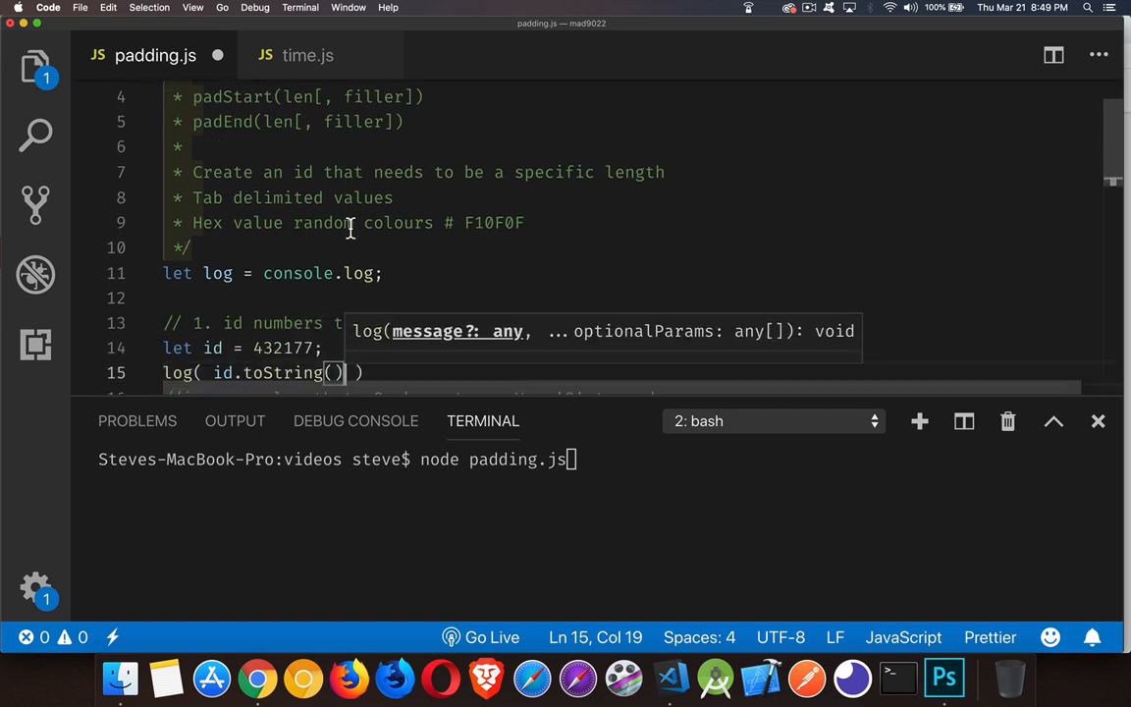
type(".")
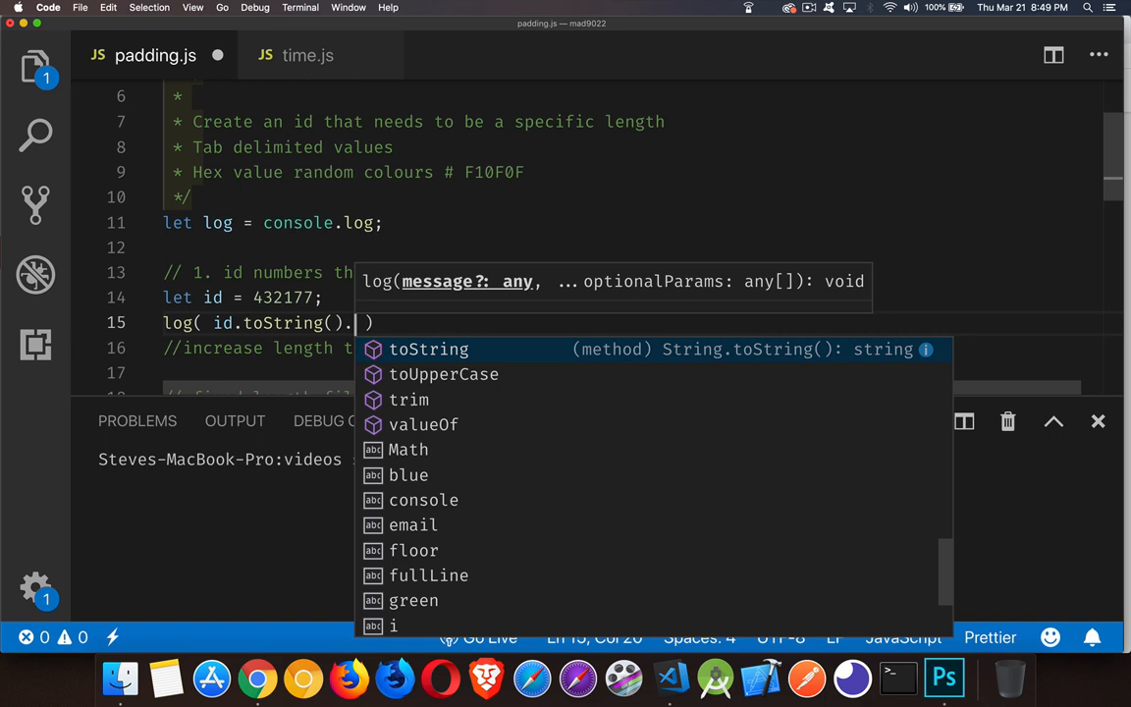
type("padStart(")
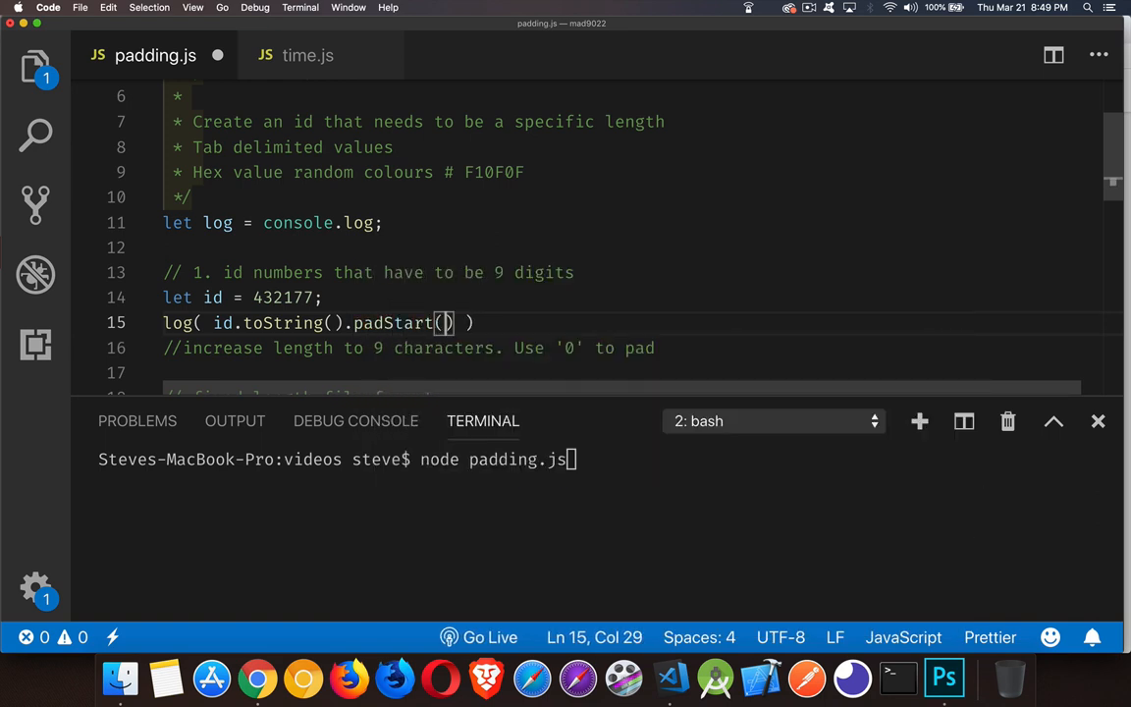
type("9")
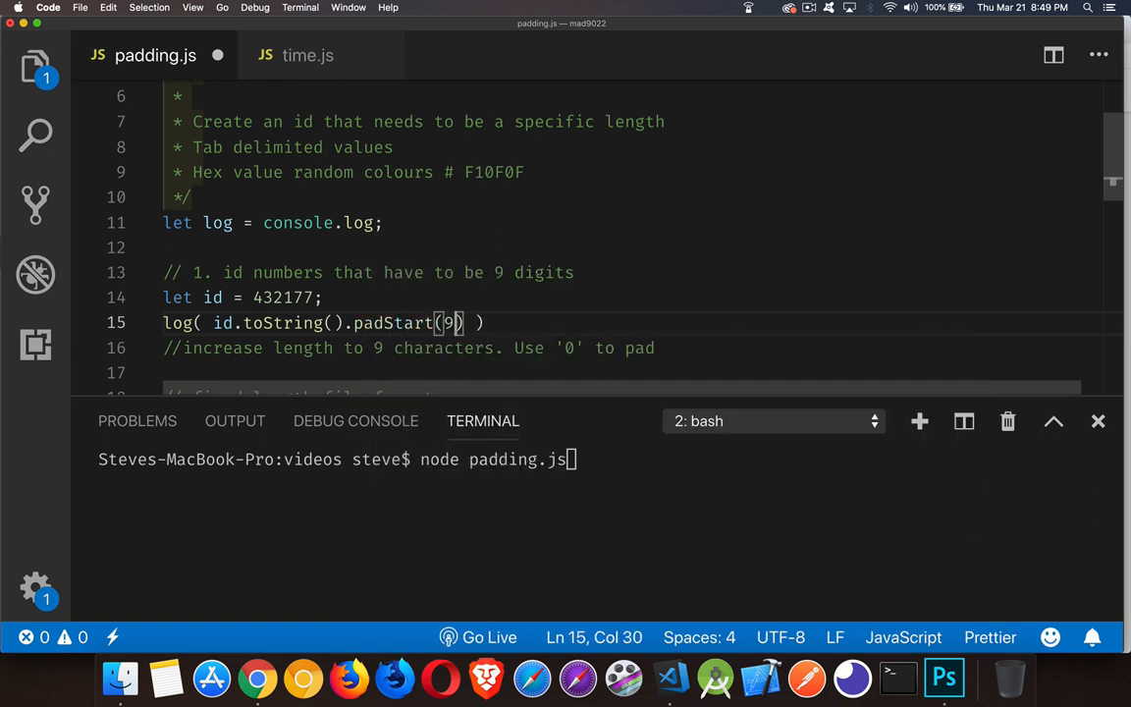
mouse_move(511, 324)
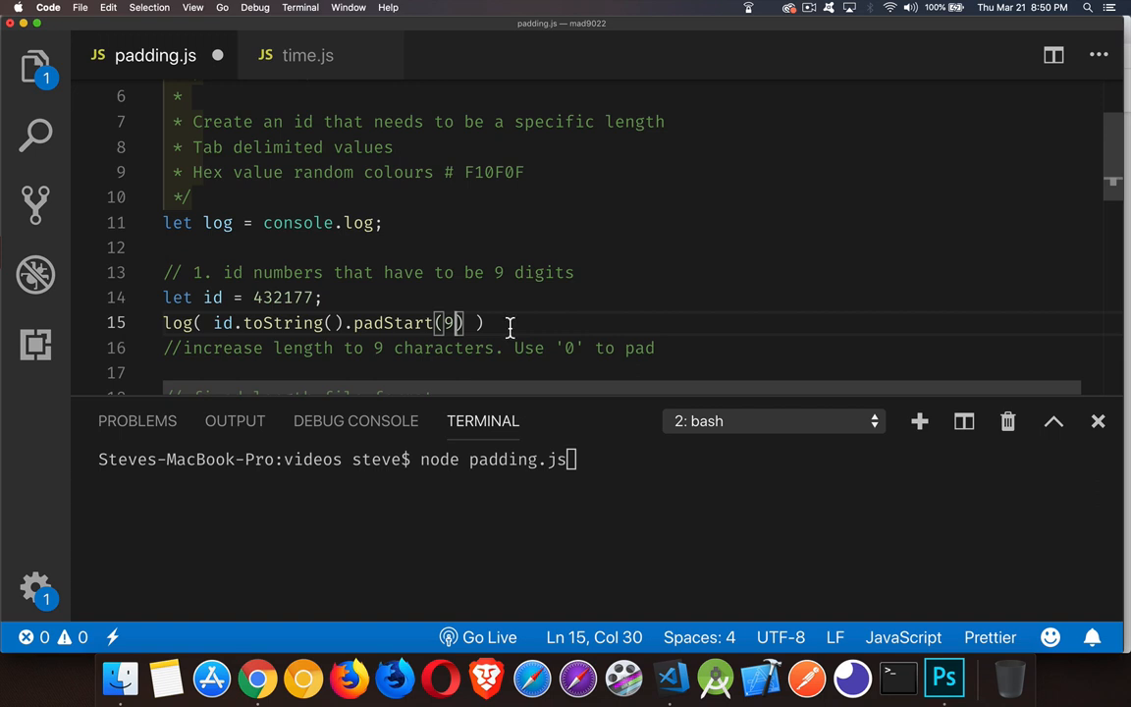
type(", ''")
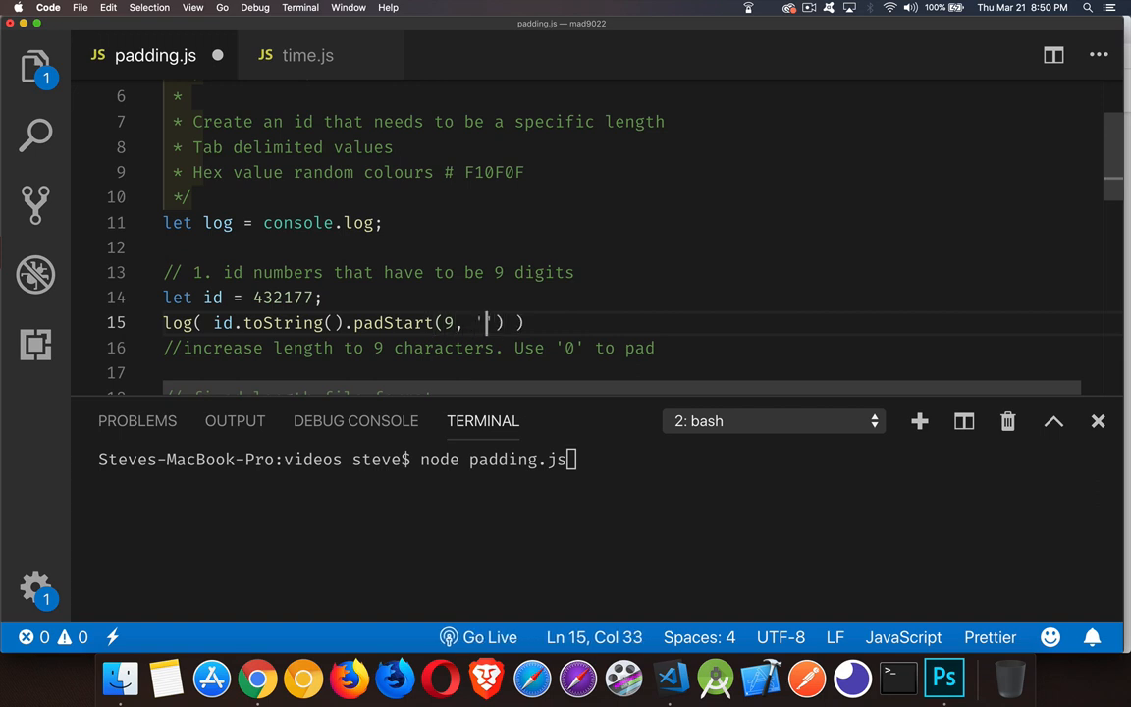
type("0'")
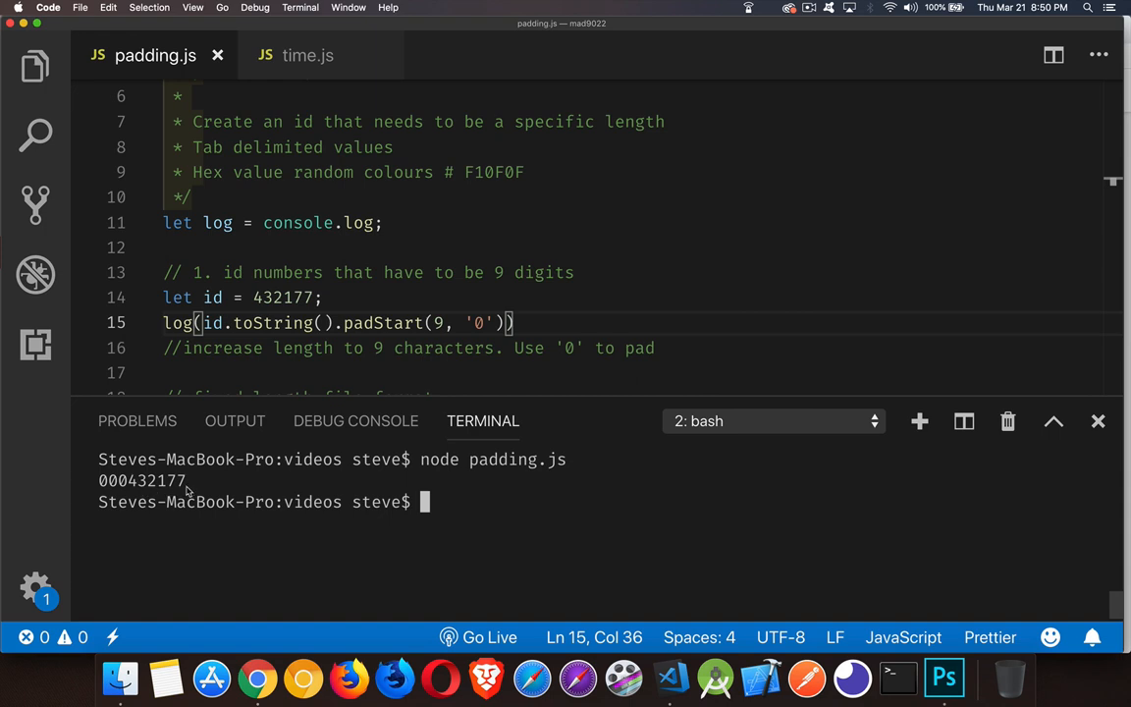
- Start fullLine with id.toString().padStart(10, '0')
scroll("down", 3)
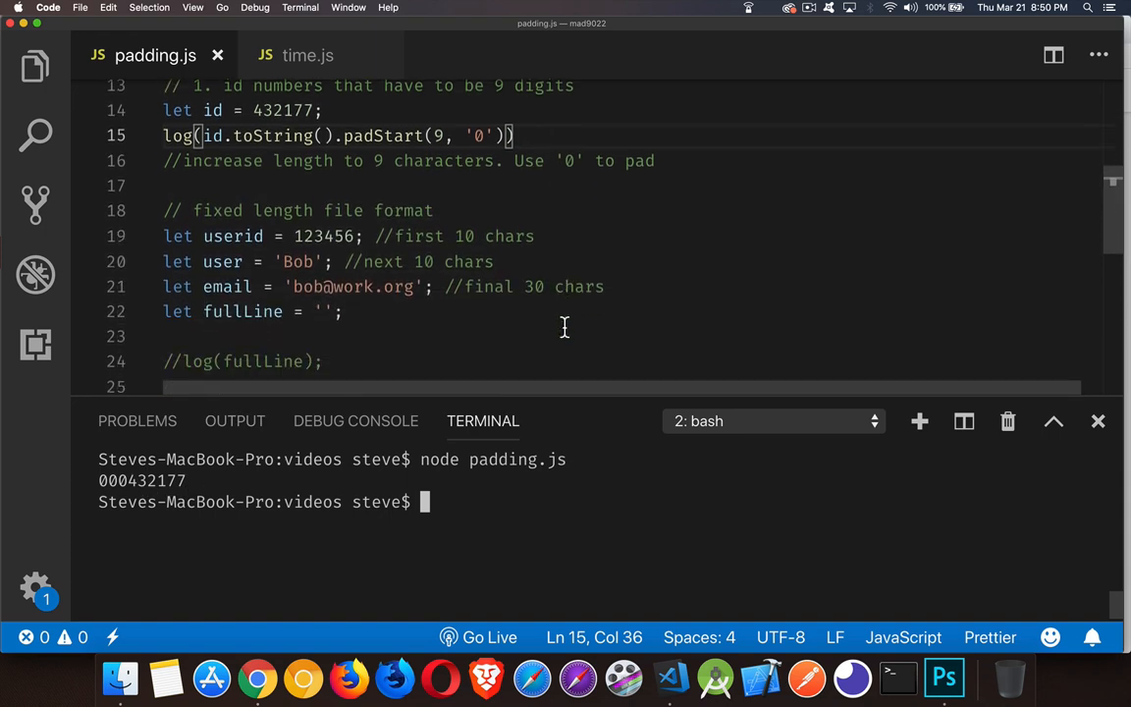
mouse_move(370, 234)
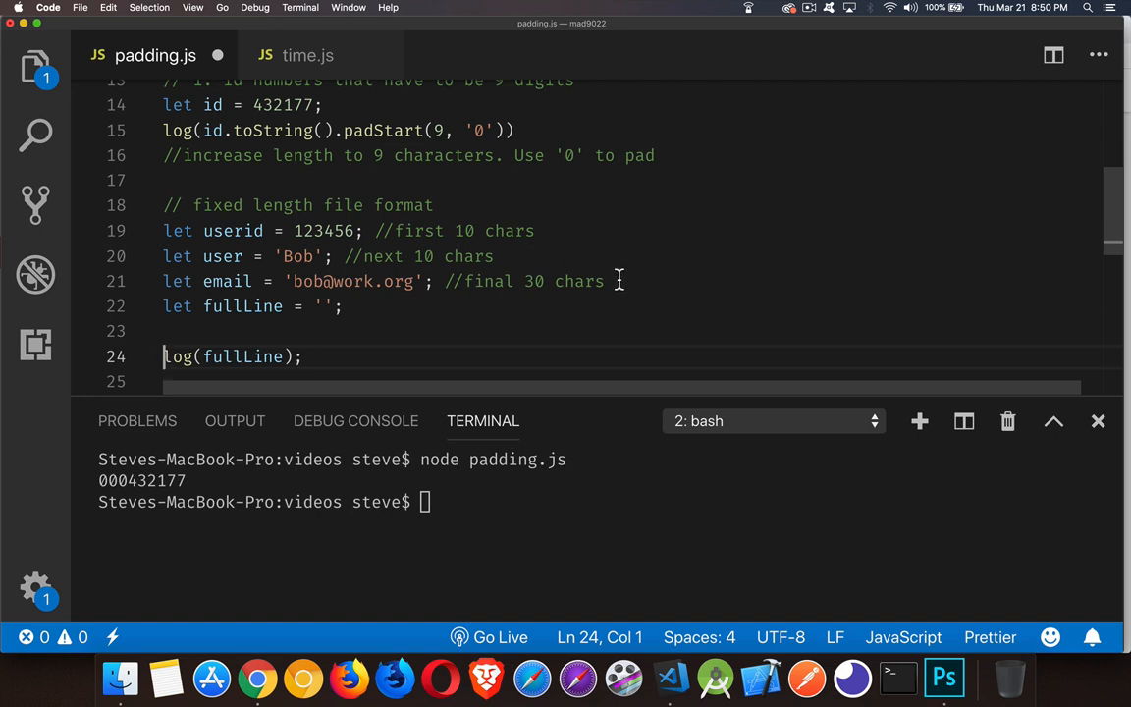
mouse_move(392, 306)
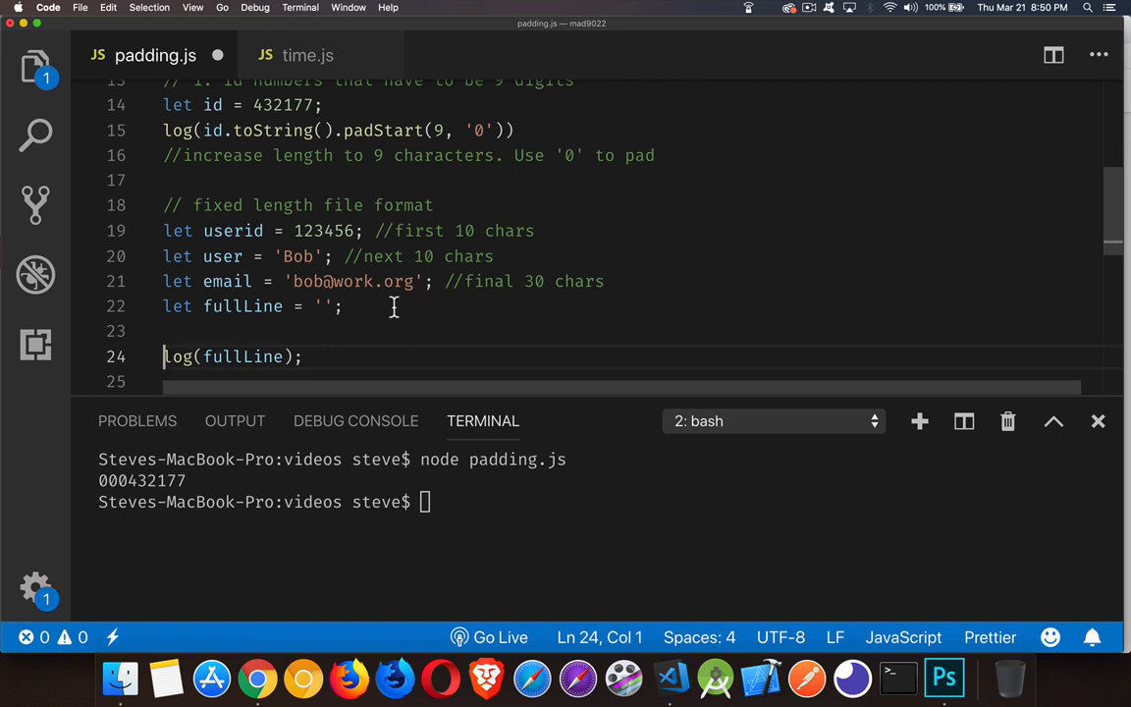
double_click(322, 307)
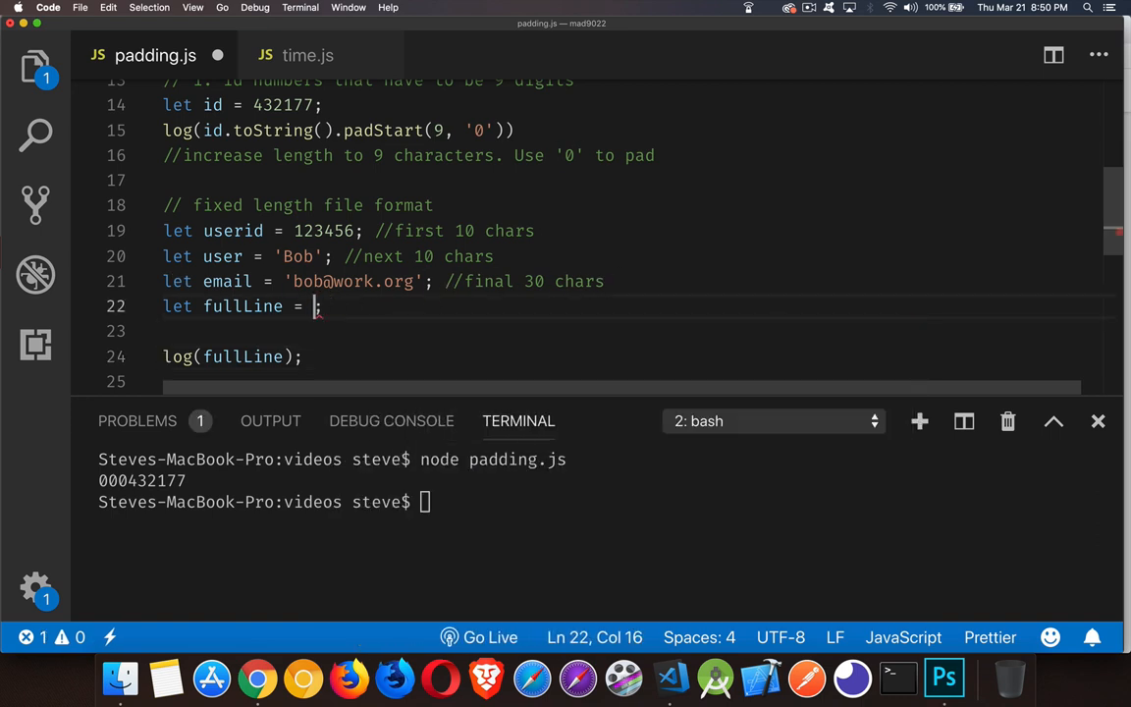
type("id.toString(")
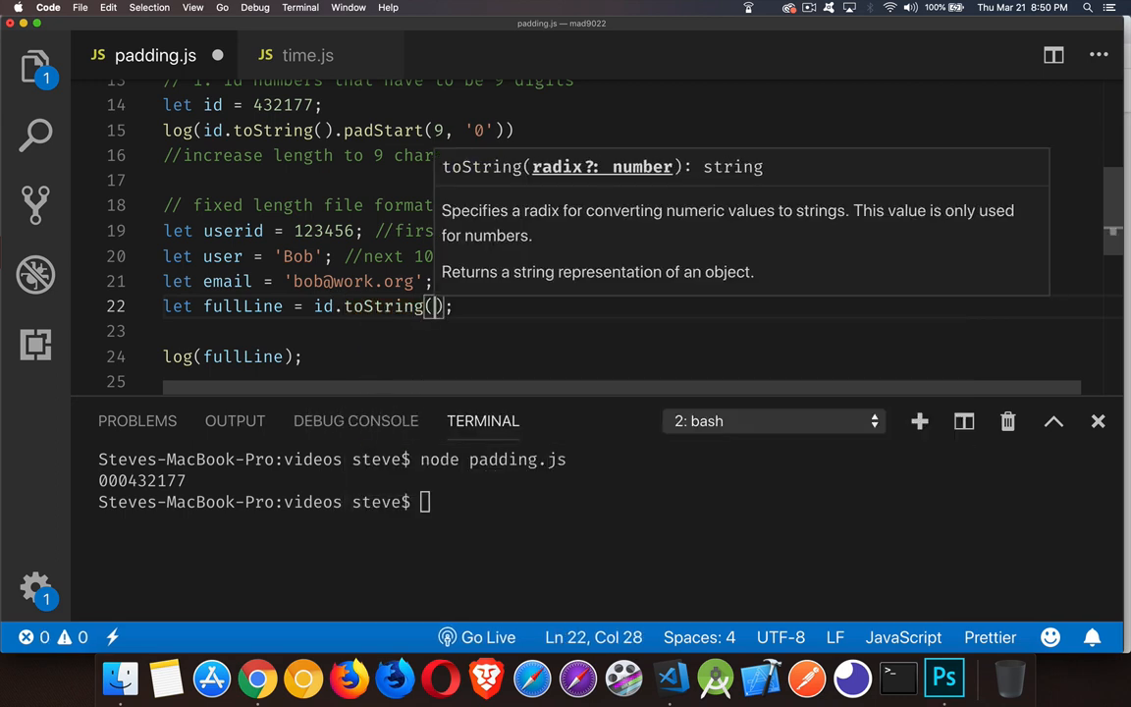
type(".st")
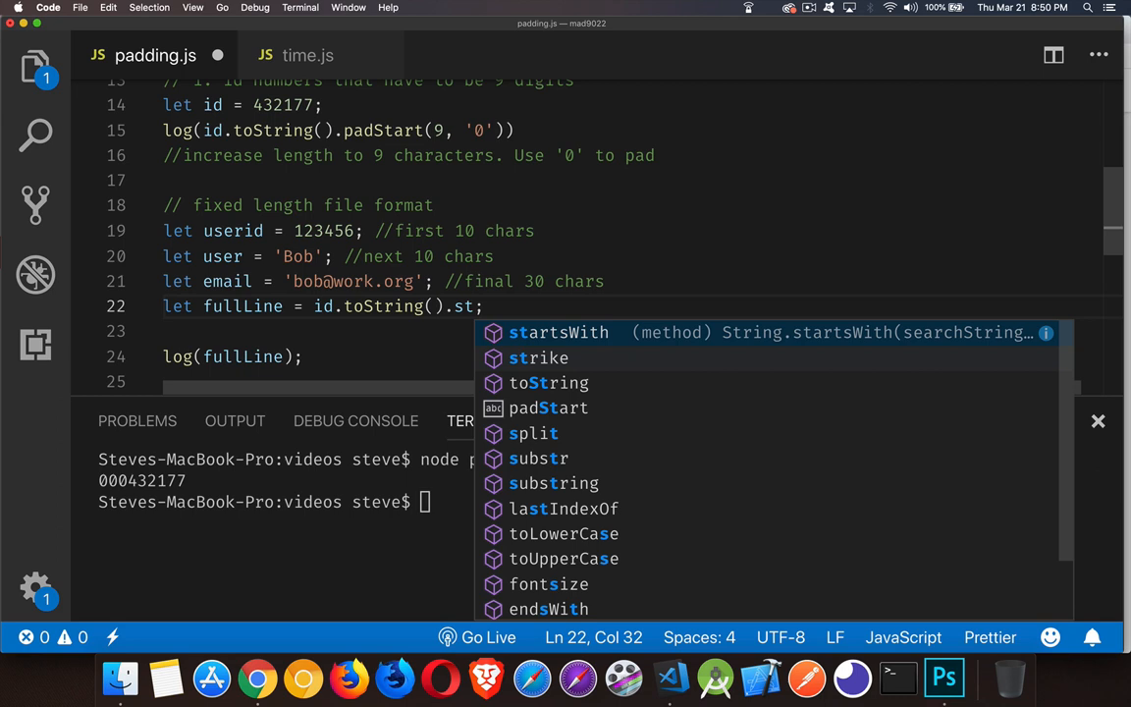
type("pad")
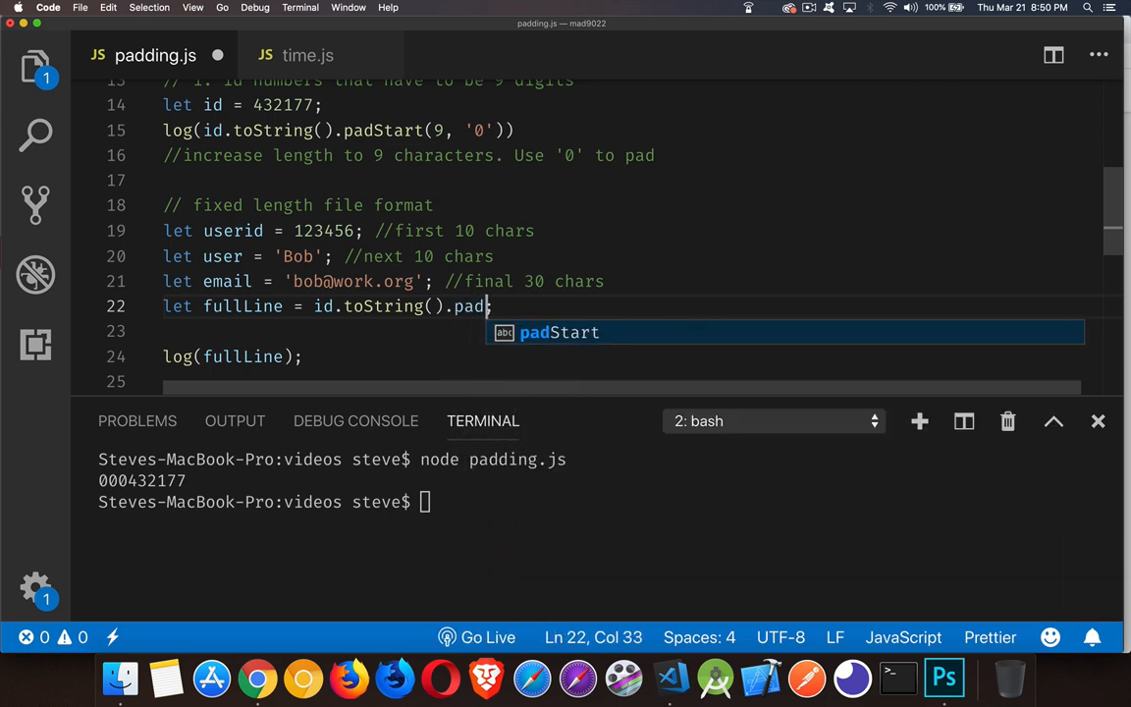
key("Tab")
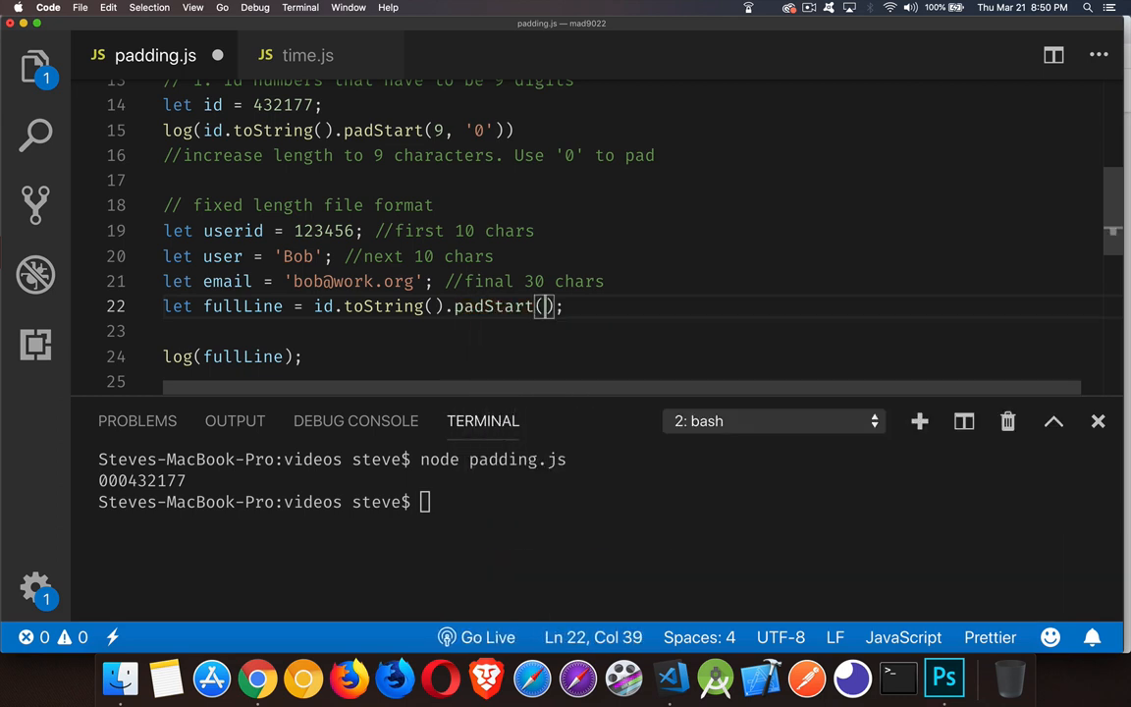
type("10")
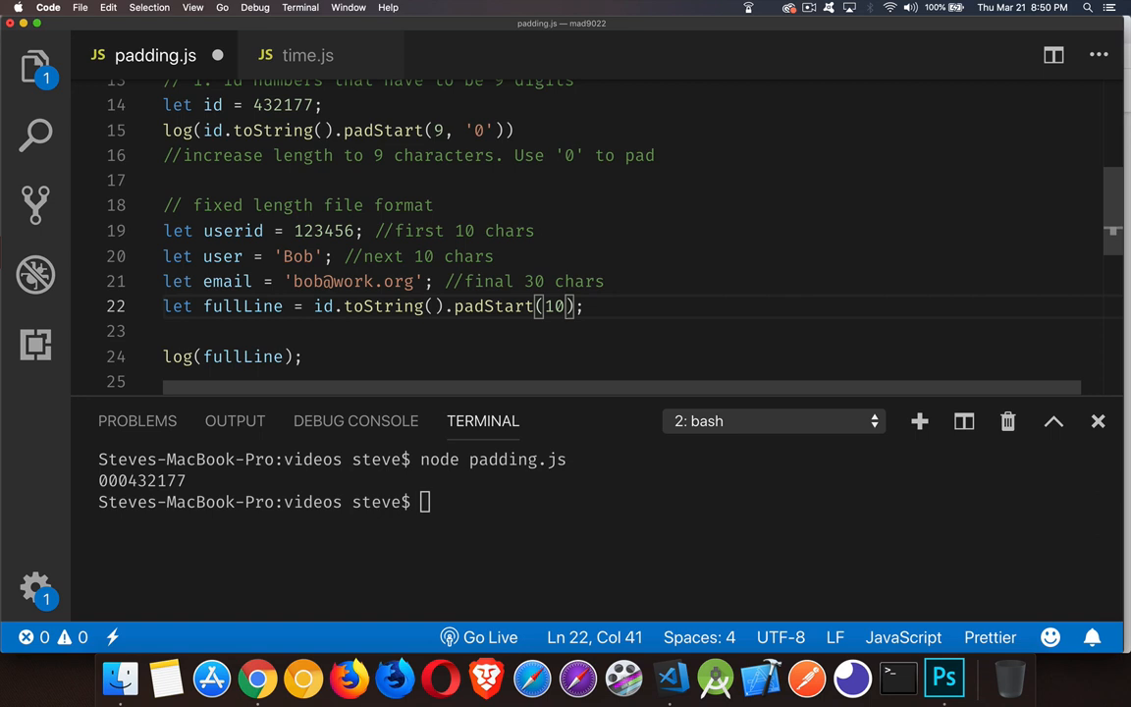
type(",'0'")
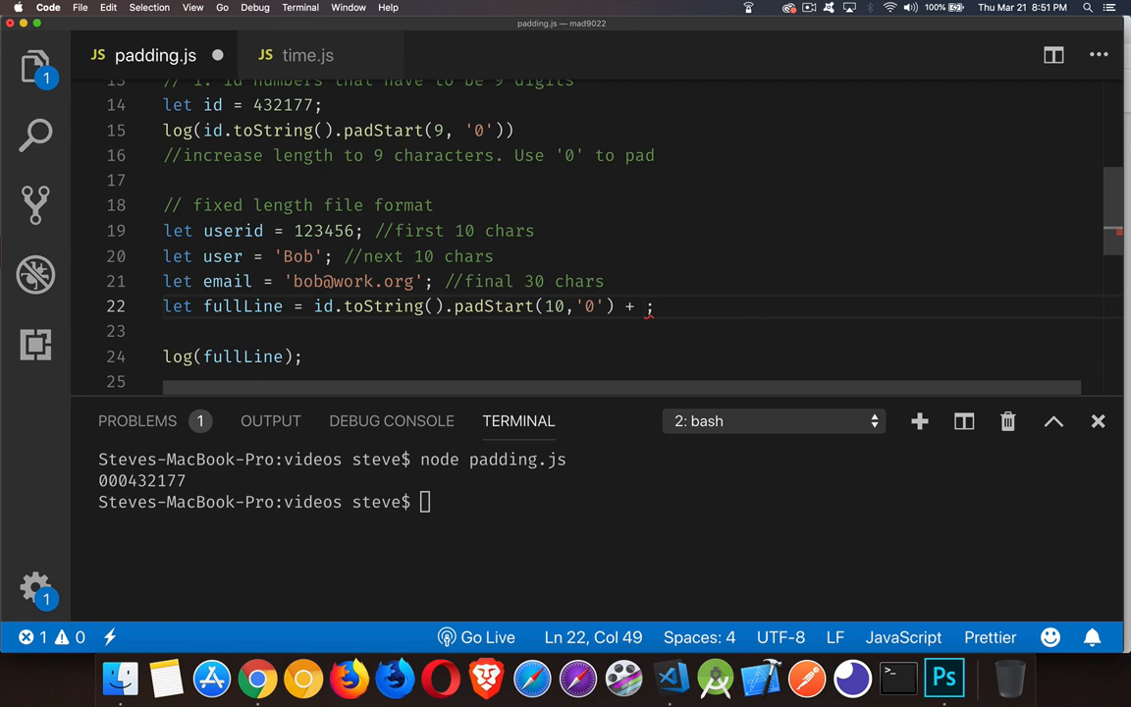
- Append user.padStart(10) and email.padStart(30) to fullLine and run to see the padded record
type("user.")
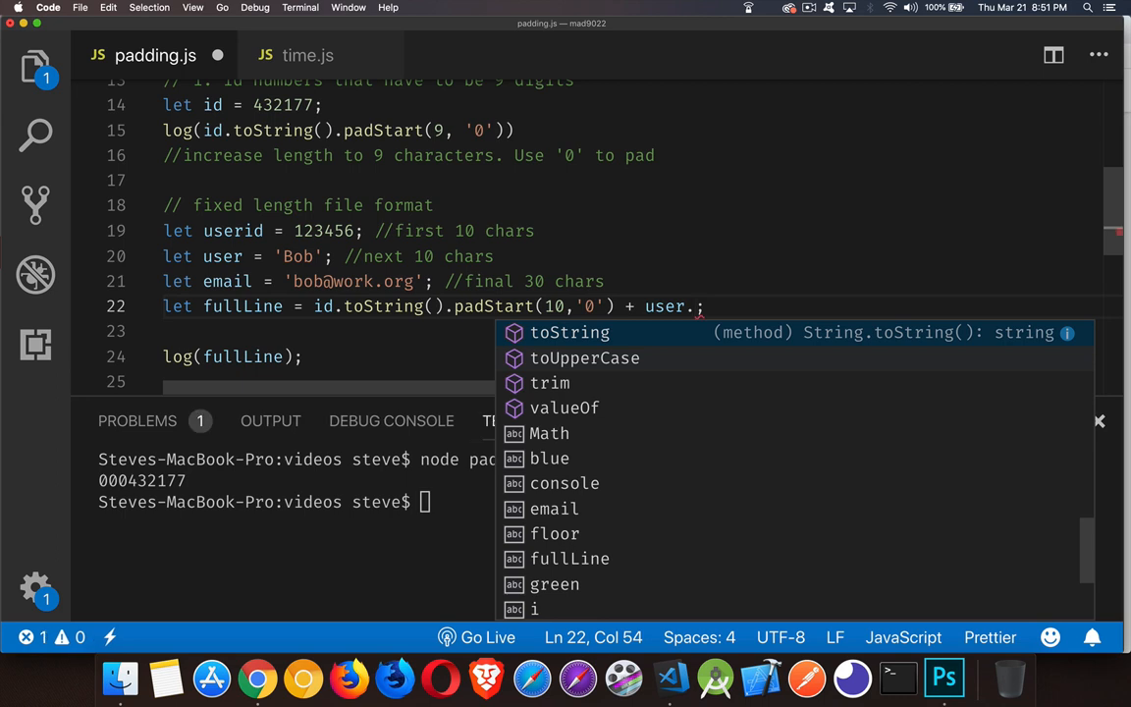
type("s")
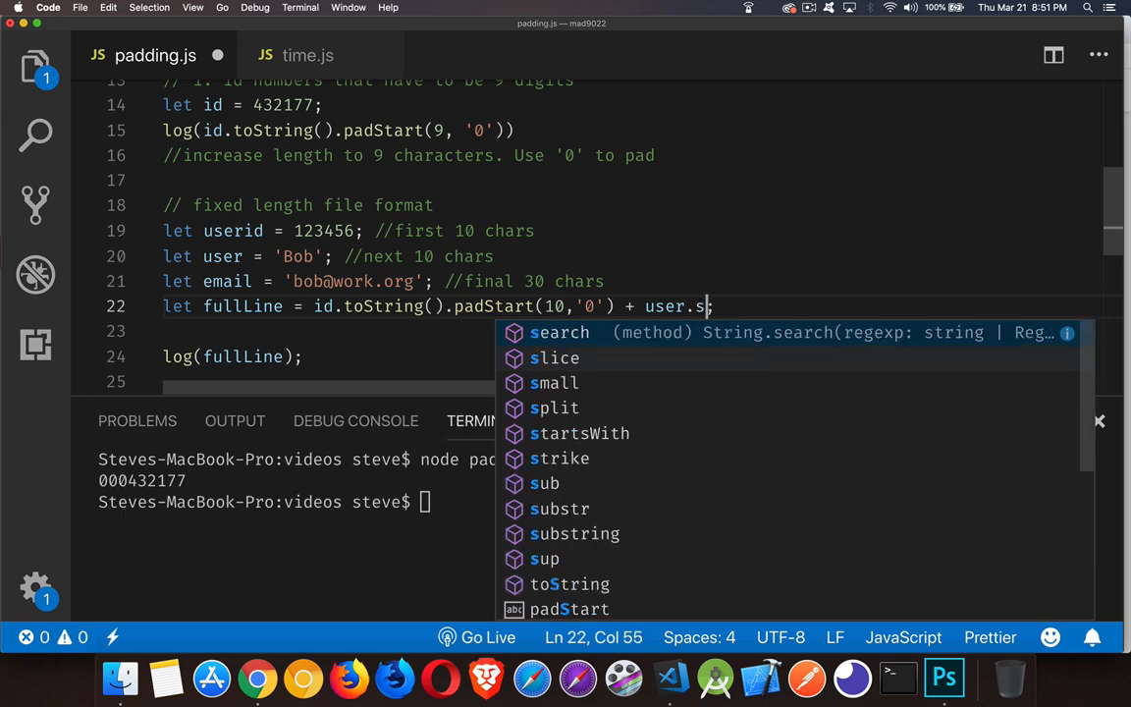
type("padStart(10) +")
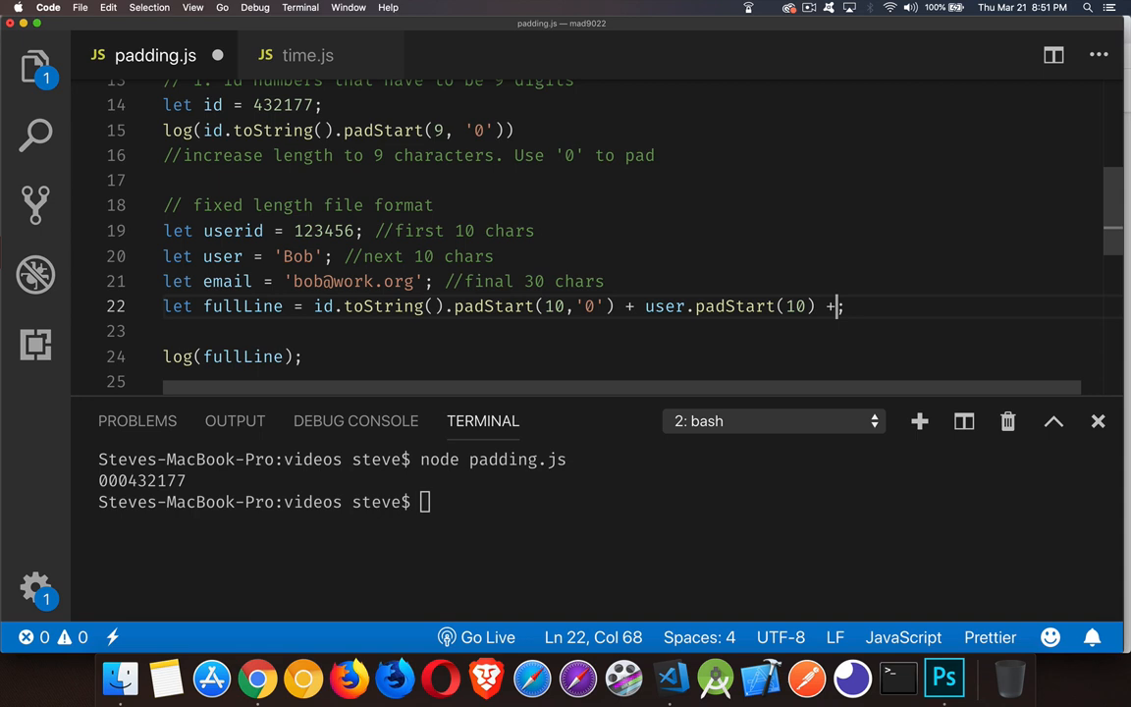
type("email")
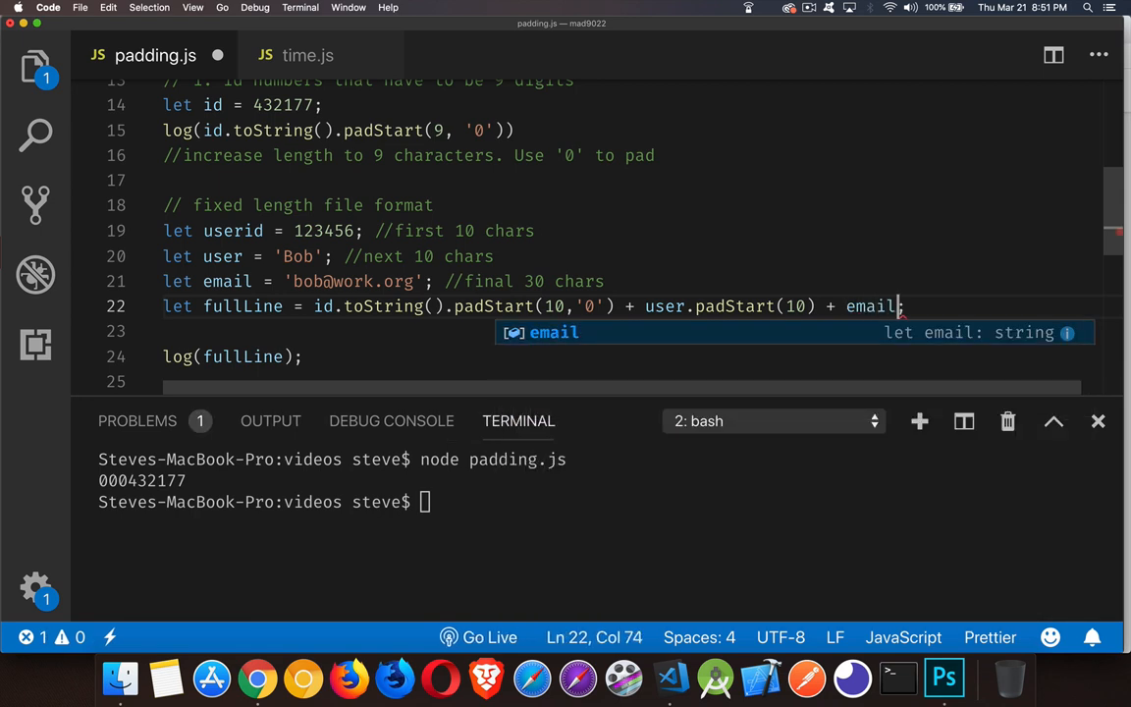
type(".pad")
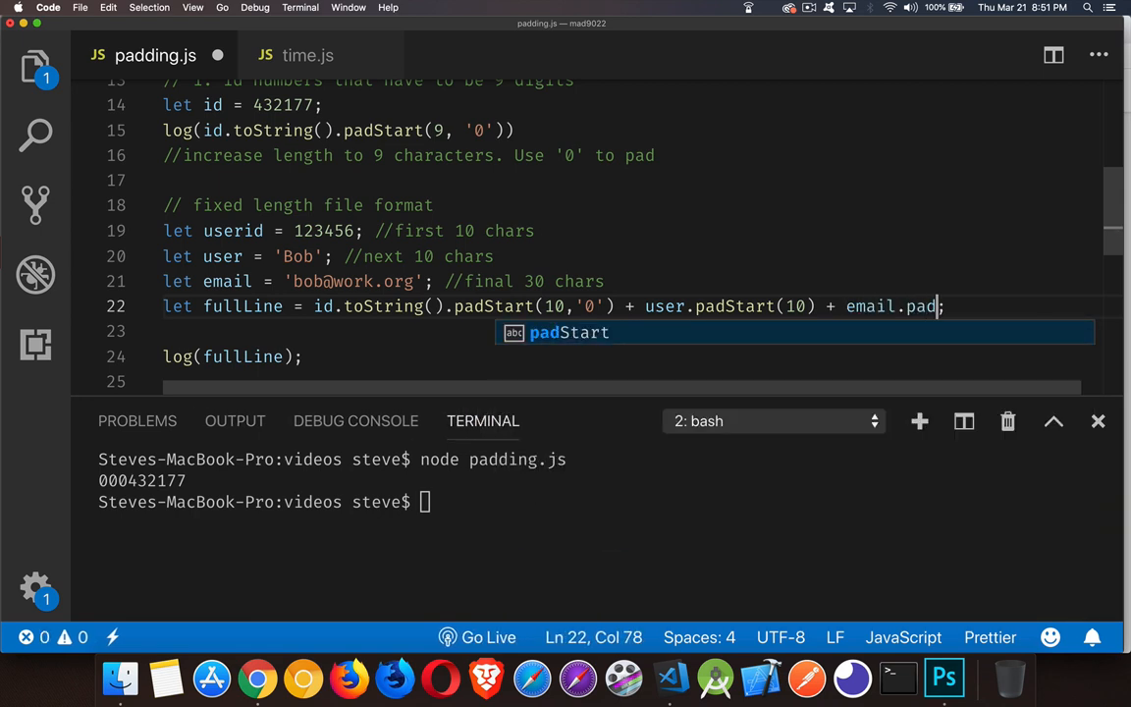
type("Start;")
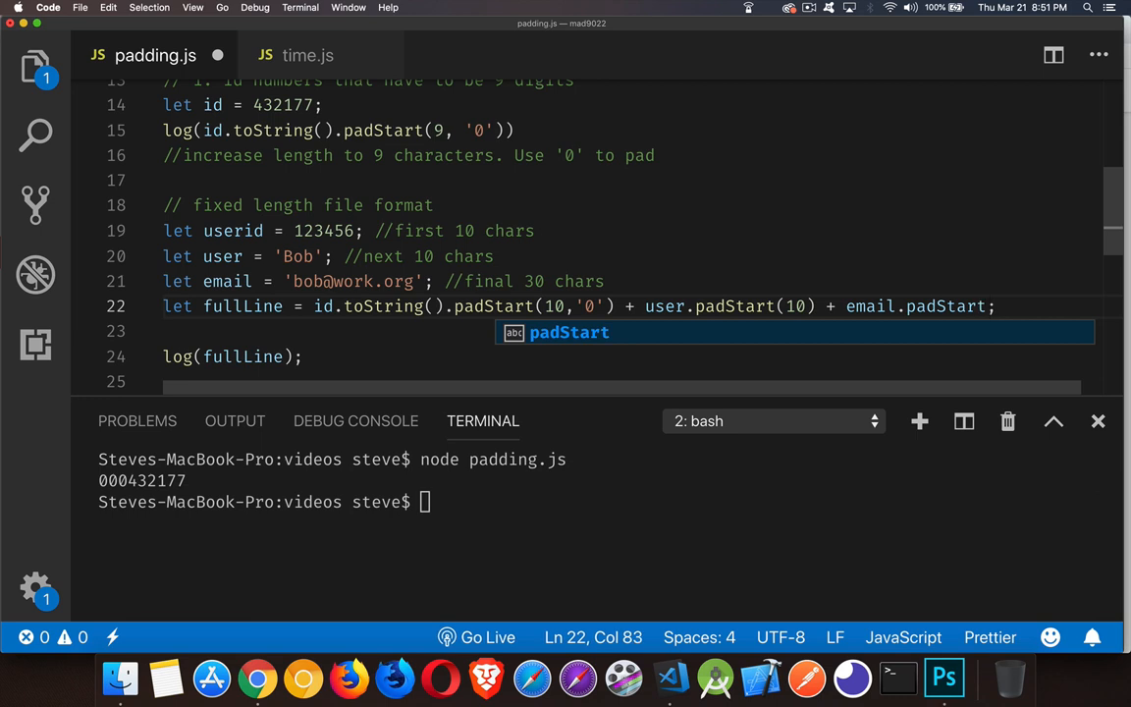
type("(30")
left_click(608, 500)
type("node padding.js")
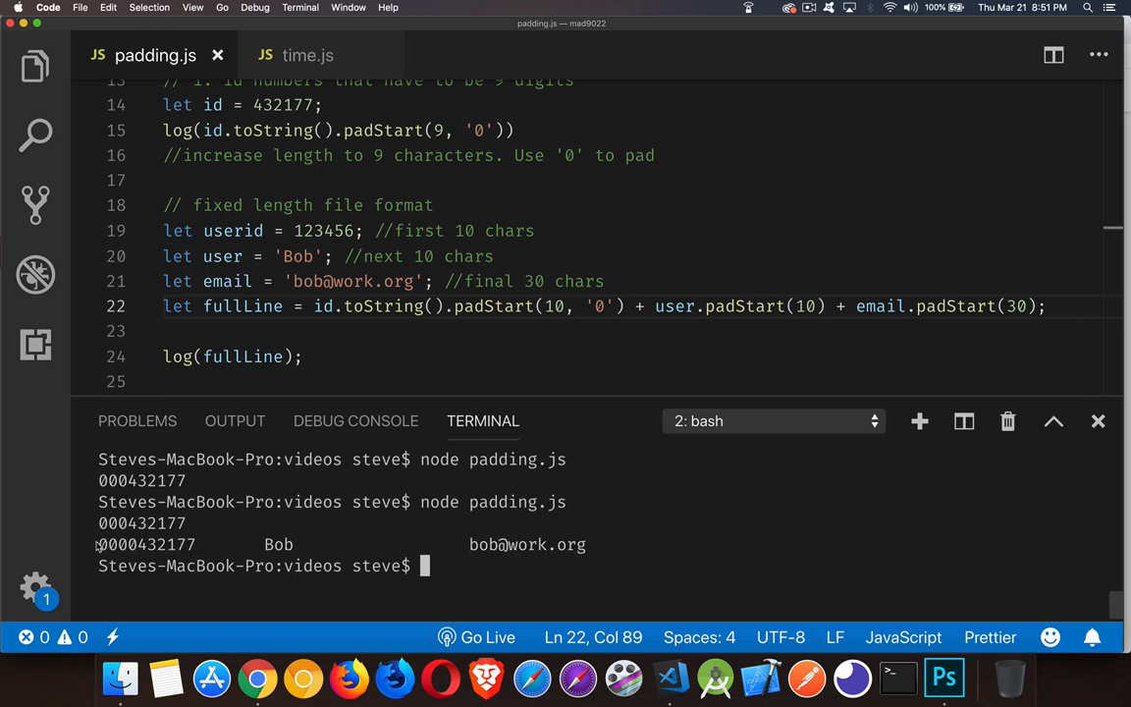
mouse_move(196, 552)
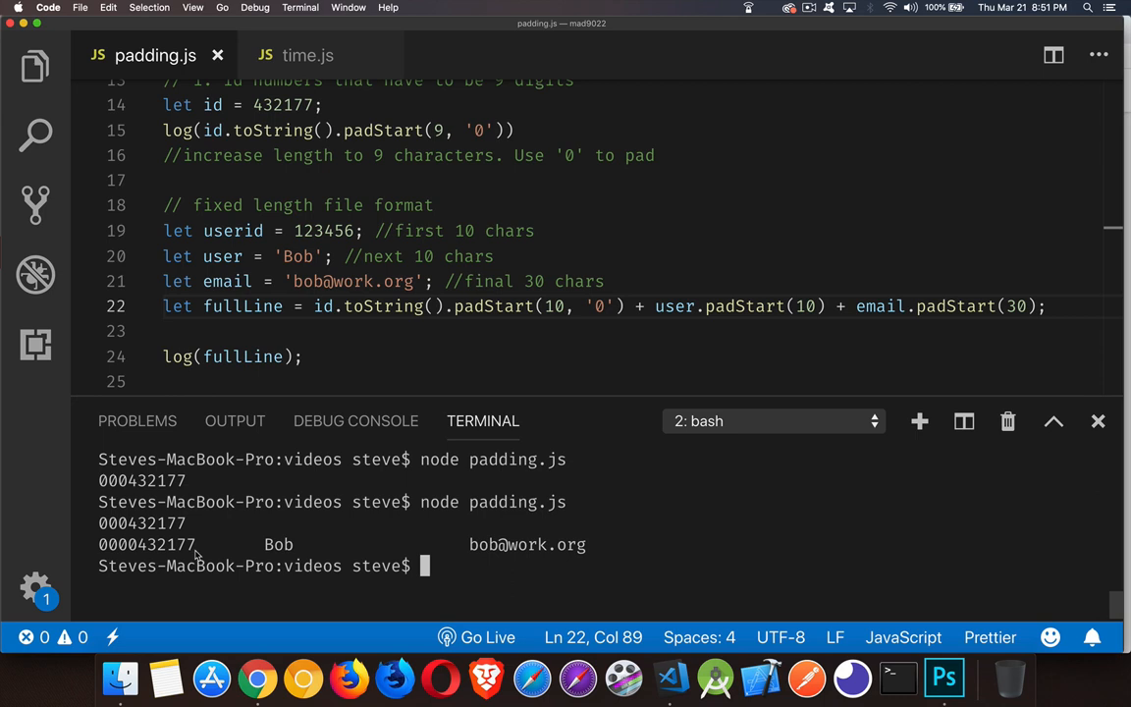
mouse_move(299, 554)
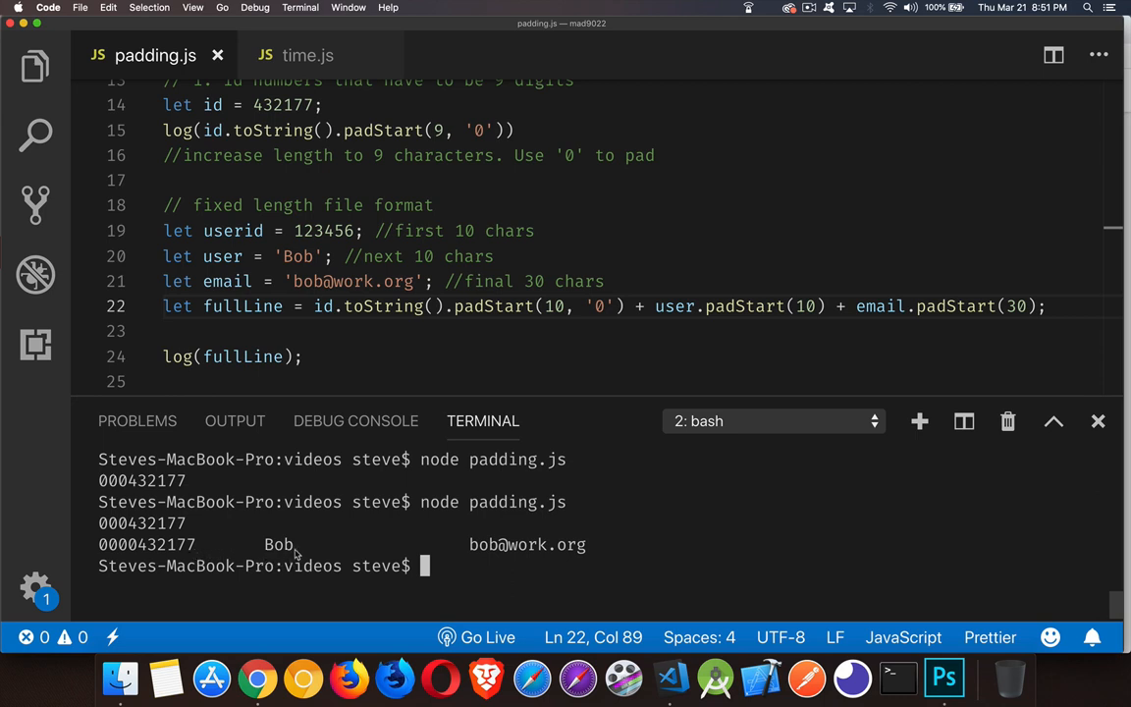
mouse_move(549, 541)
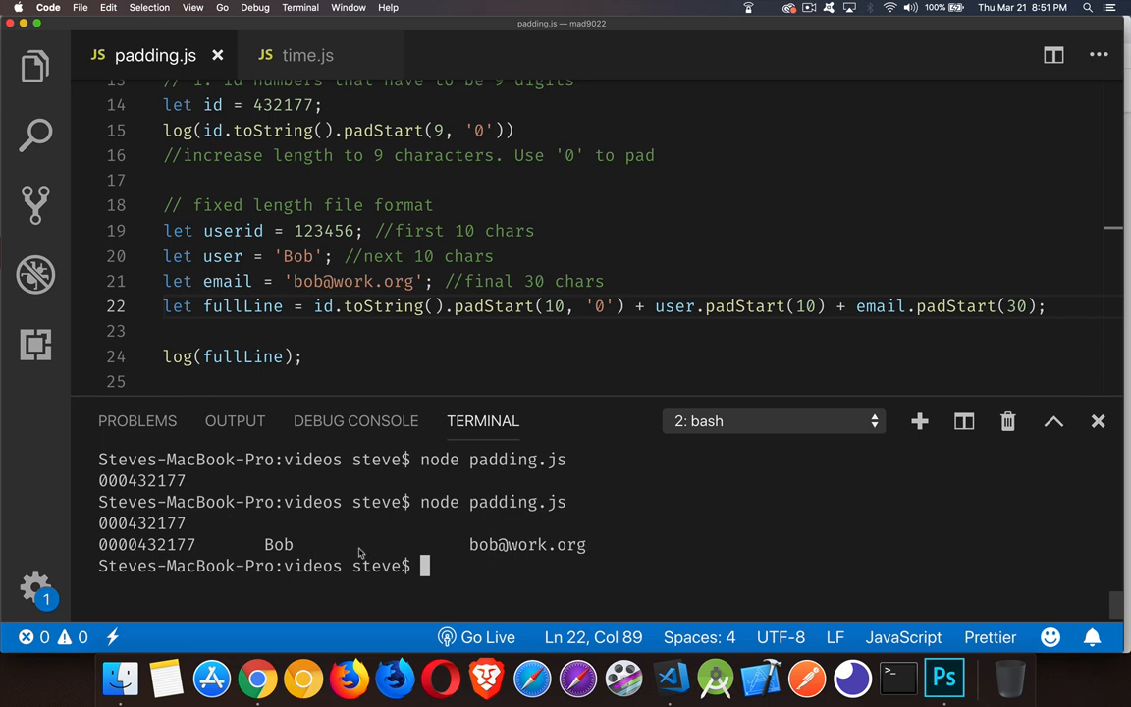
scroll("down", 3)
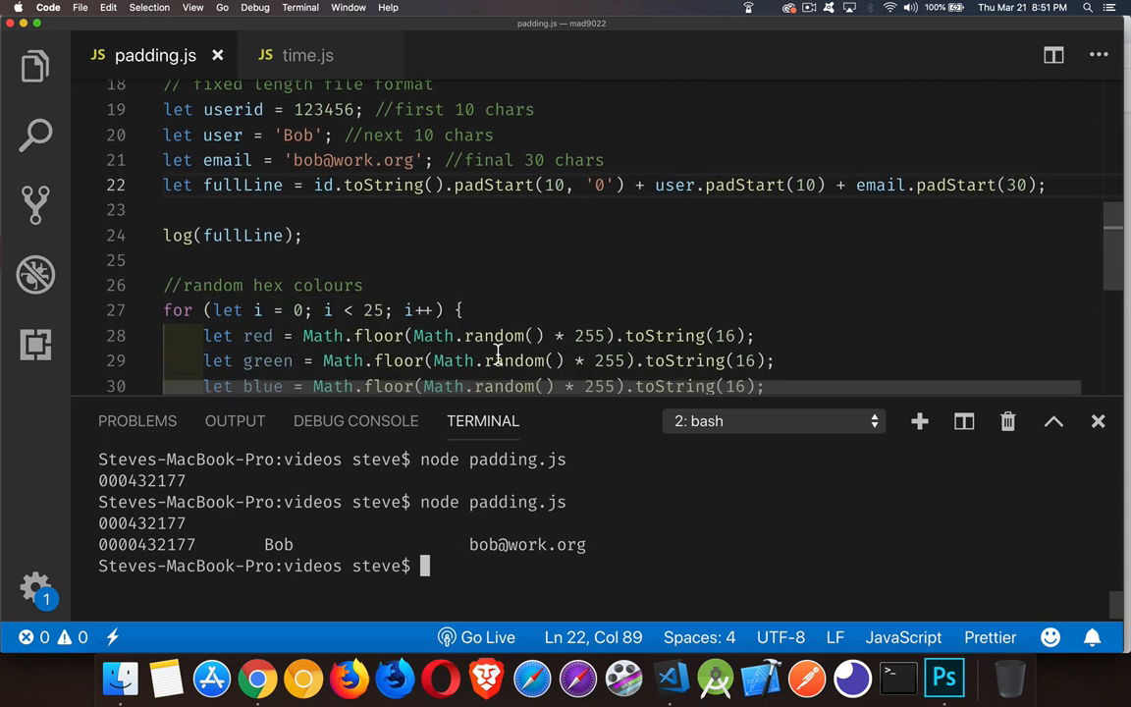
- Uncomment the log(red, green, blue, colour) line in the random hex colours loop
scroll("down", 3)
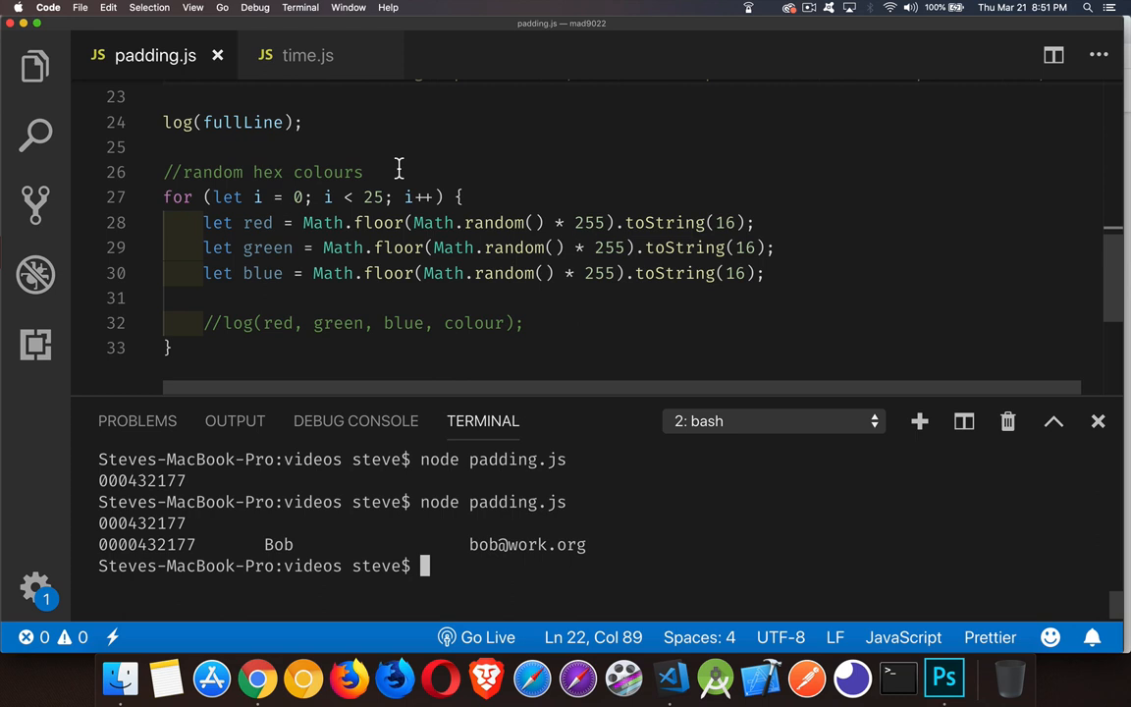
mouse_move(233, 306)
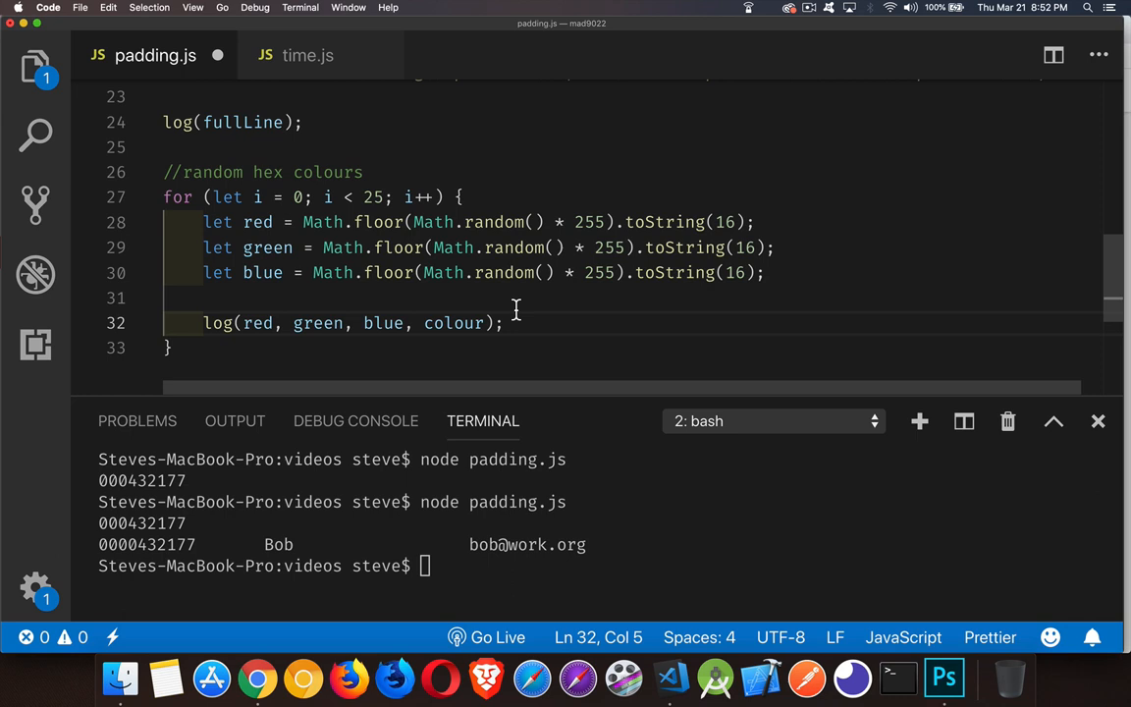
left_click(206, 298)
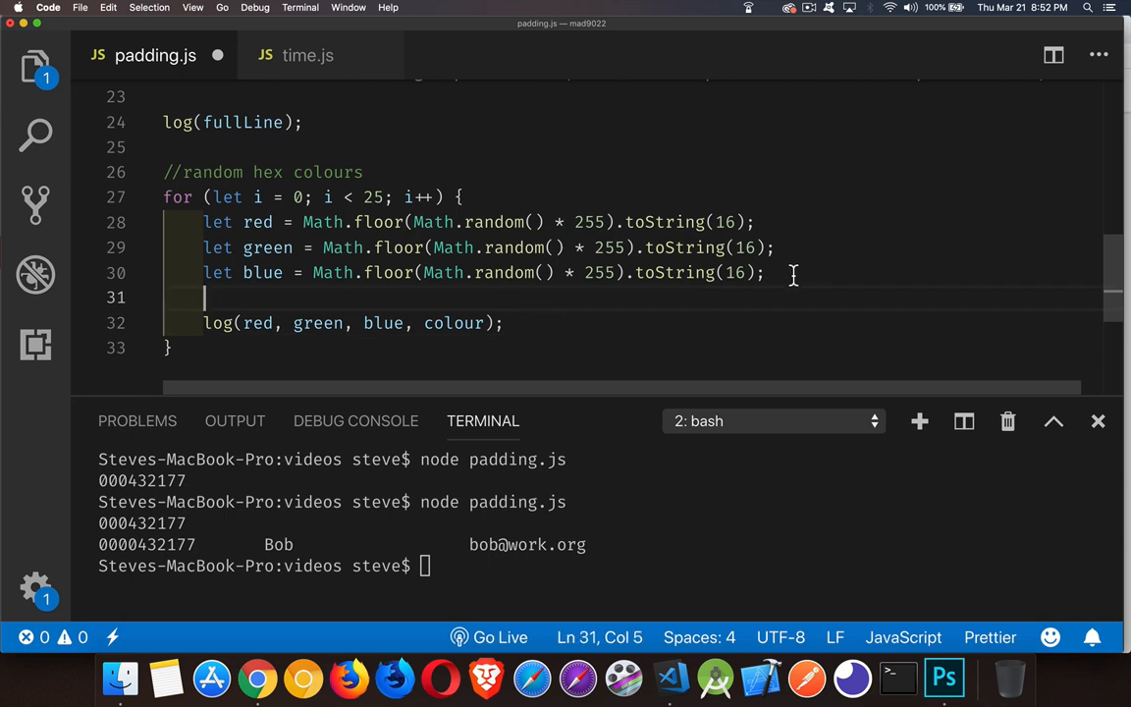
type("let colour")
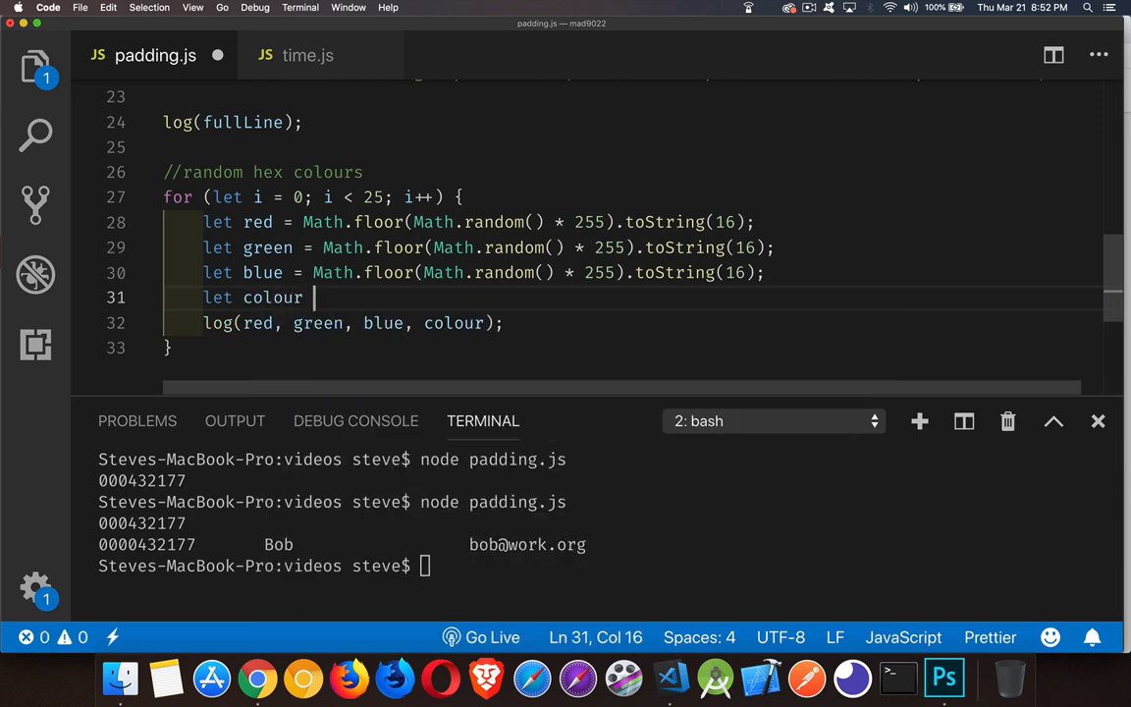
type("= '#")
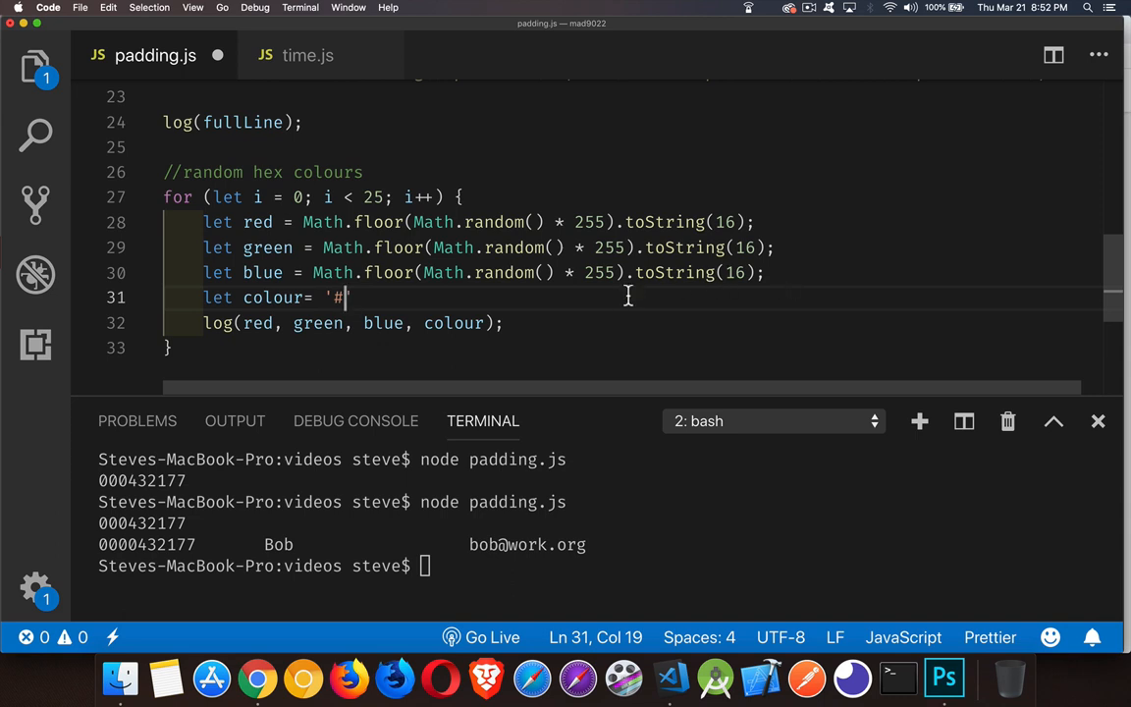
type("+")
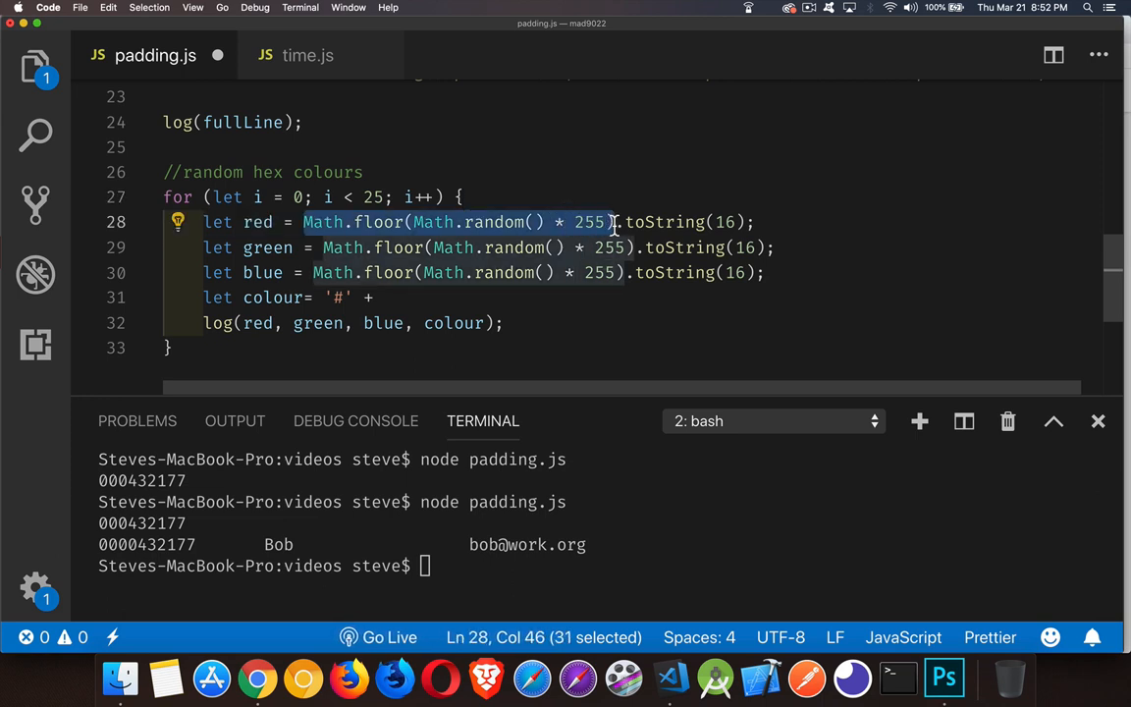
mouse_move(432, 222)
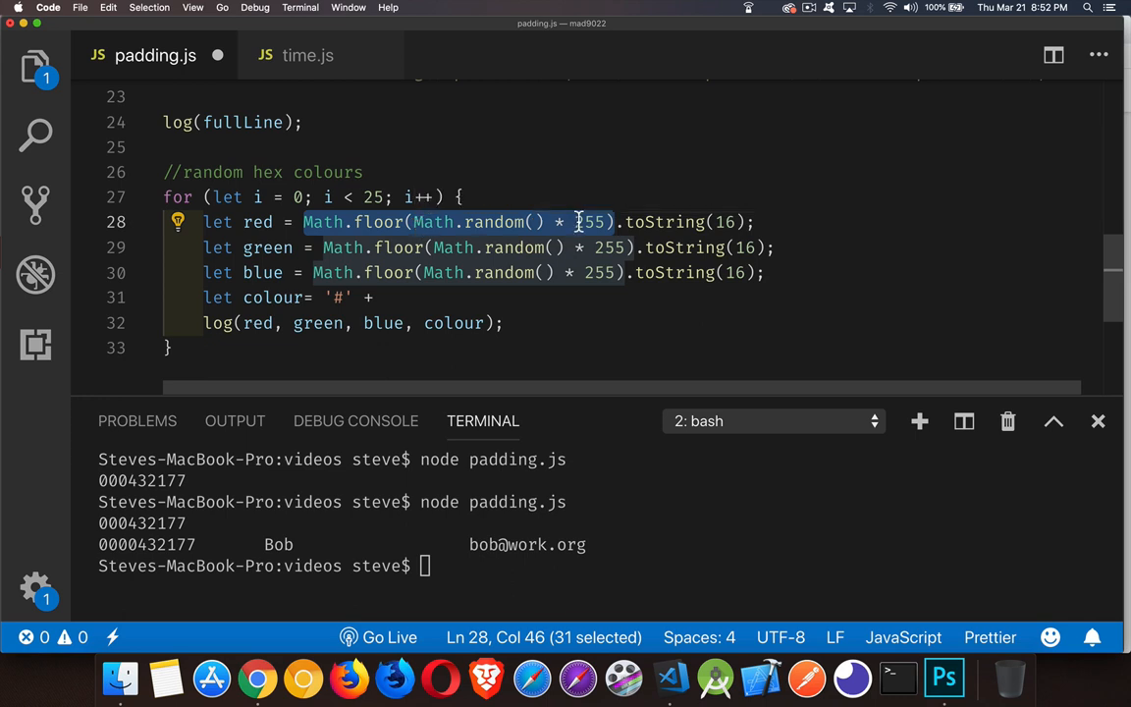
mouse_move(687, 209)
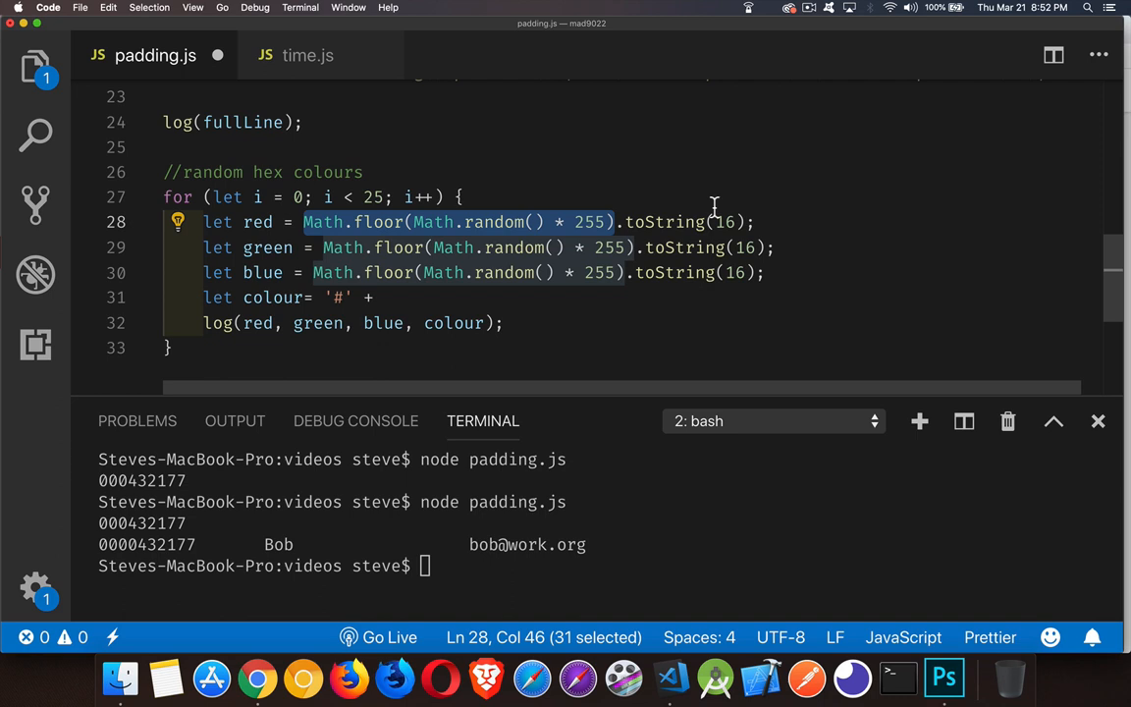
mouse_move(742, 232)
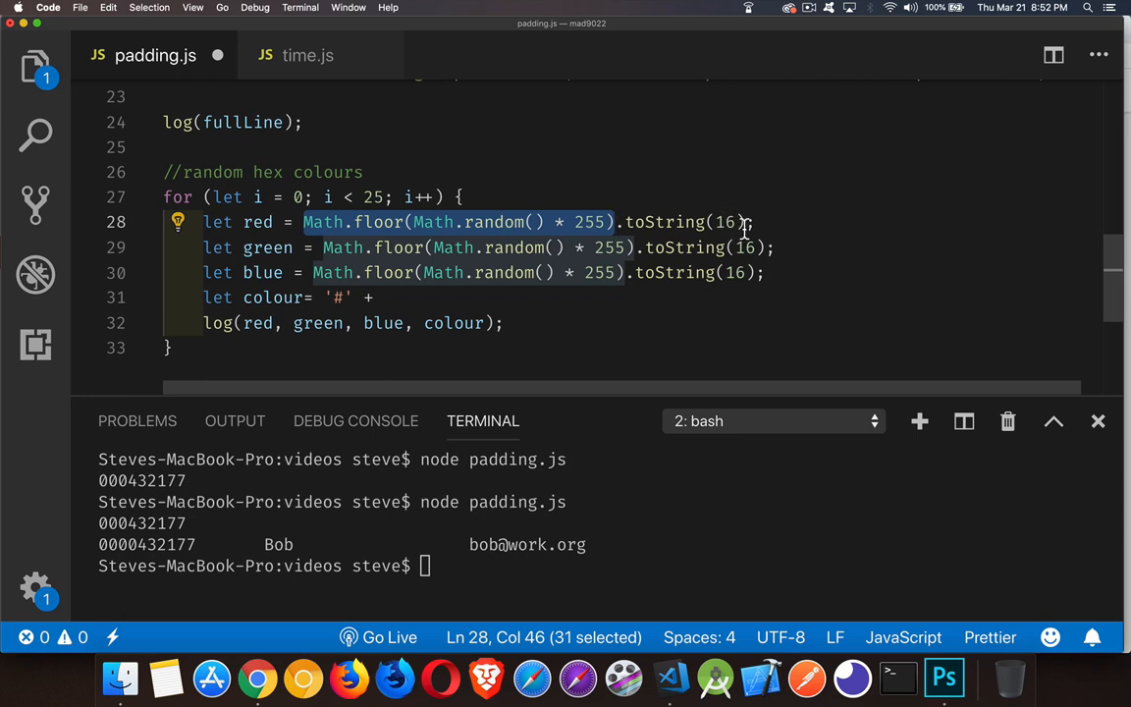
mouse_move(736, 227)
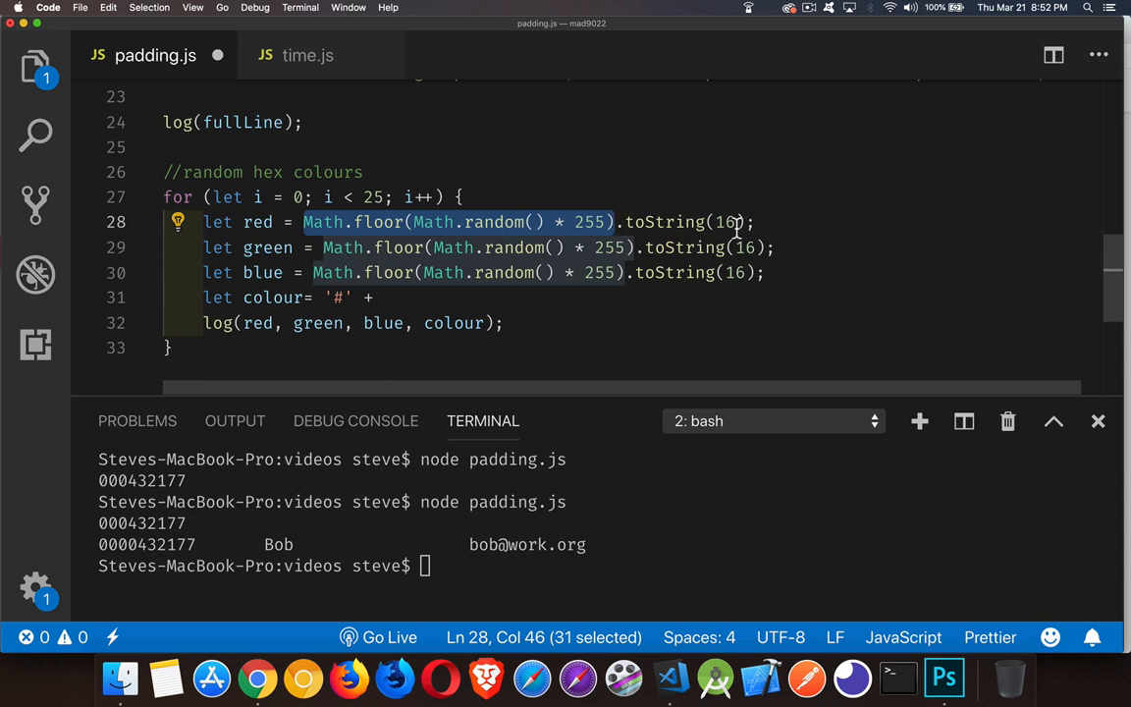
mouse_move(428, 313)
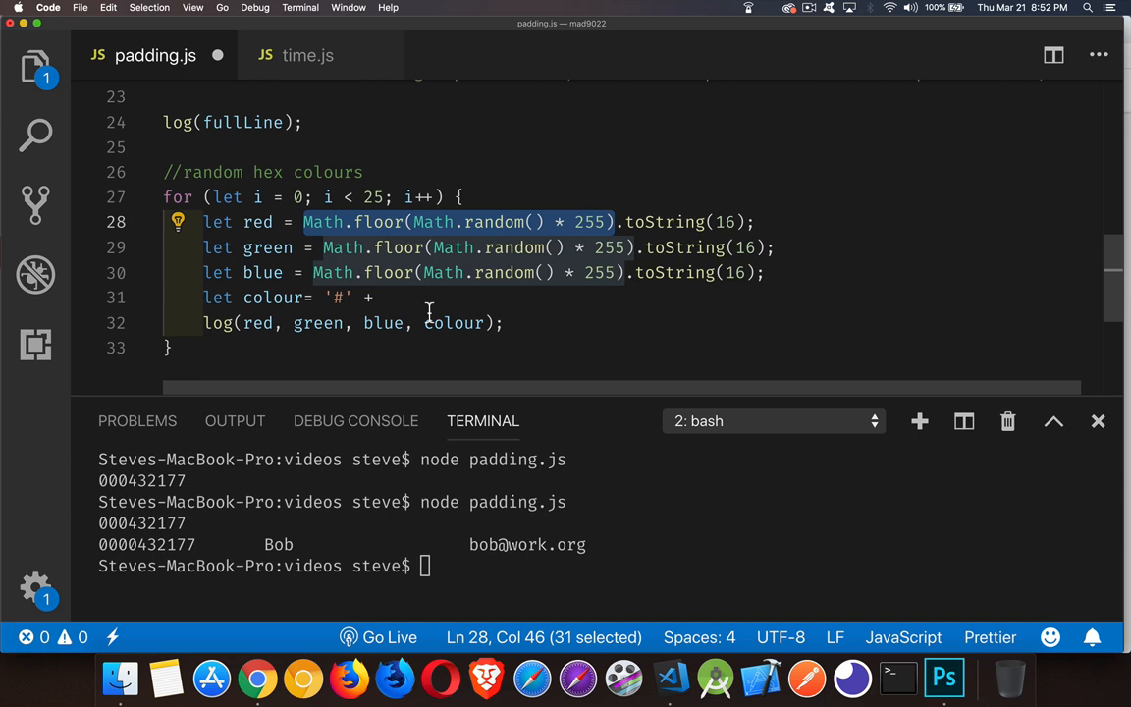
- Concatenate red.padStart(2, '0') + green.padStart(2, '0') into the colour string
type("red.")
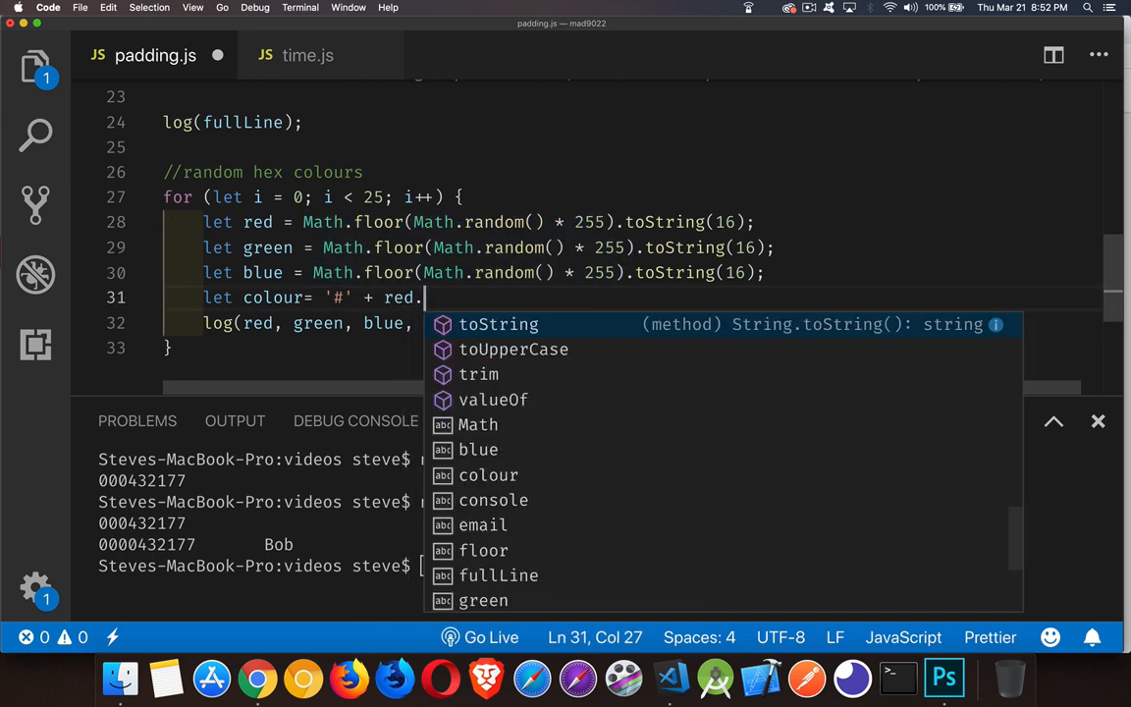
type("padStart")
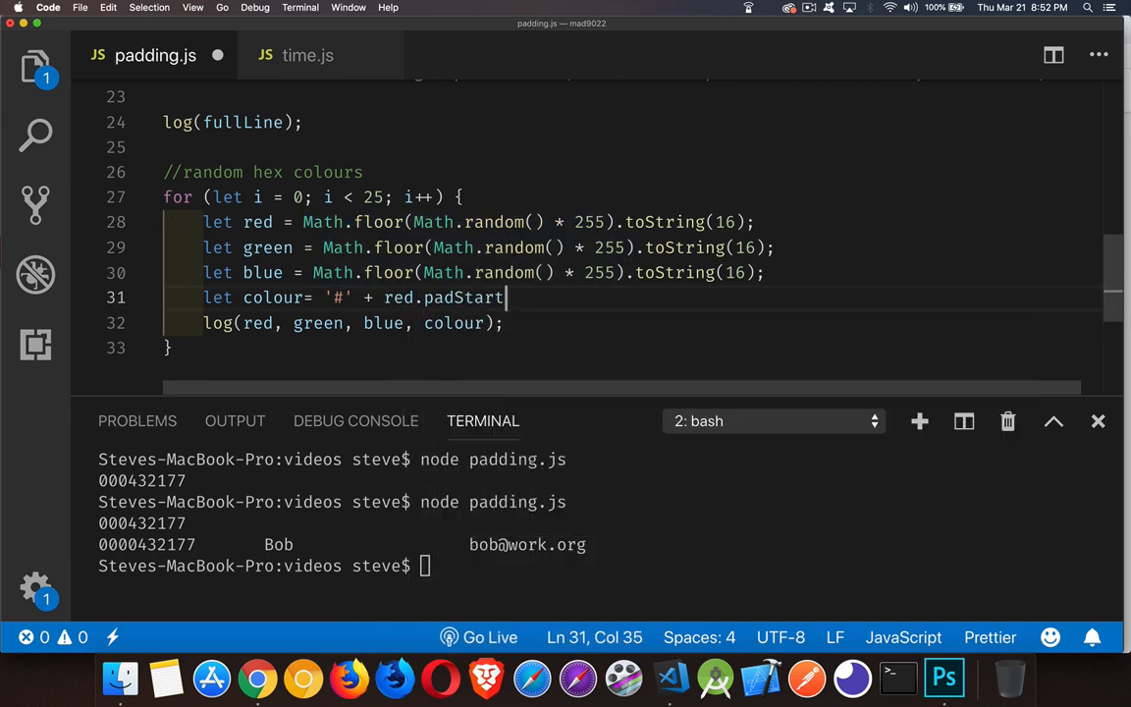
type("(2")
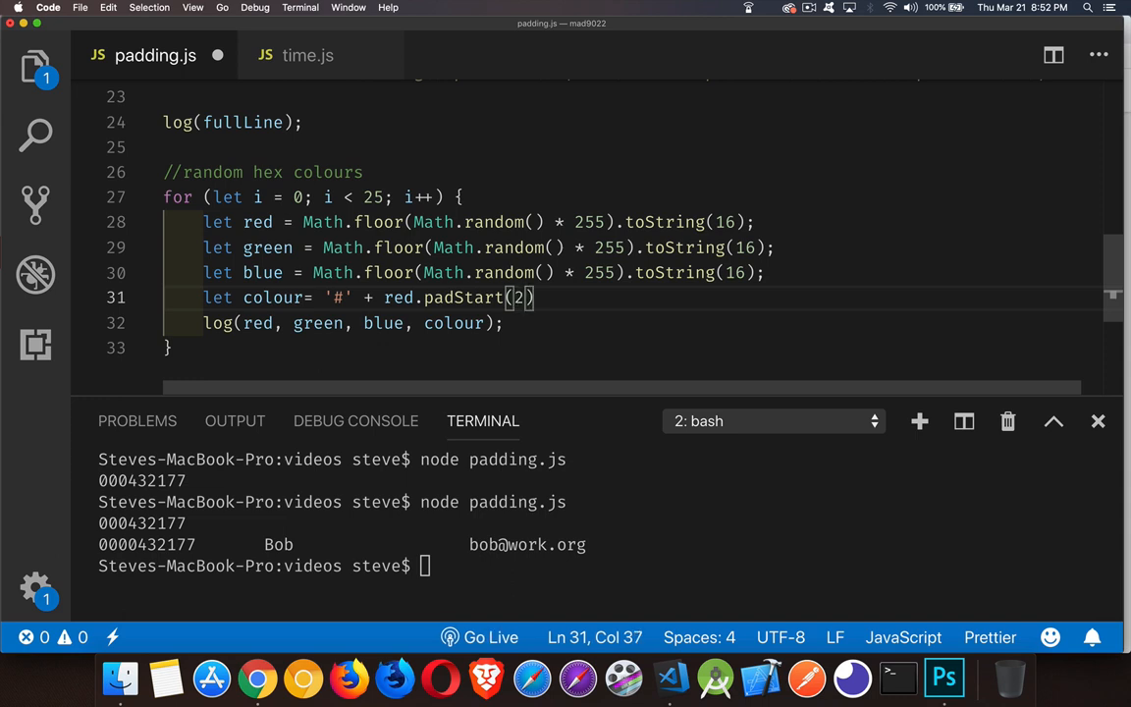
key("right")
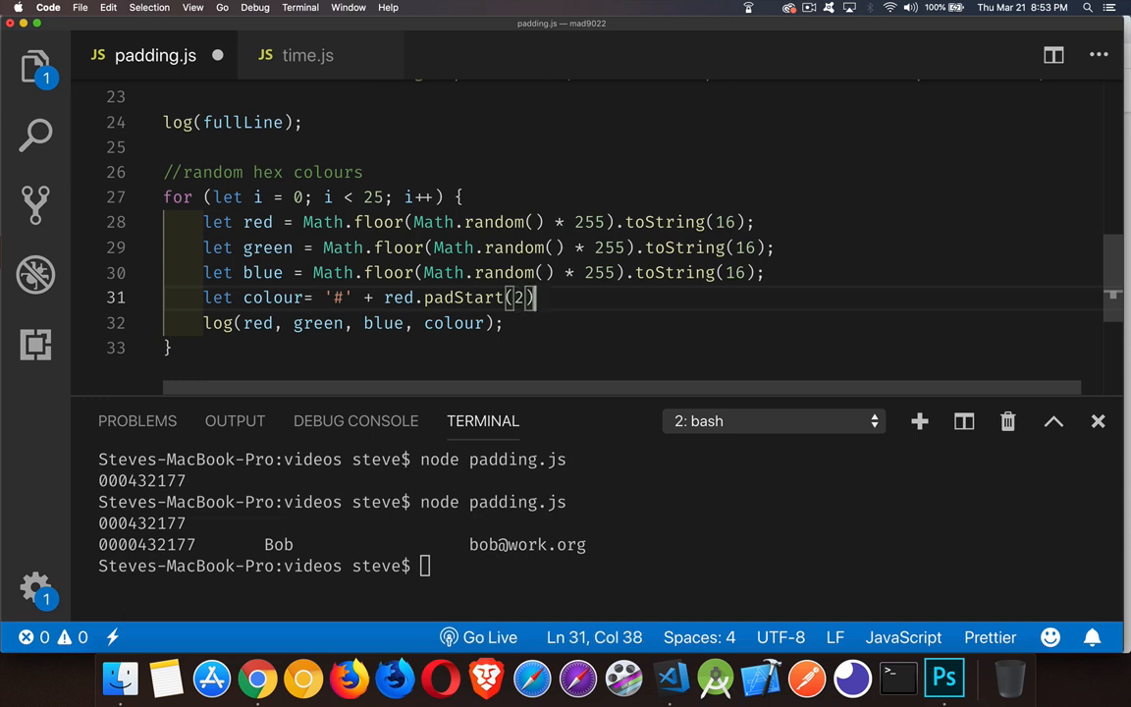
type("+")
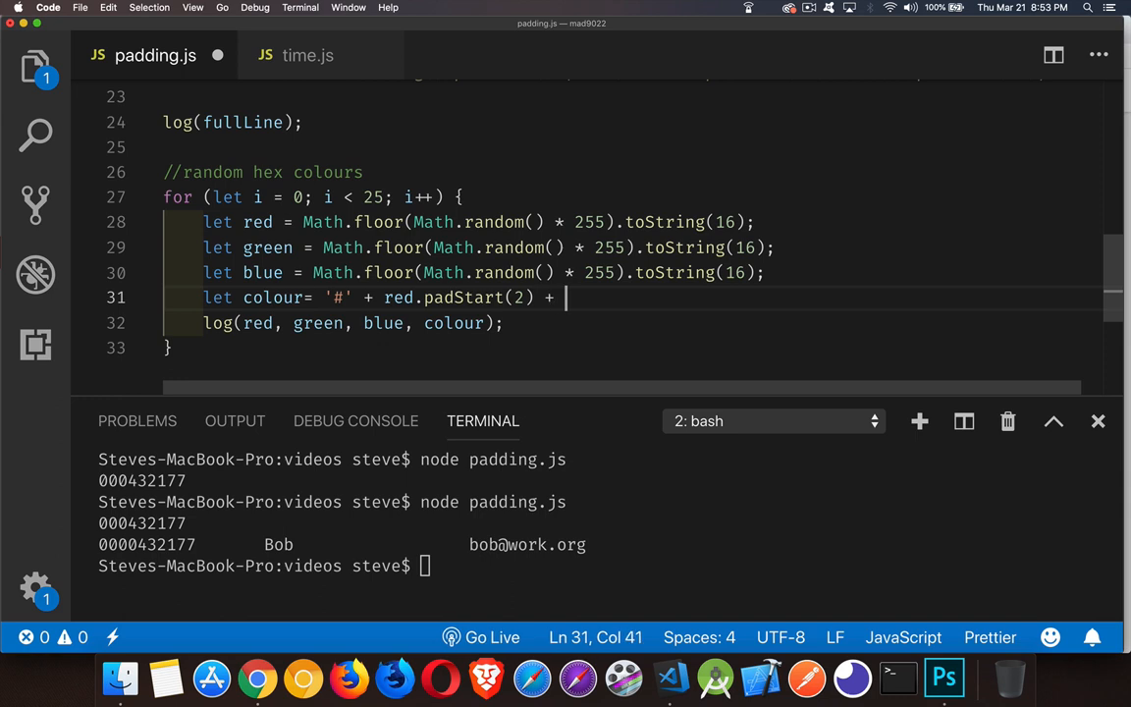
type("green")
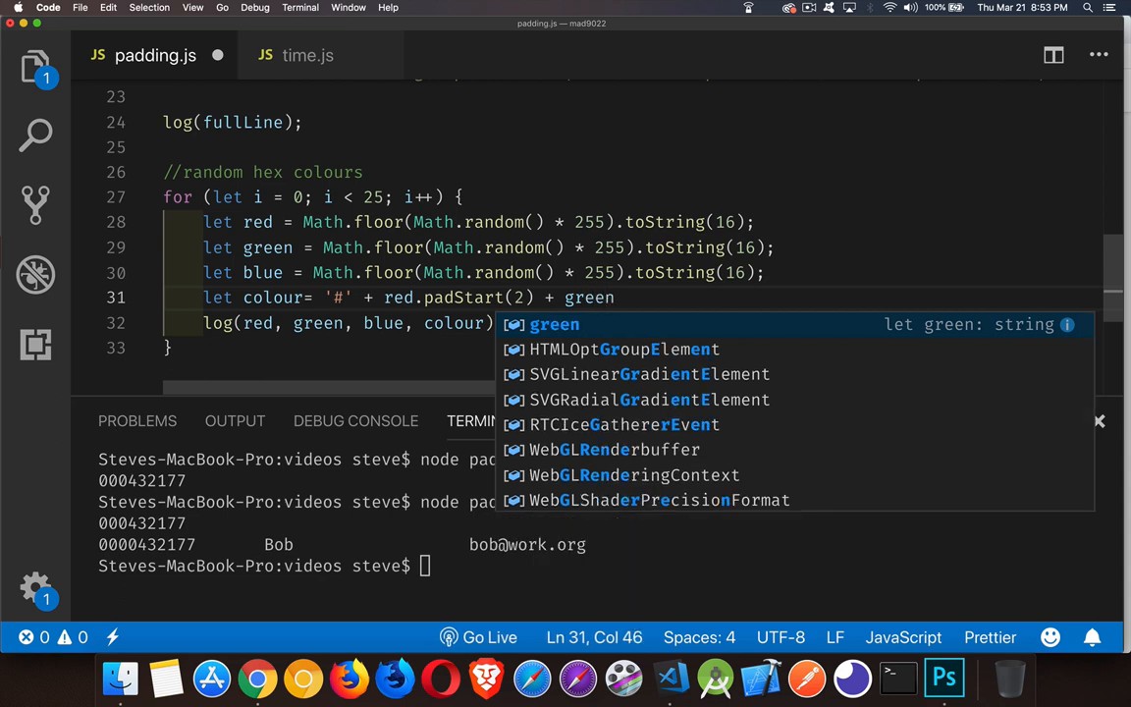
type(".pad")
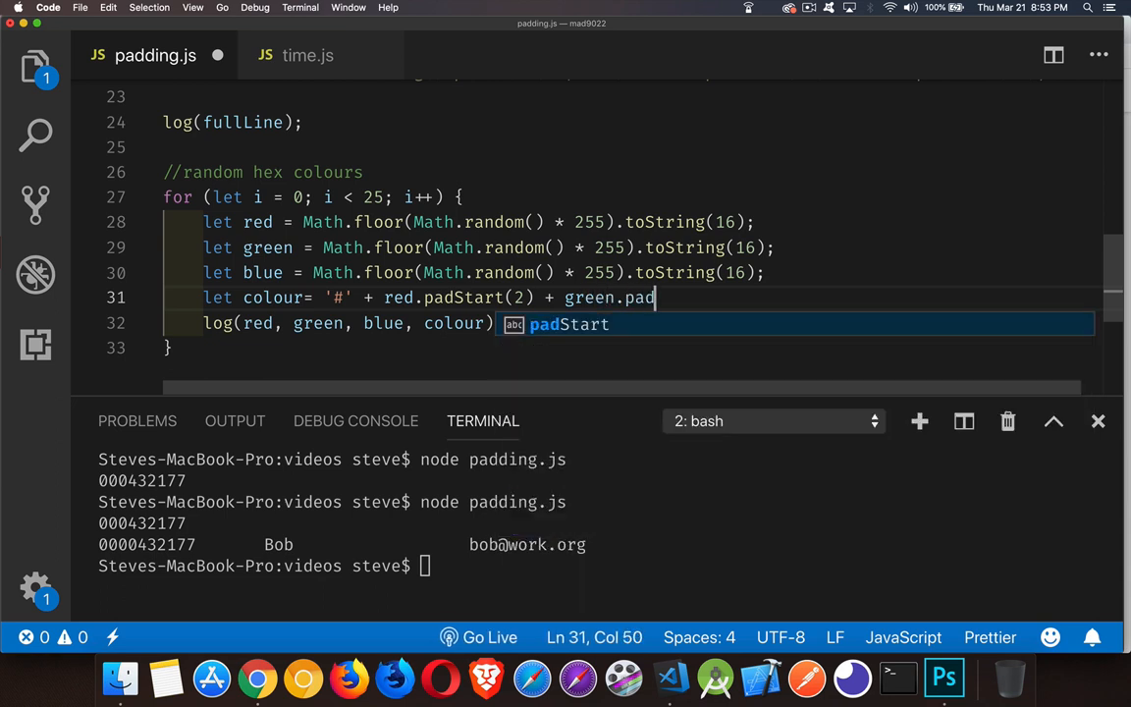
type("Str")
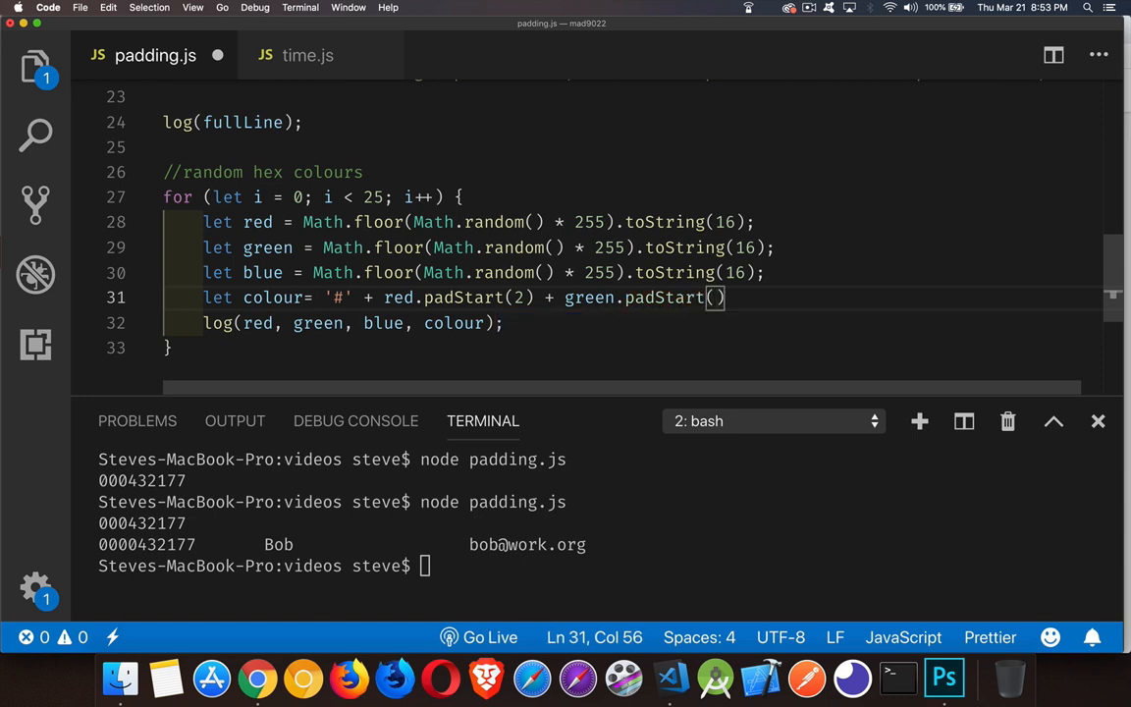
type("2")
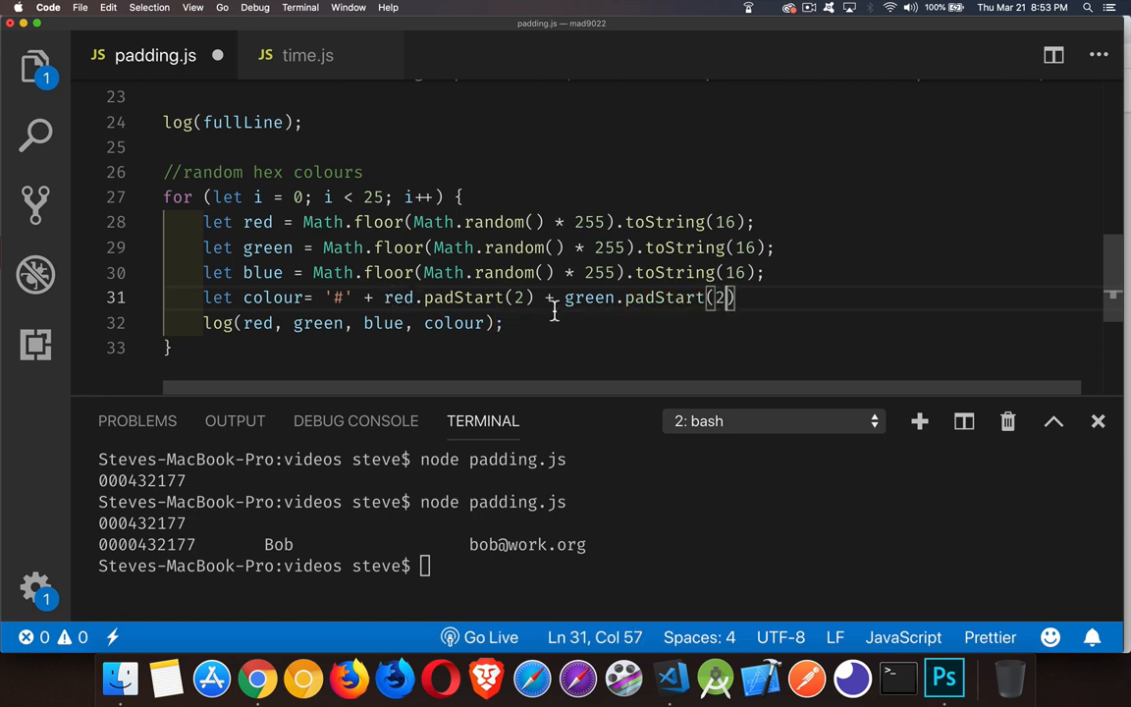
type(", '0")
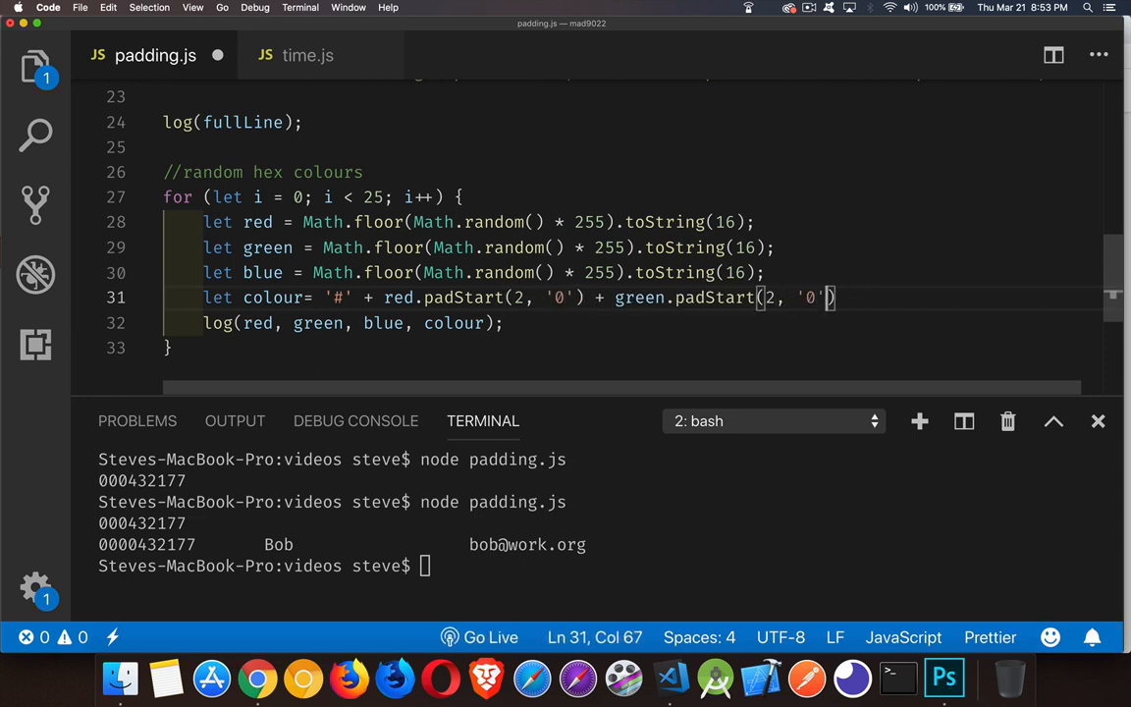
- Add blue.padStart(2, '0') to complete the zero-padded hex colour
type("+")
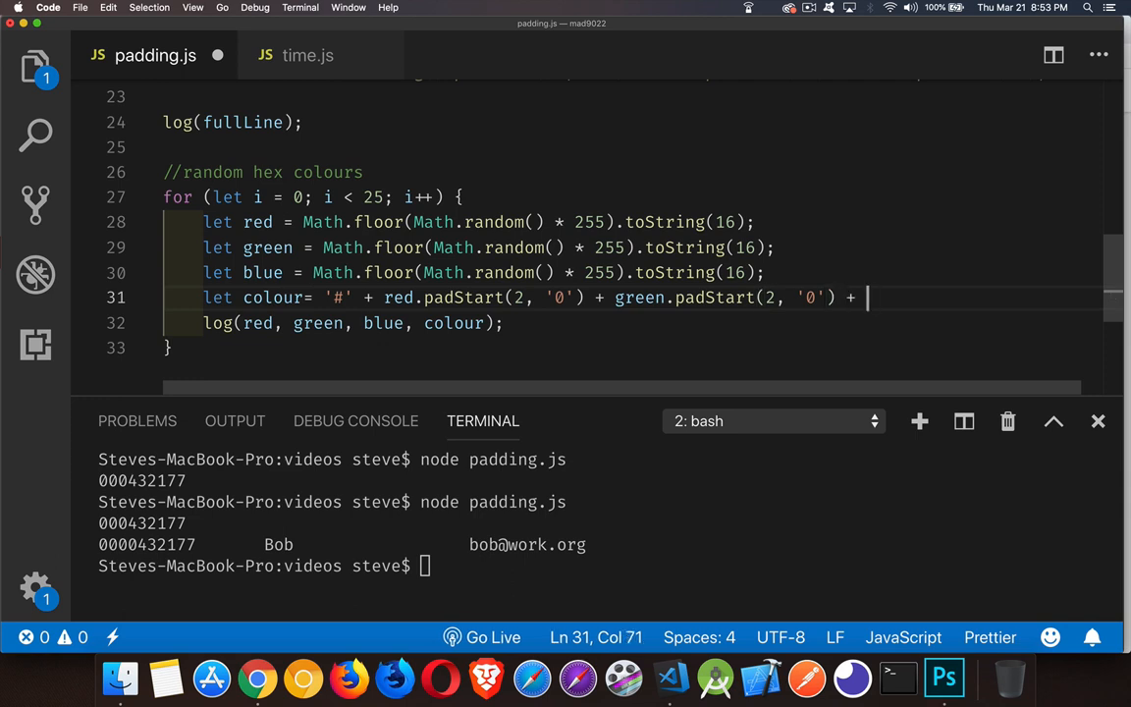
type("blue.")
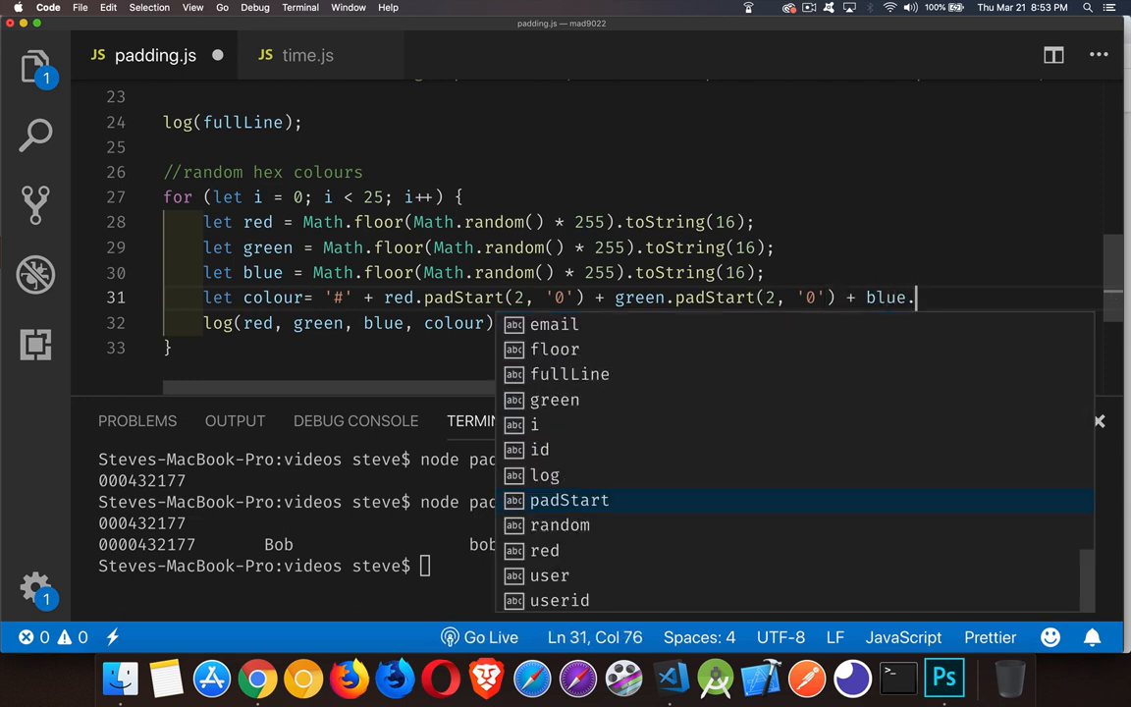
key("Tab")
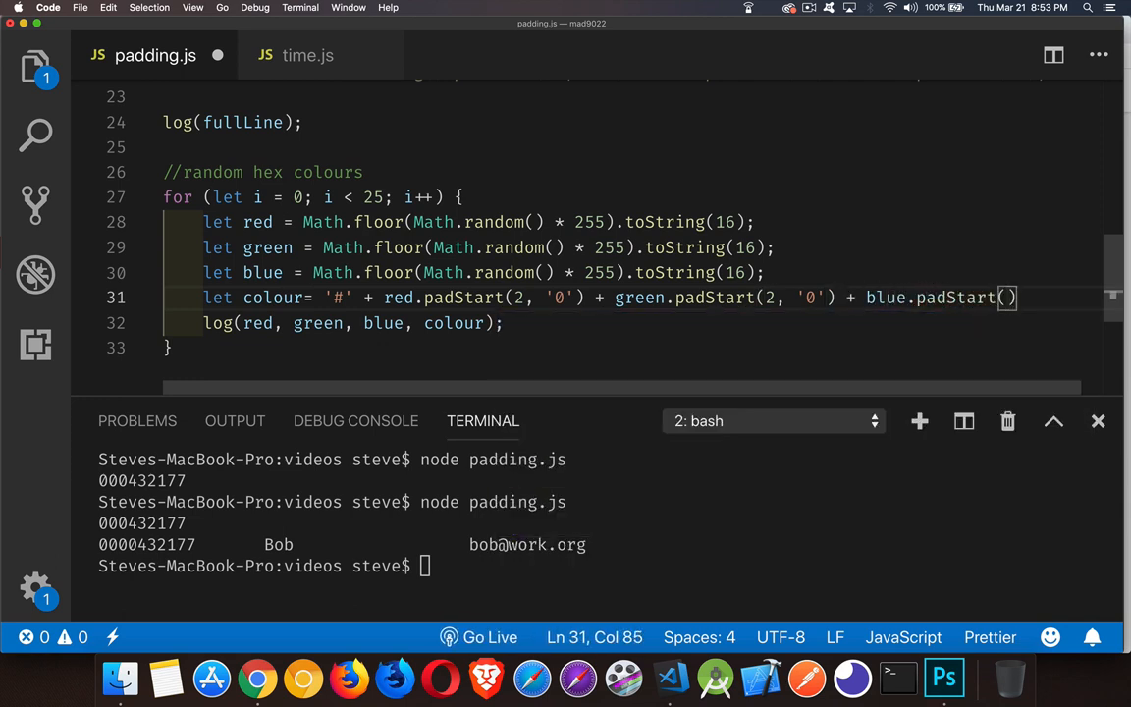
type("2, '0")
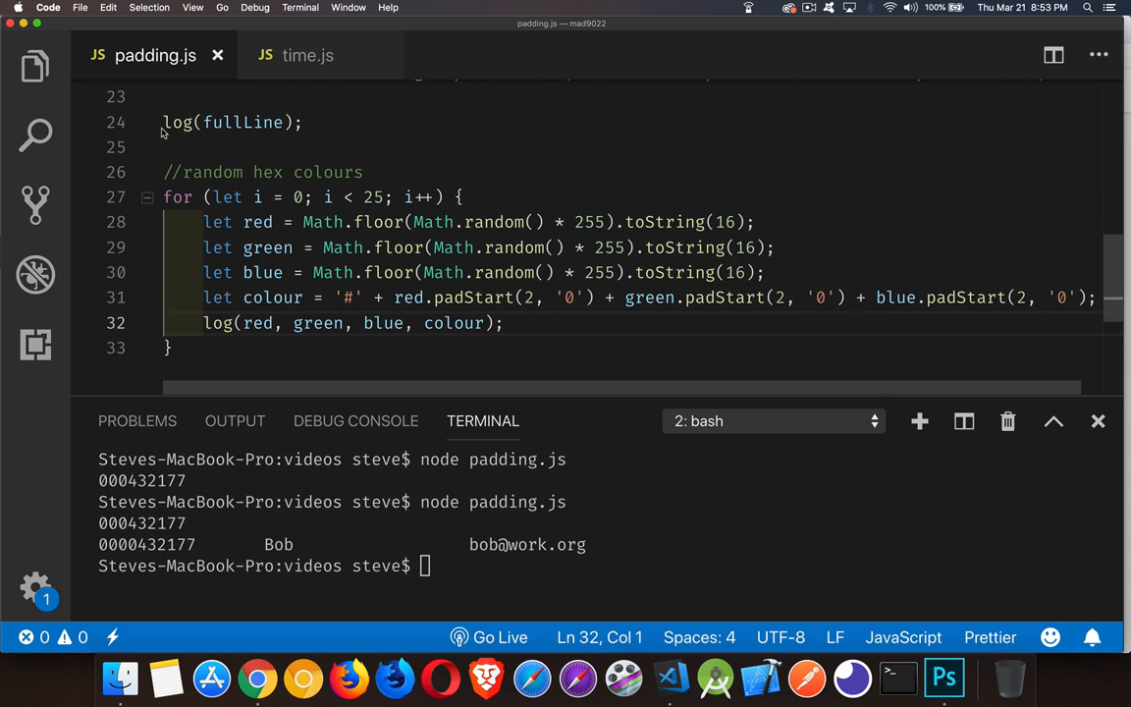
- Comment out log(fullLine) and run node padding.js to print the random hex colours
type("//")
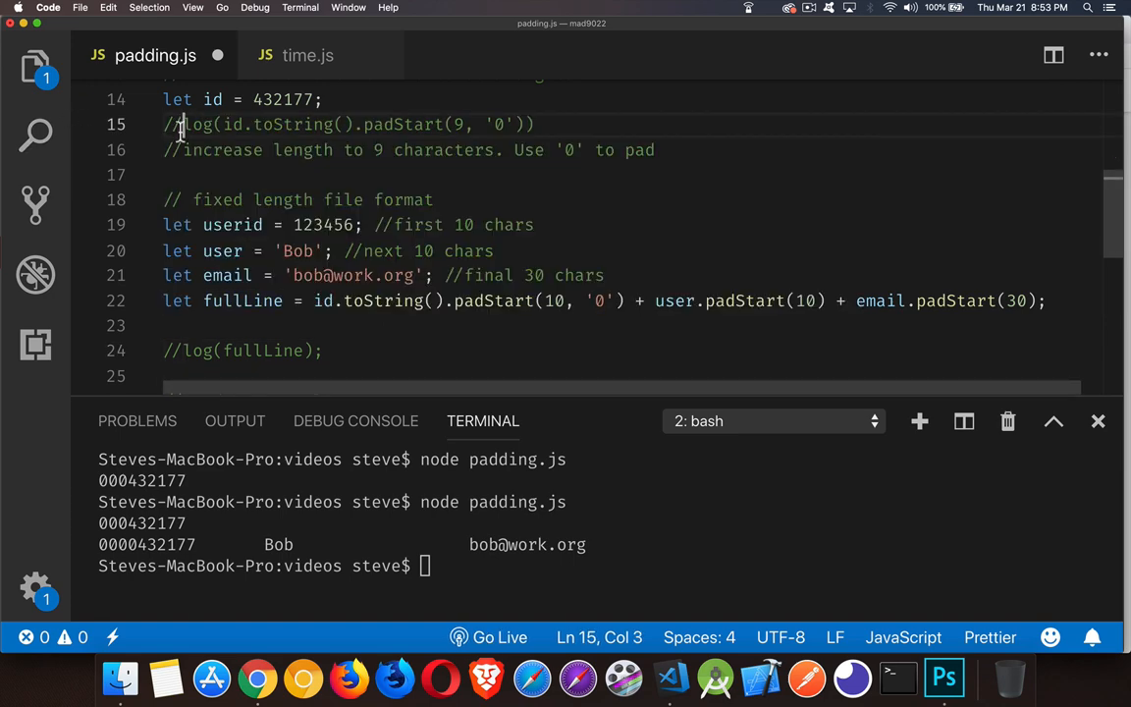
type("c")
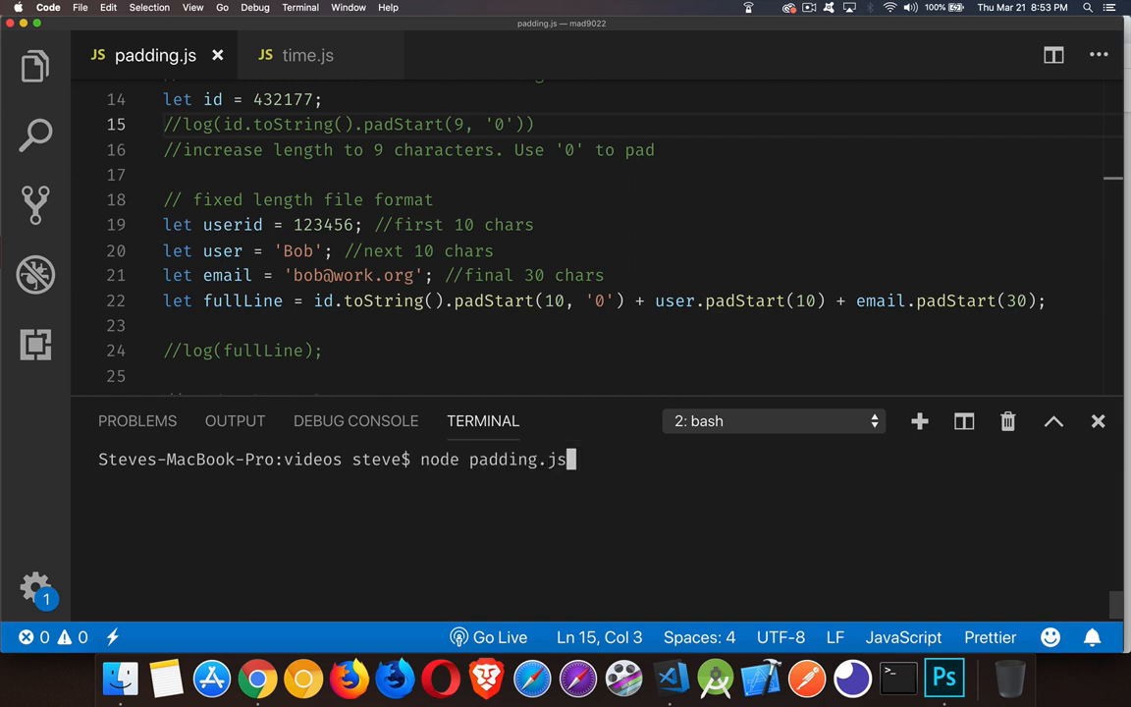
key("Return")
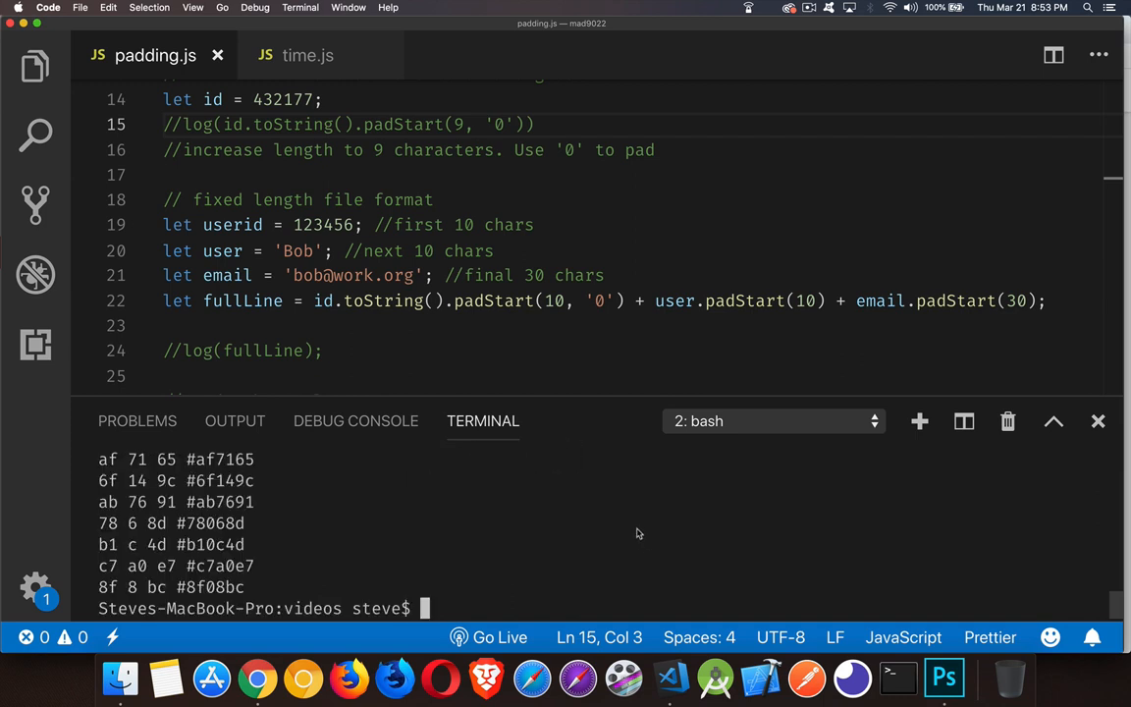
mouse_move(601, 397)
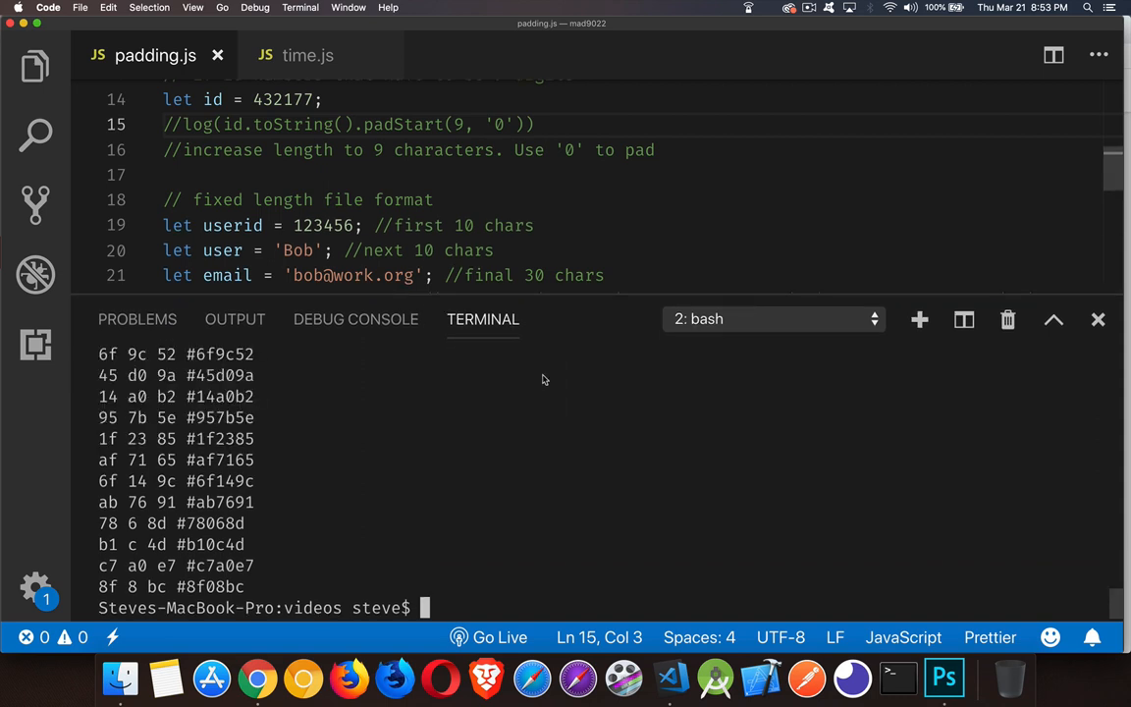
mouse_move(139, 542)
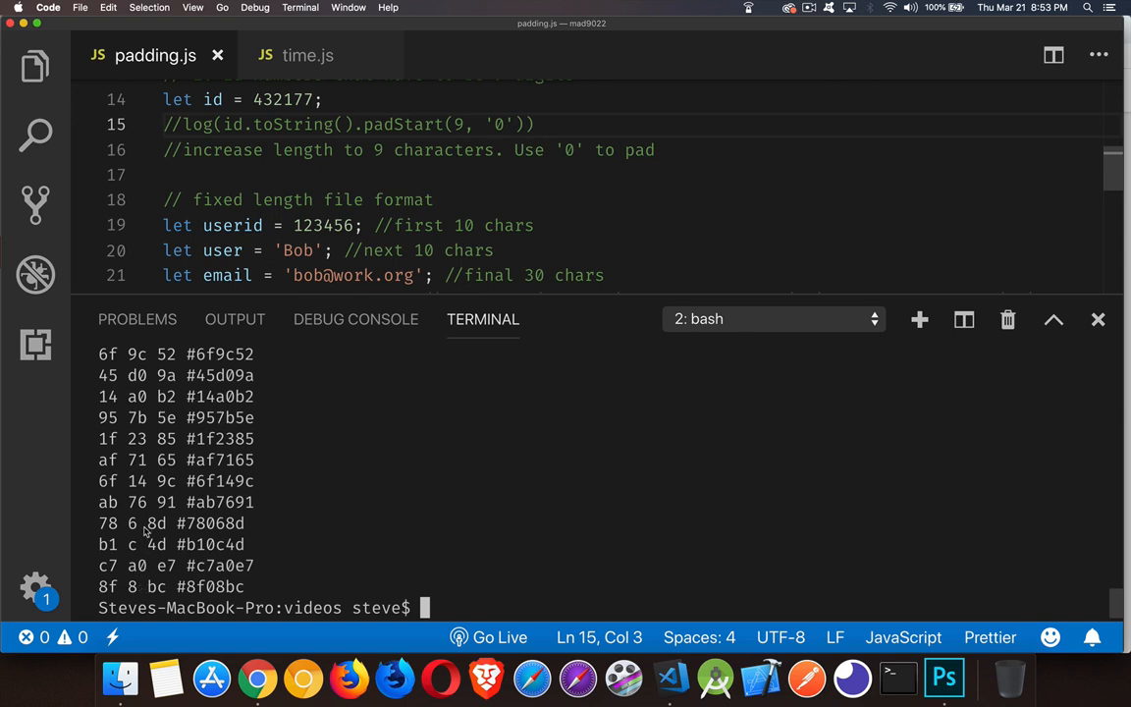
mouse_move(216, 532)
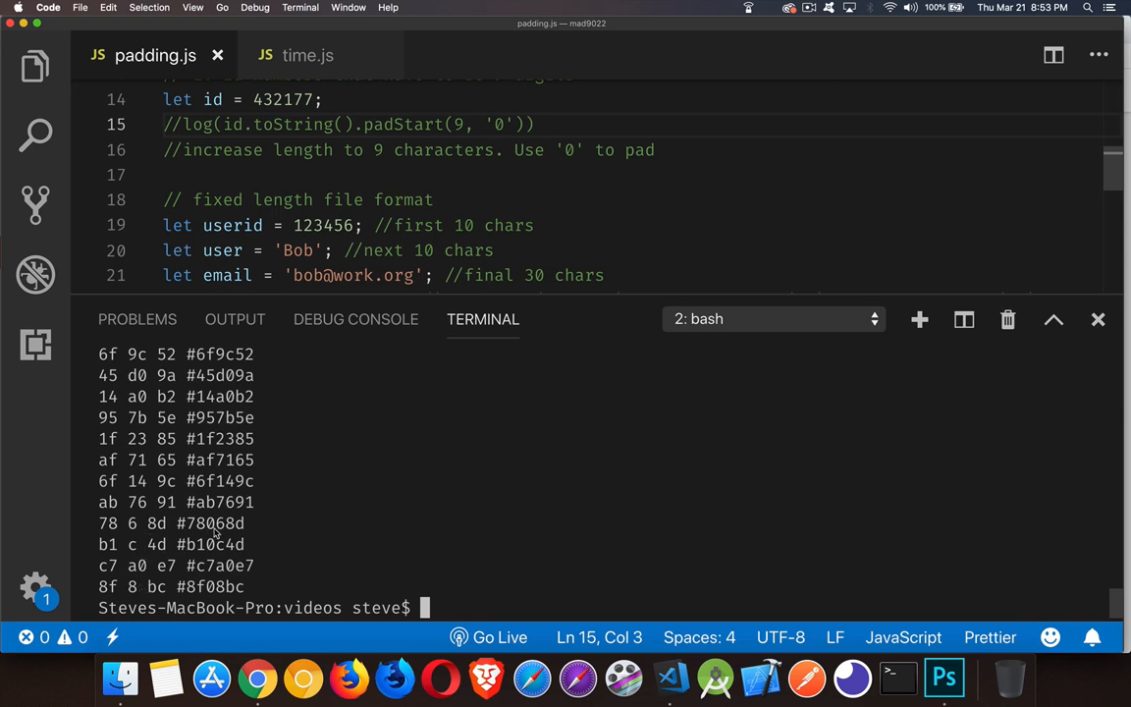
mouse_move(222, 554)
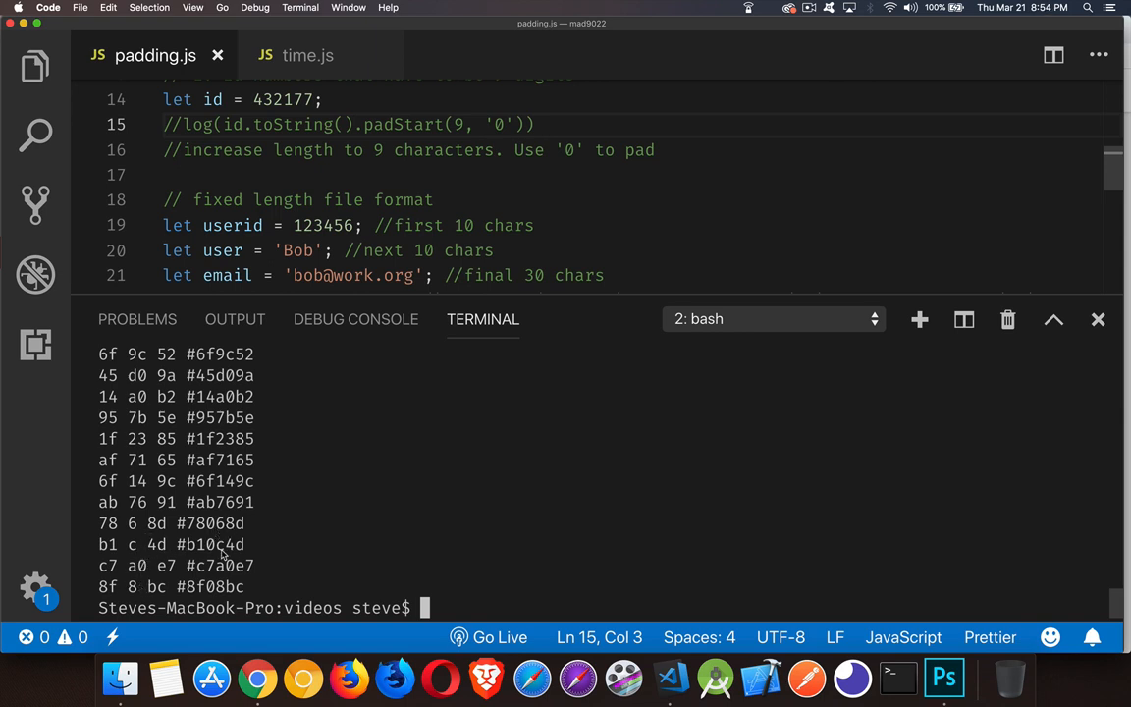
mouse_move(359, 534)
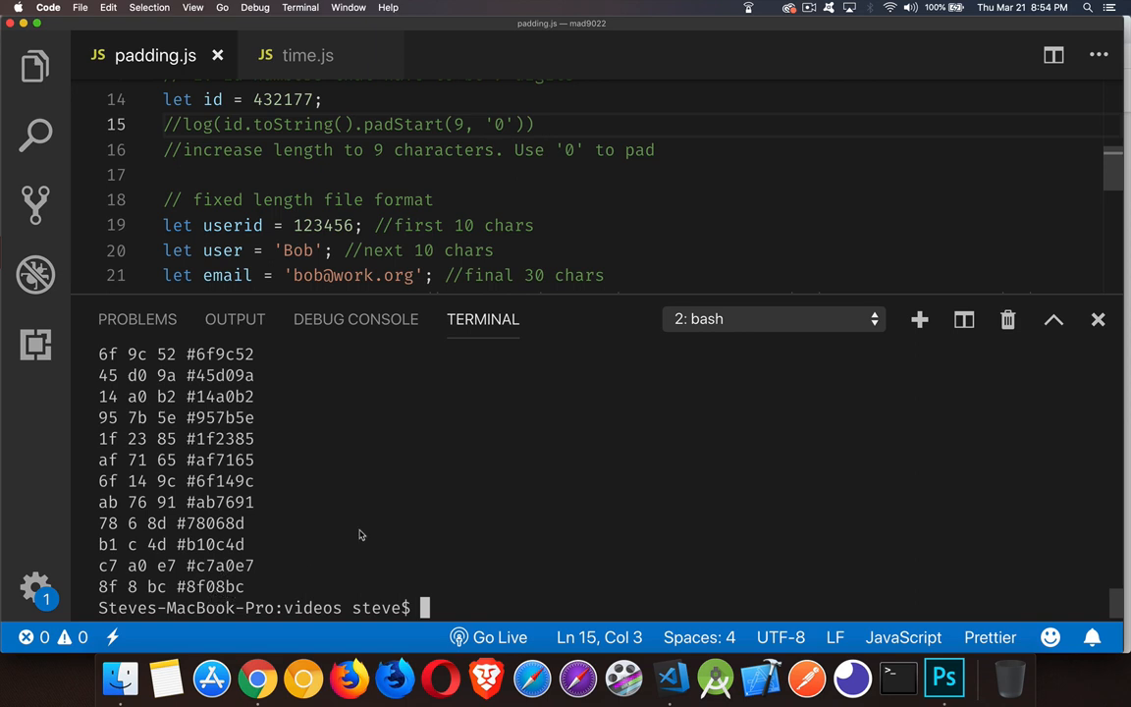
mouse_move(573, 330)
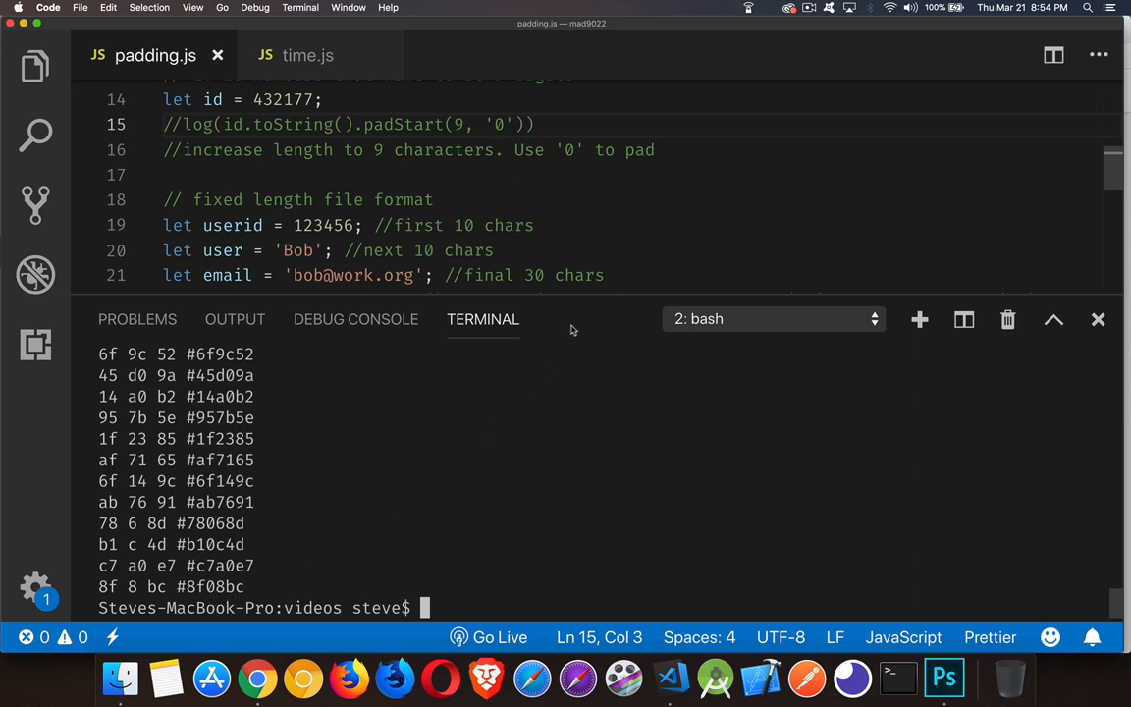
mouse_move(597, 295)
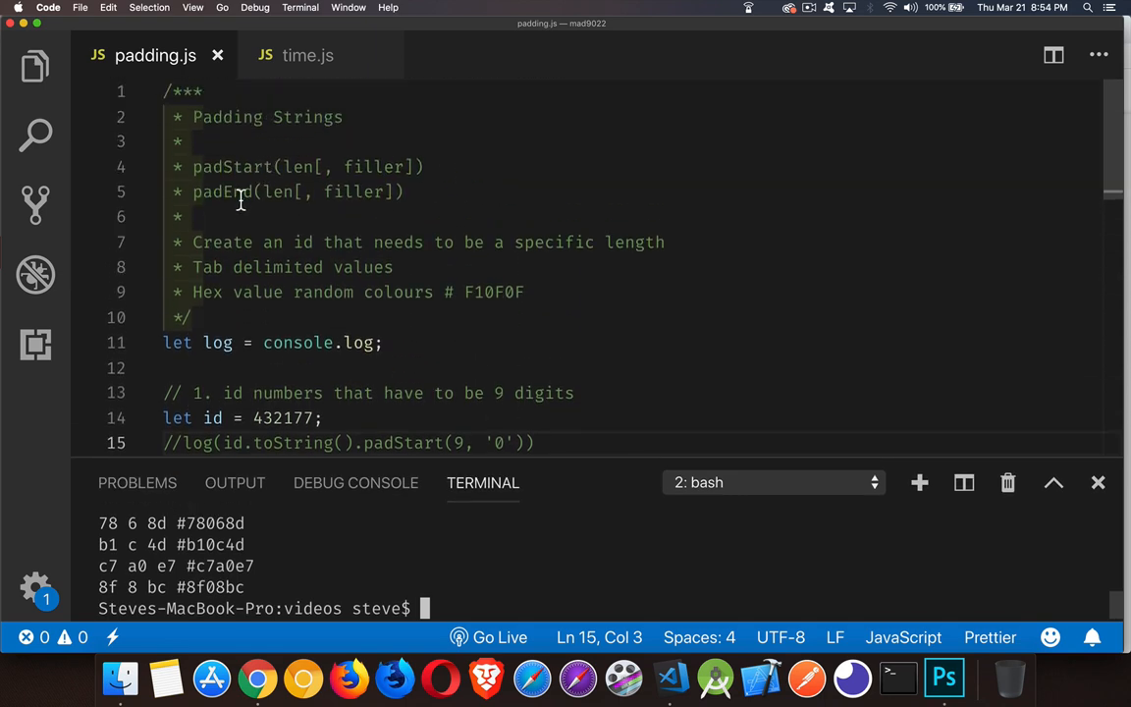
left_click(402, 192)
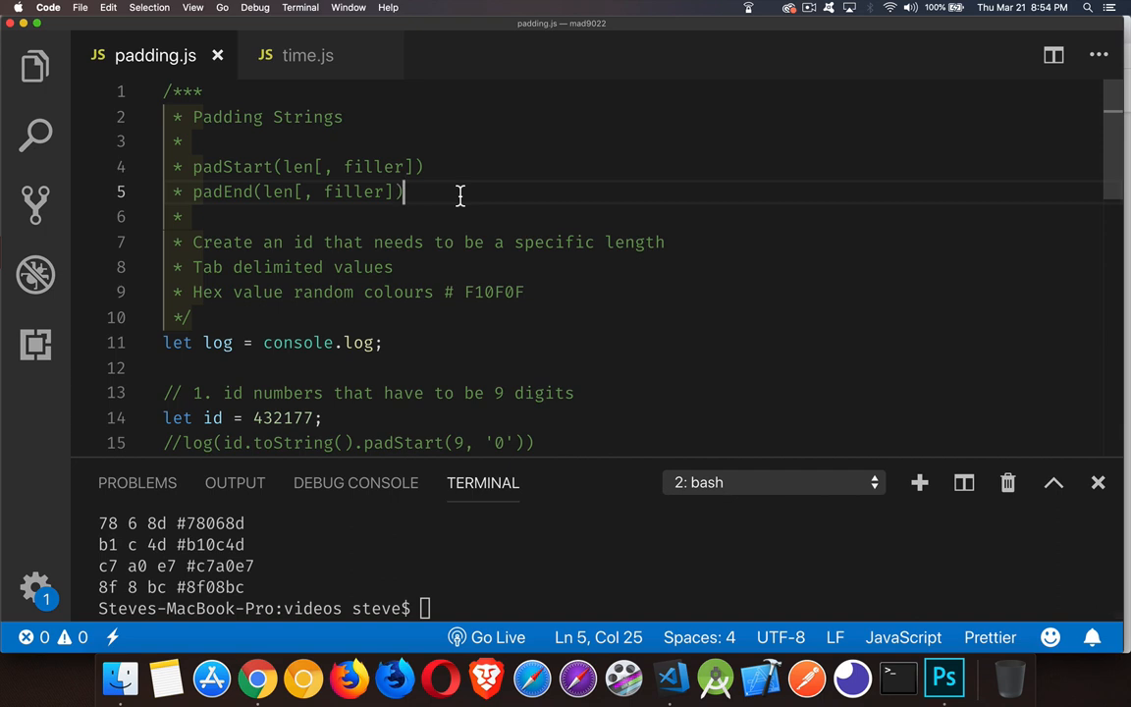